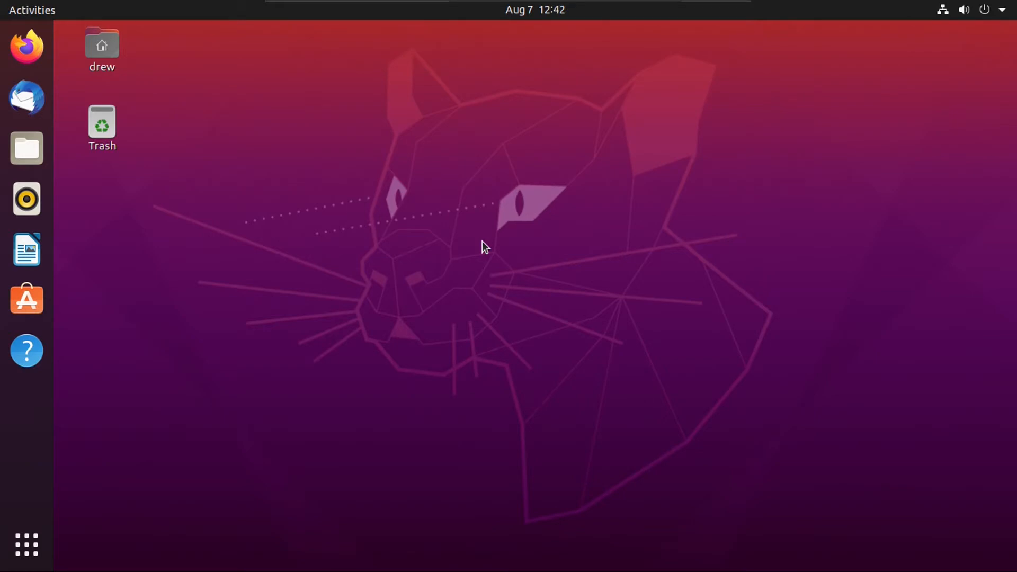
pyautogui.moveTo(26, 546)
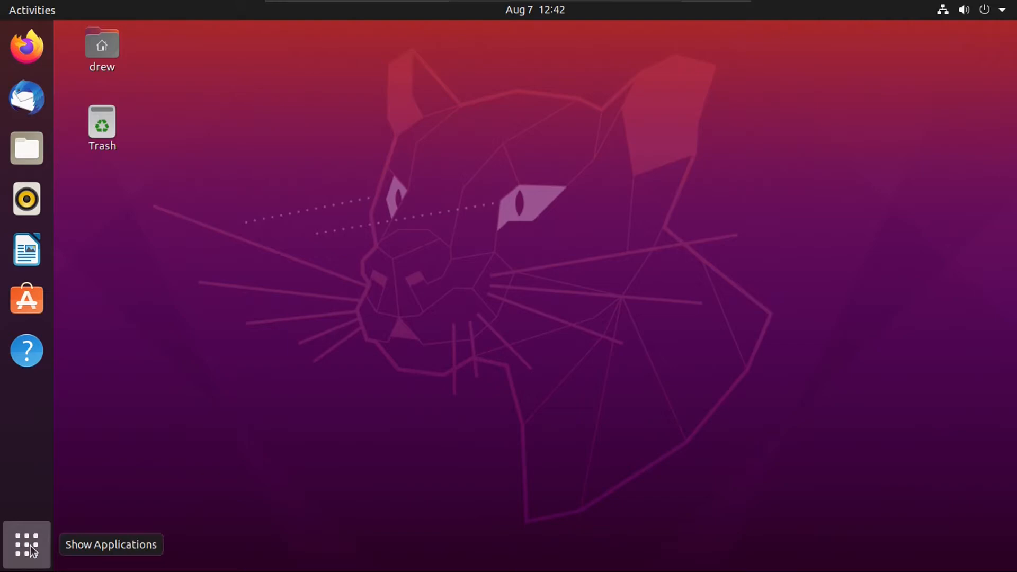
pyautogui.moveTo(546, 448)
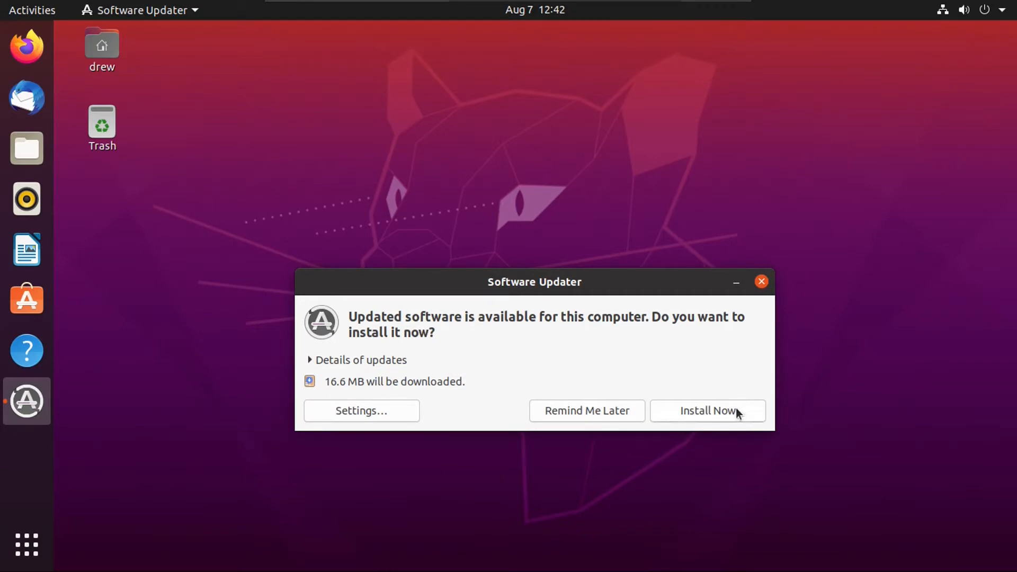
# Step: Install the 16.6 MB of pending system updates, authenticating with the password
pyautogui.click(707, 411)
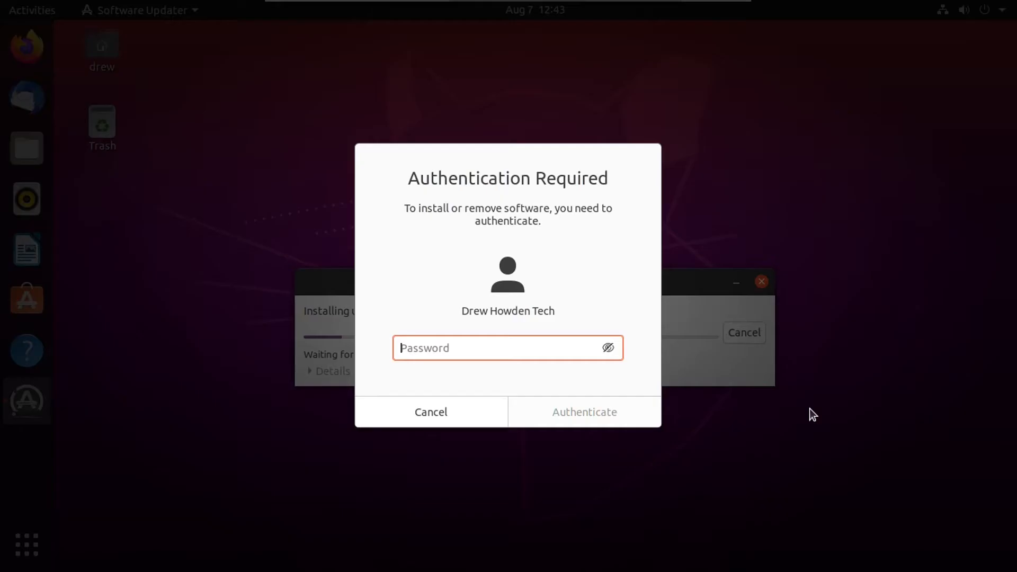
pyautogui.write('password')
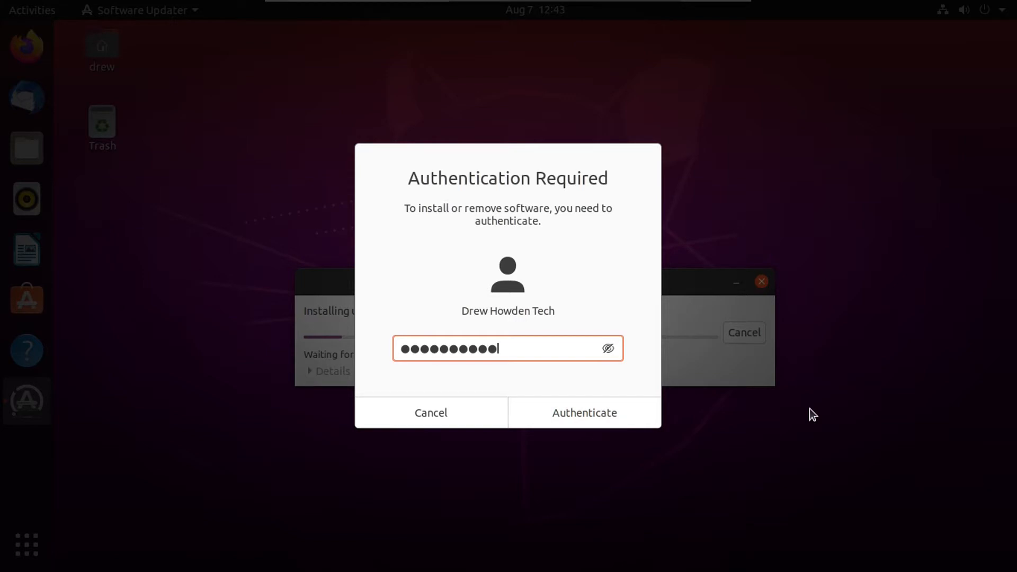
pyautogui.click(582, 413)
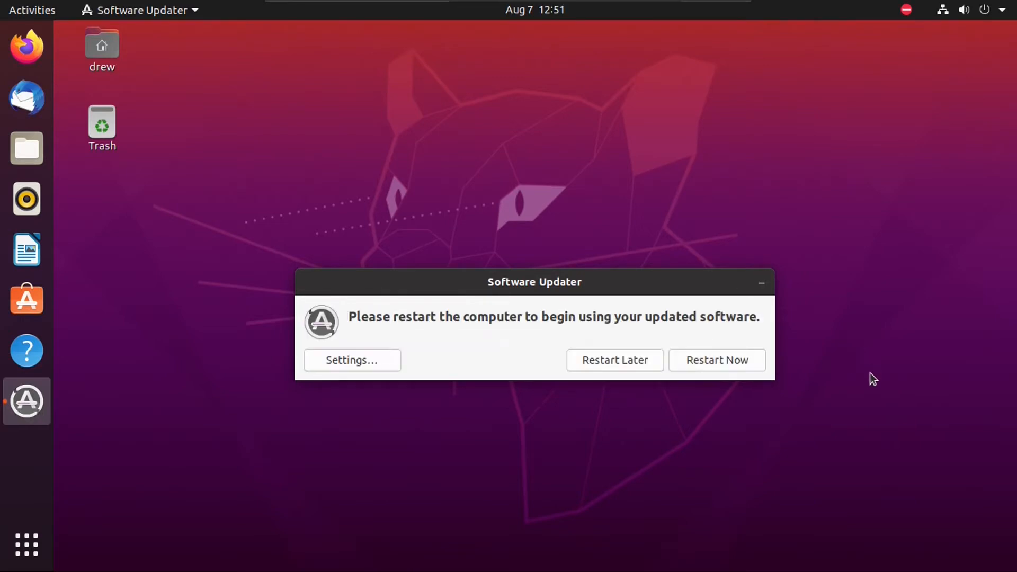
pyautogui.moveTo(849, 345)
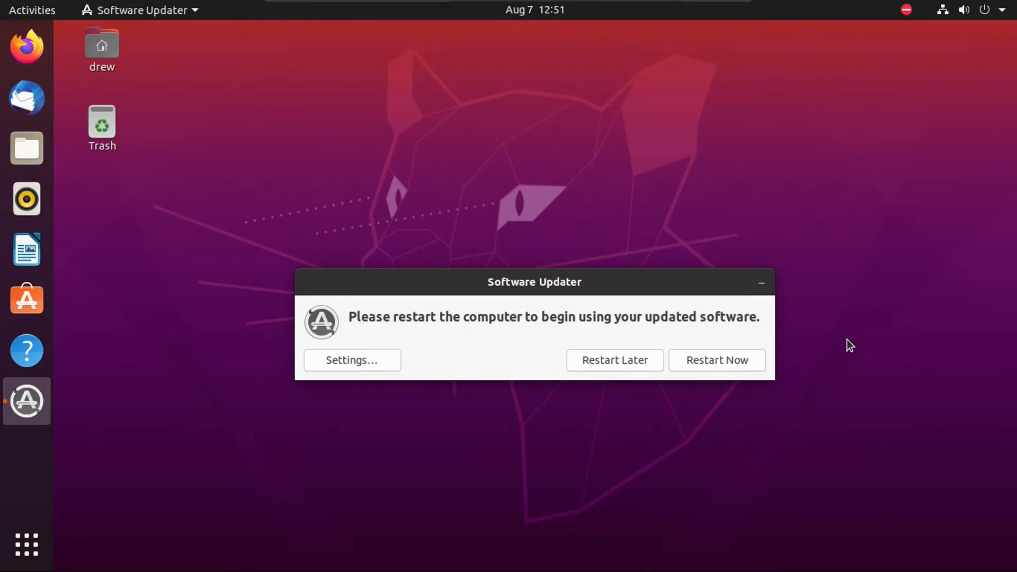
pyautogui.moveTo(743, 365)
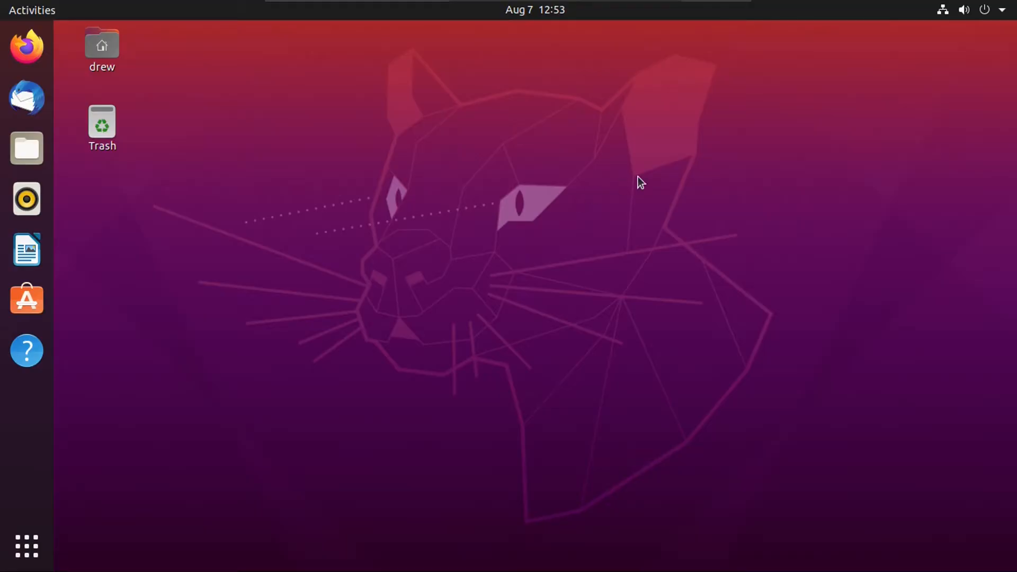
pyautogui.moveTo(748, 128)
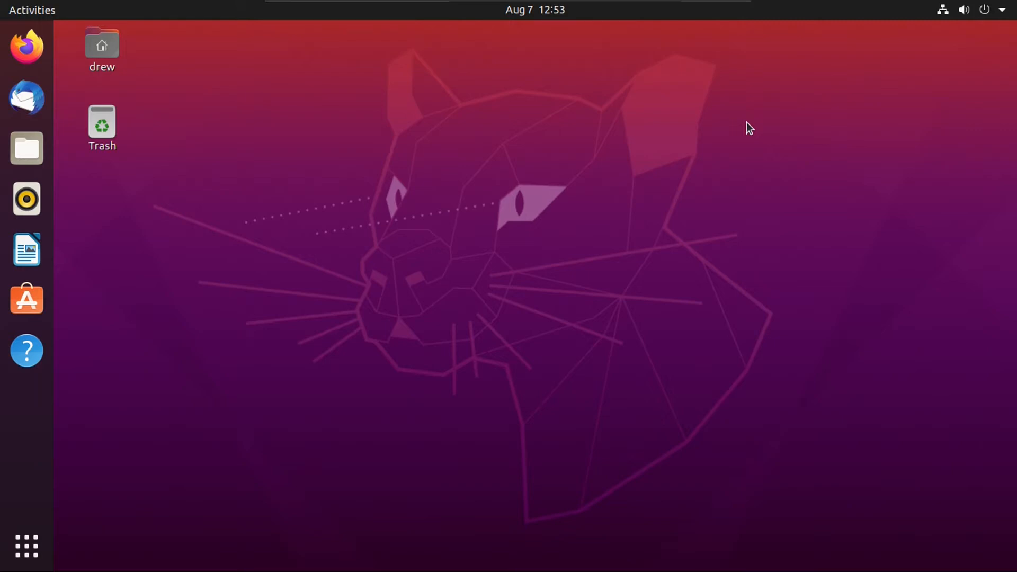
# Step: In Settings, set Privacy > Diagnostics 'Send error reports to Canonical' to Never
pyautogui.click(965, 10)
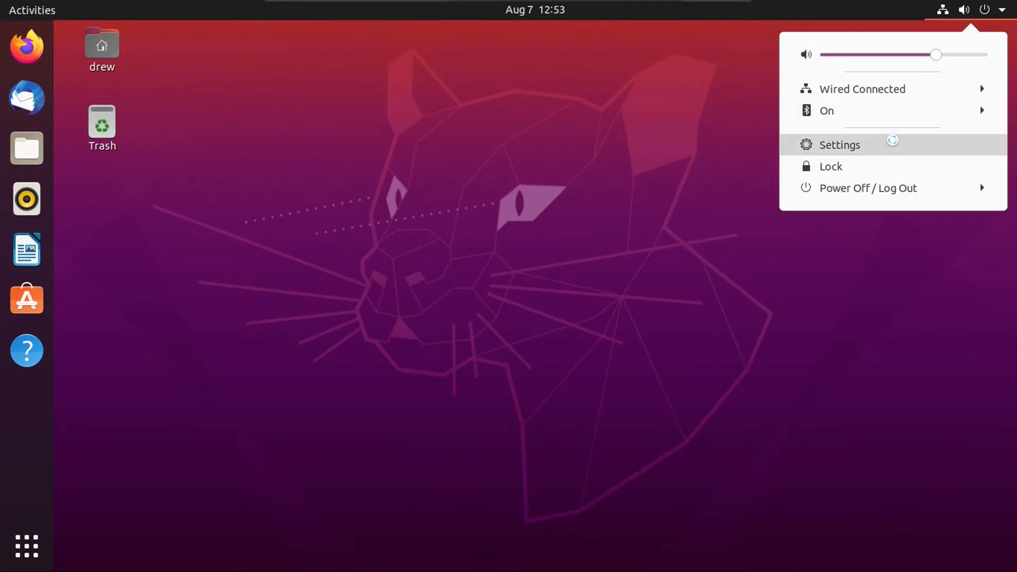
pyautogui.click(839, 145)
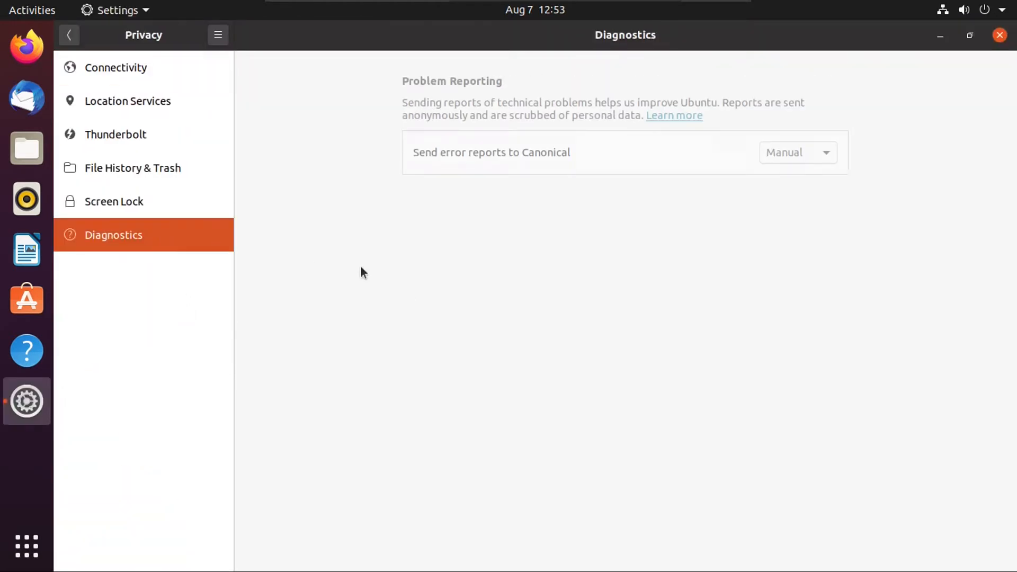
pyautogui.click(797, 153)
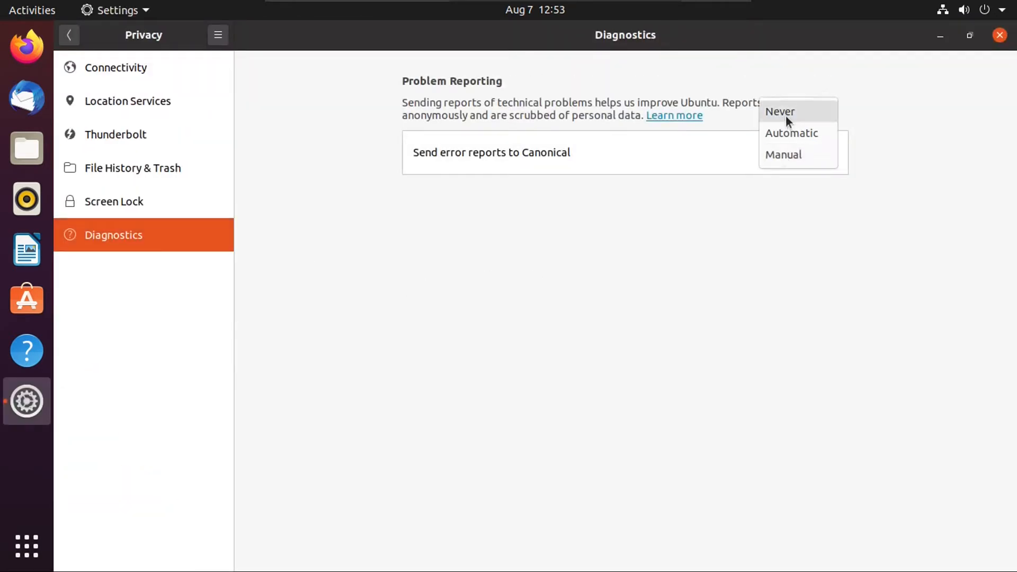
pyautogui.click(780, 111)
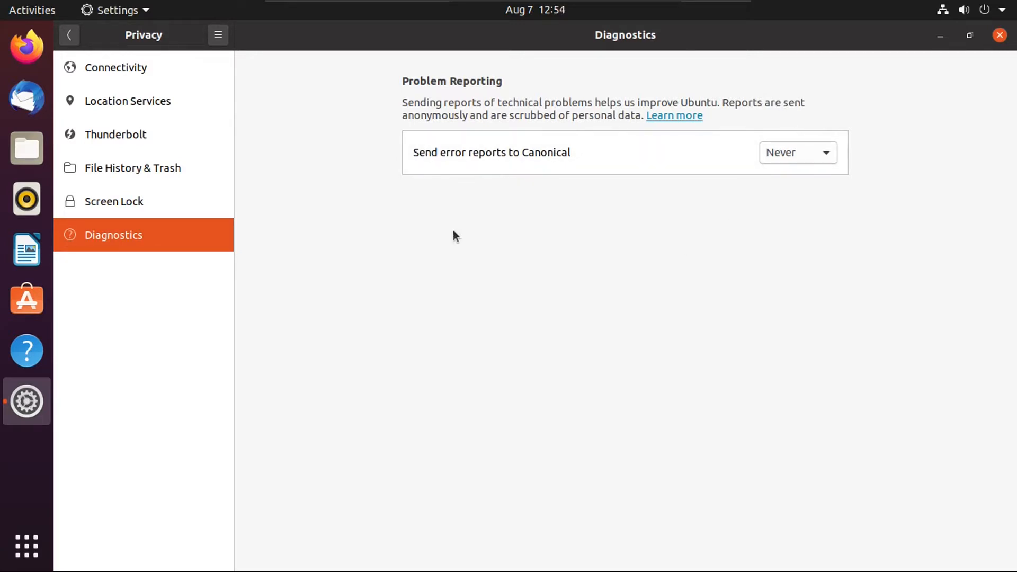
pyautogui.moveTo(363, 225)
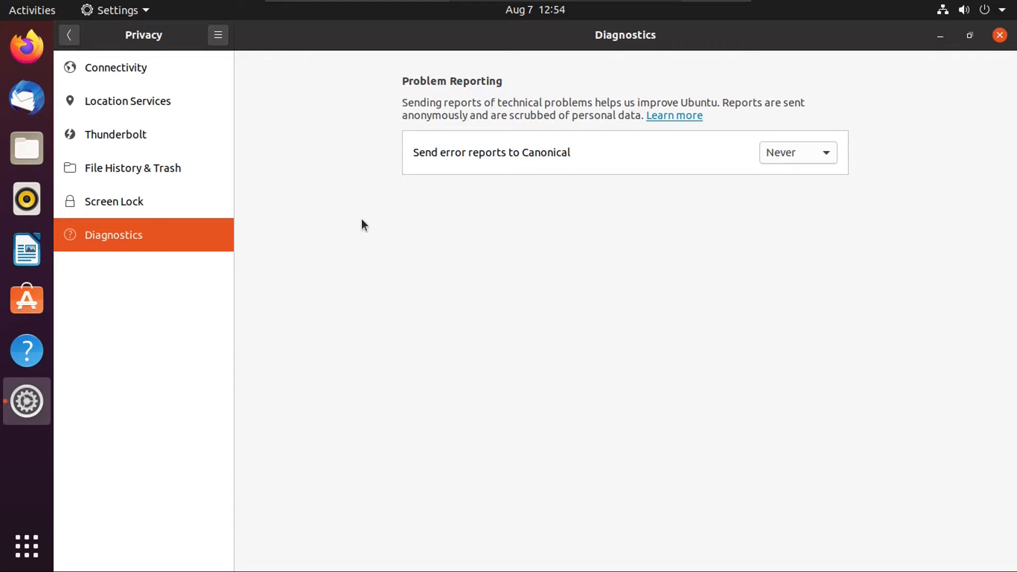
pyautogui.moveTo(343, 199)
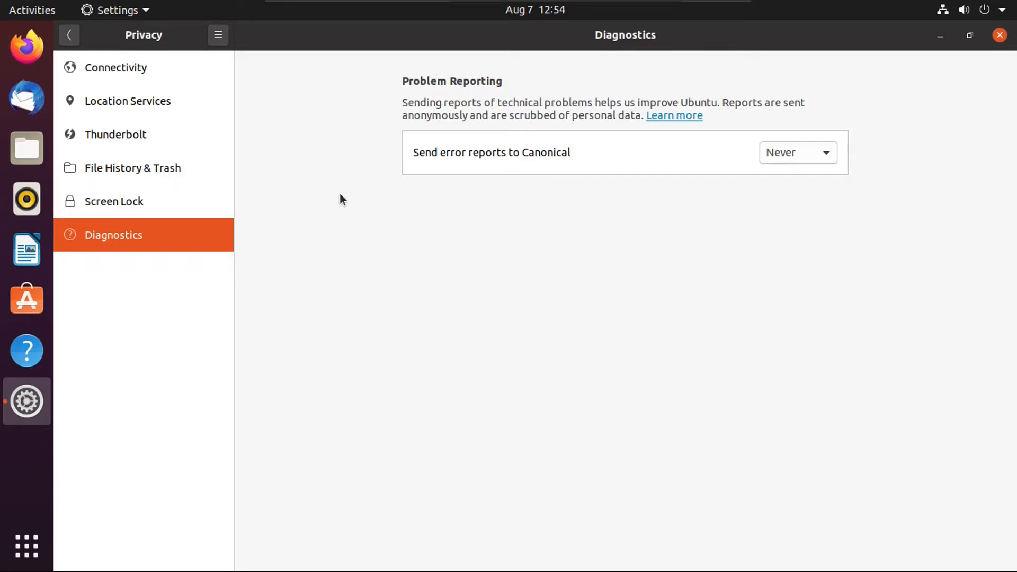
pyautogui.click(133, 168)
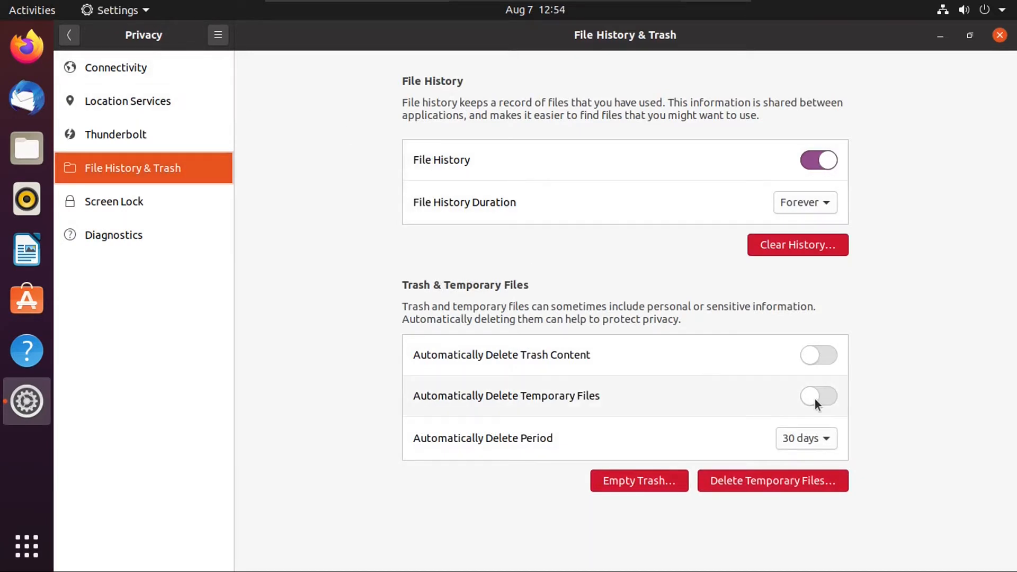
# Step: Turn on Automatically Delete Temporary Files with a 30-day period, then close Settings
pyautogui.click(819, 396)
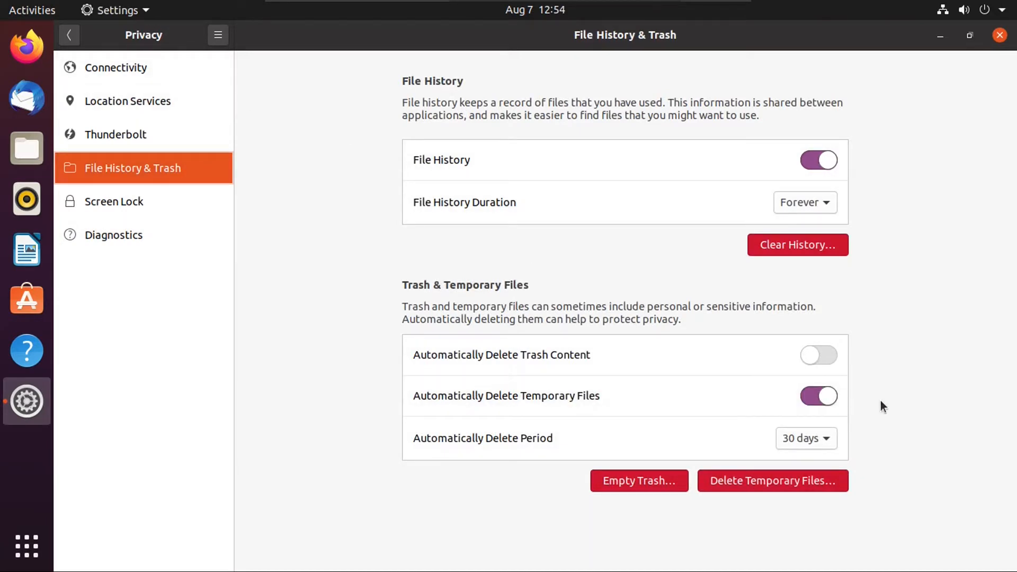
pyautogui.click(806, 438)
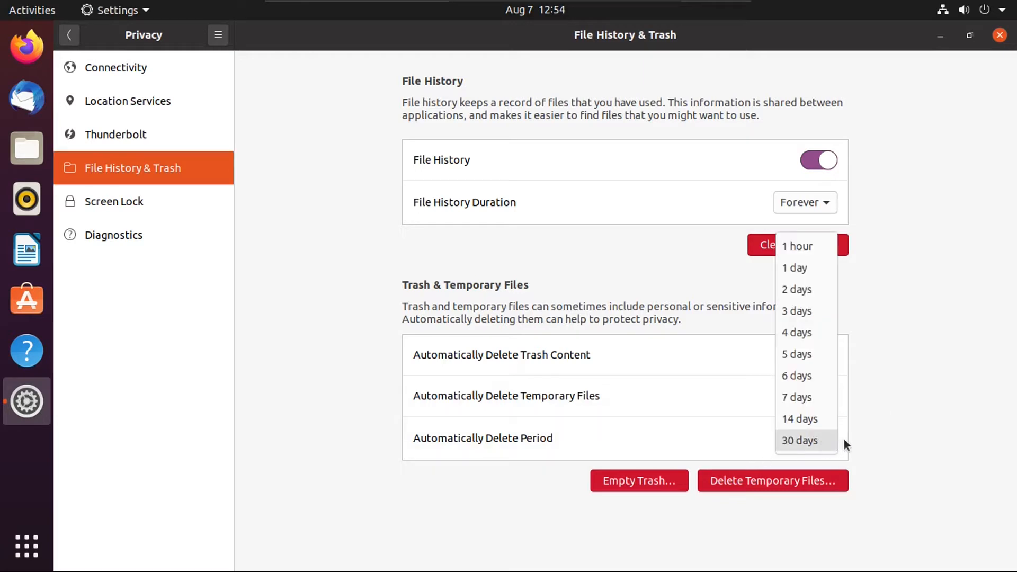
pyautogui.moveTo(881, 443)
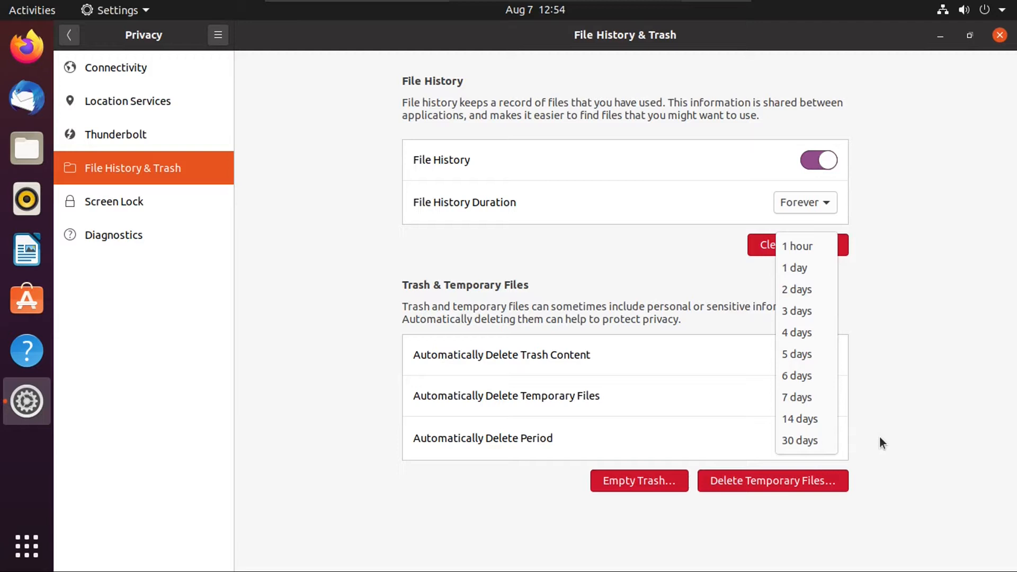
pyautogui.moveTo(846, 350)
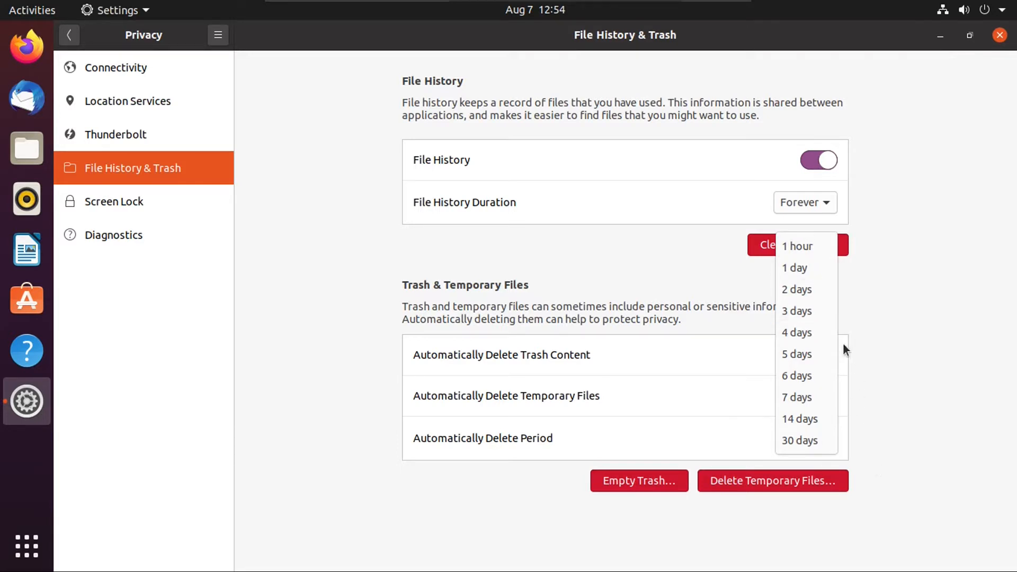
pyautogui.click(799, 440)
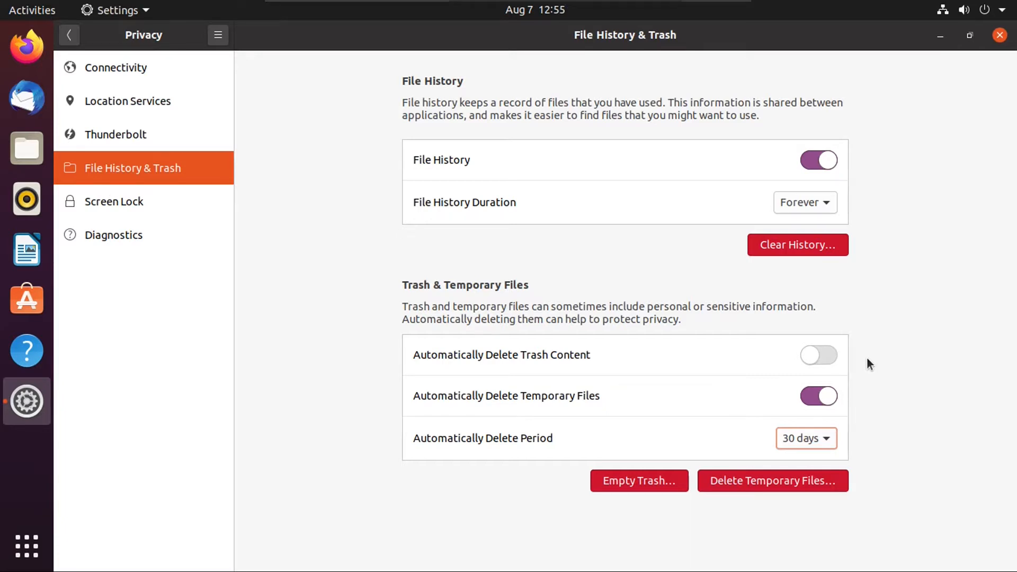
pyautogui.click(999, 35)
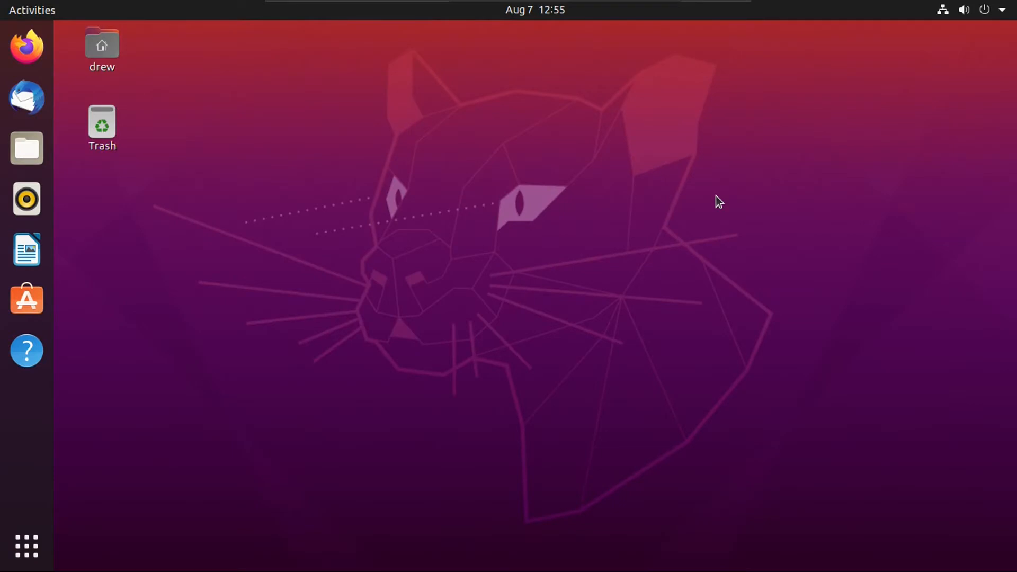
pyautogui.moveTo(27, 299)
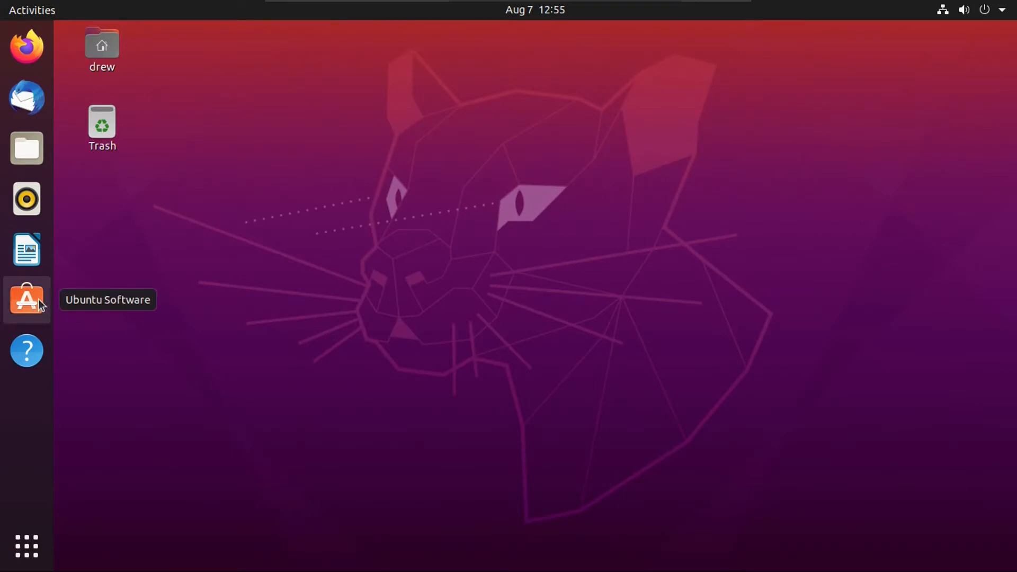
# Step: Search Ubuntu Software for 'fire' and install the Firewall Configuration app
pyautogui.click(27, 299)
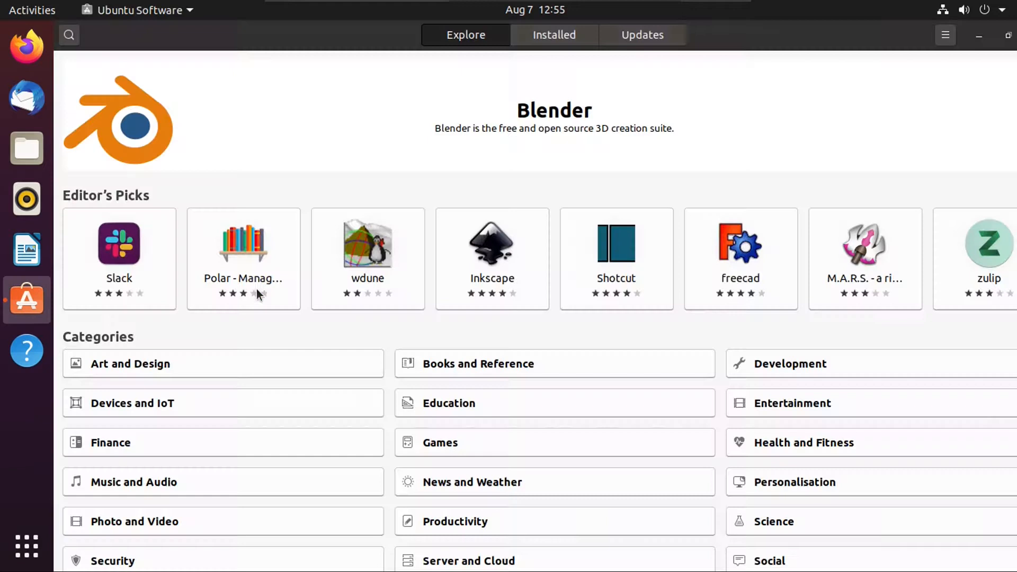
pyautogui.write('firewall configuration')
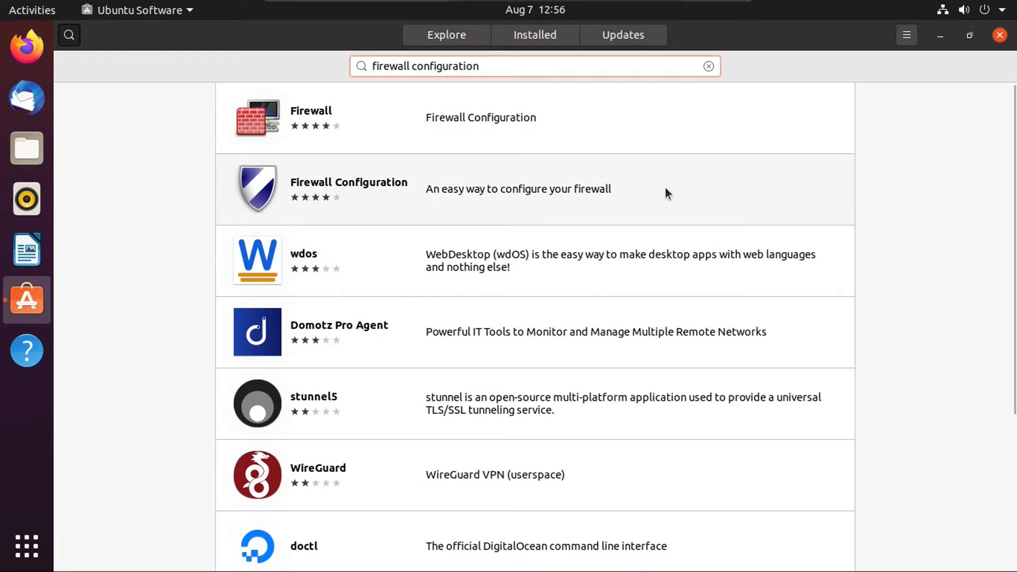
pyautogui.click(349, 189)
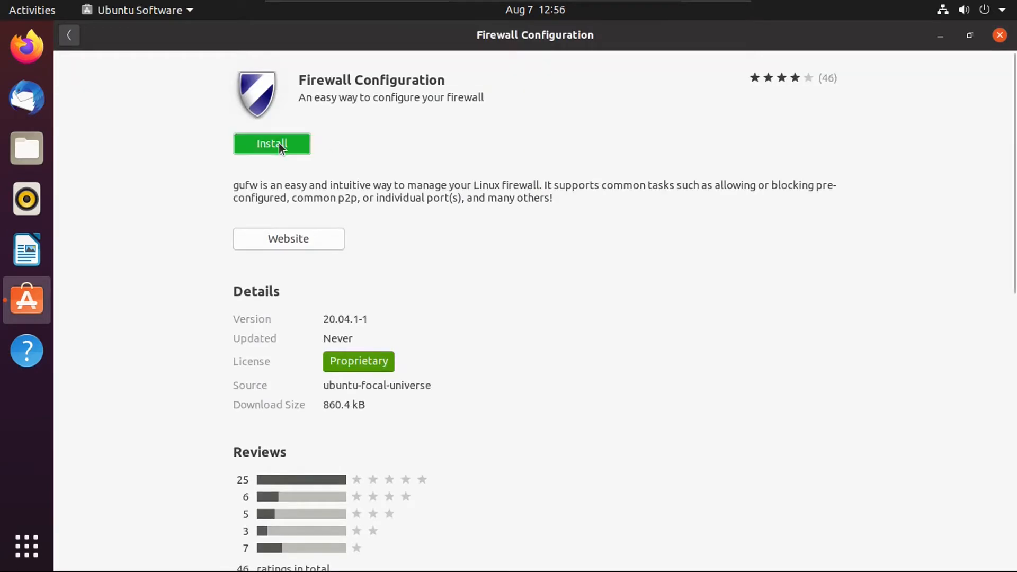
pyautogui.click(272, 144)
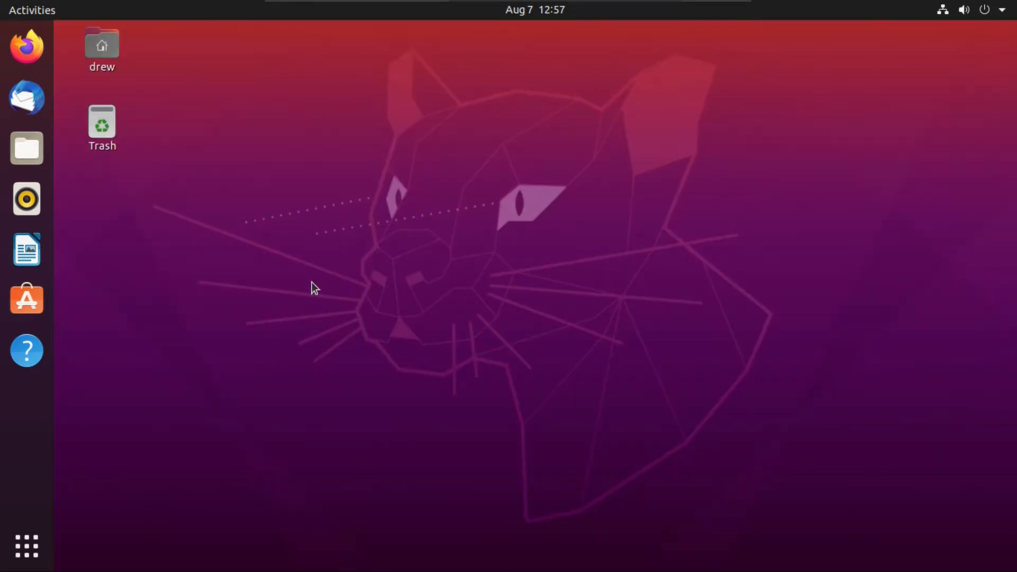
# Step: Launch Gufw with password authentication and view its firewall status and report
pyautogui.click(26, 545)
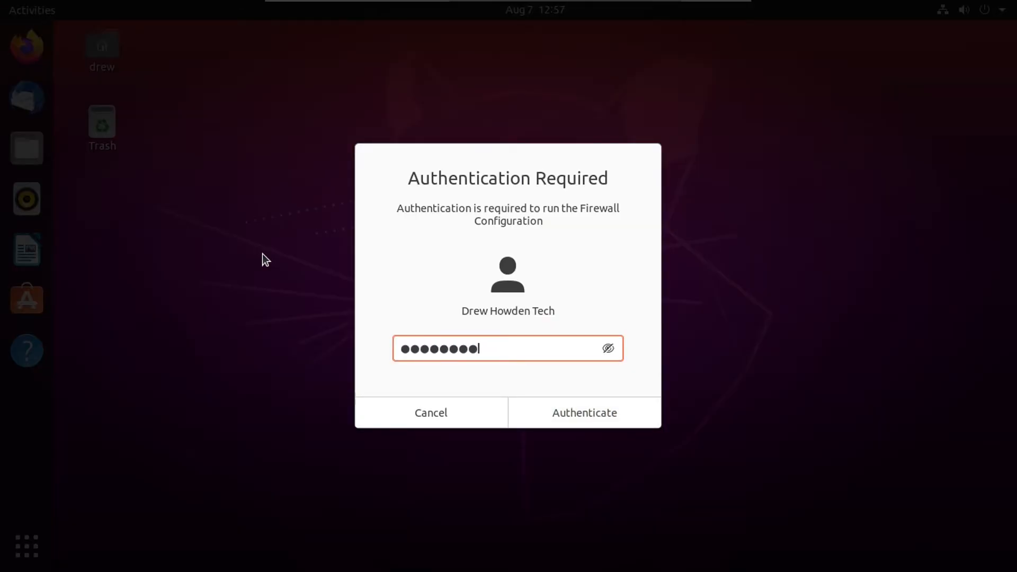
pyautogui.click(584, 413)
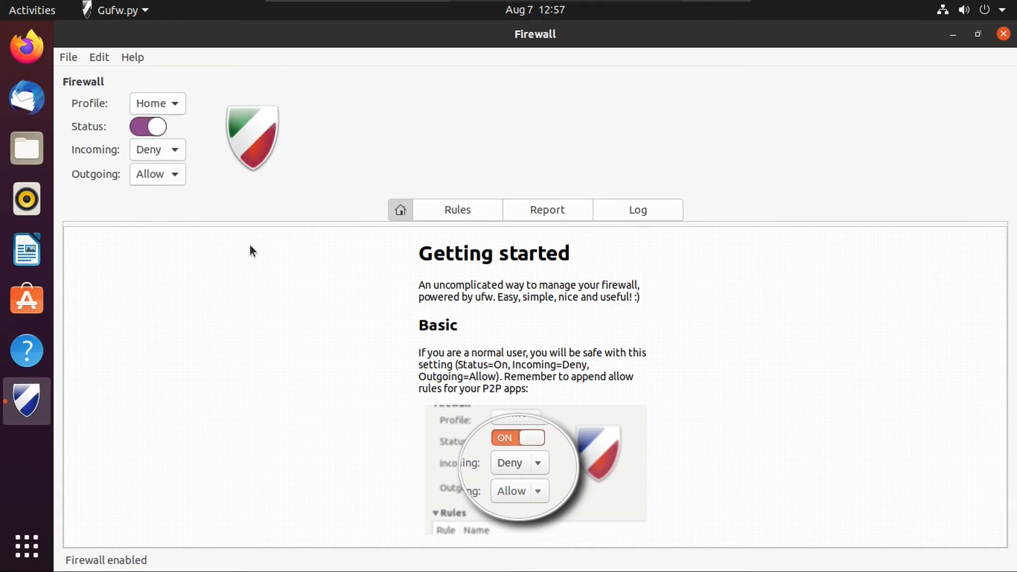
pyautogui.moveTo(573, 82)
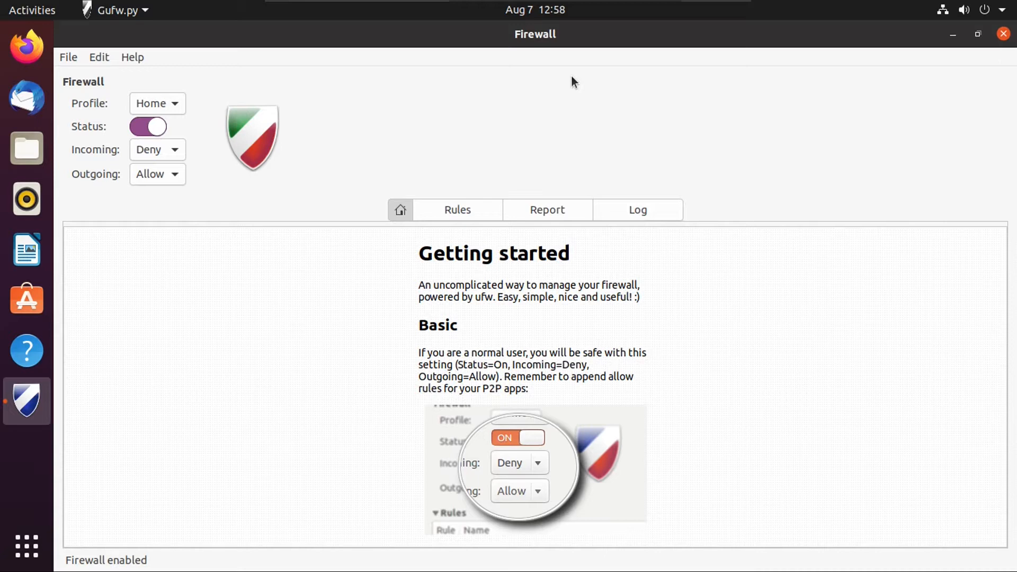
pyautogui.moveTo(547, 170)
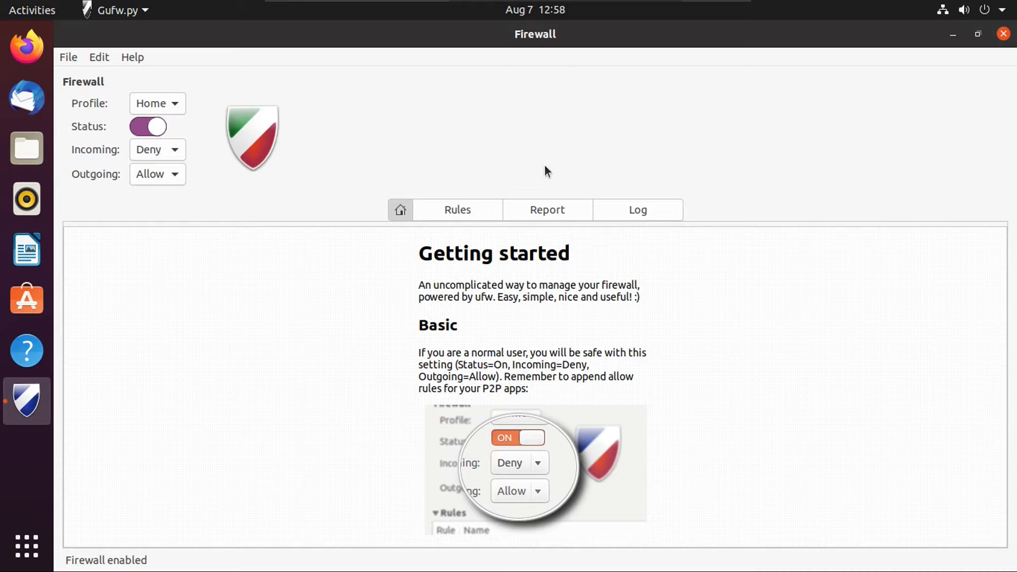
pyautogui.click(546, 210)
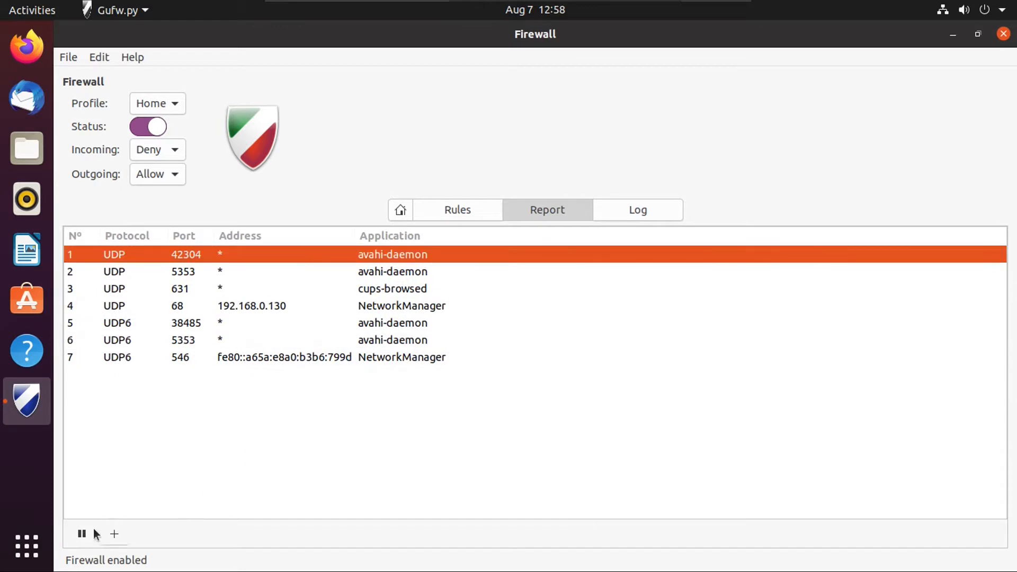
# Step: Preview an avahi-daemon firewall rule without adding it, return to Home, and close Gufw
pyautogui.click(115, 534)
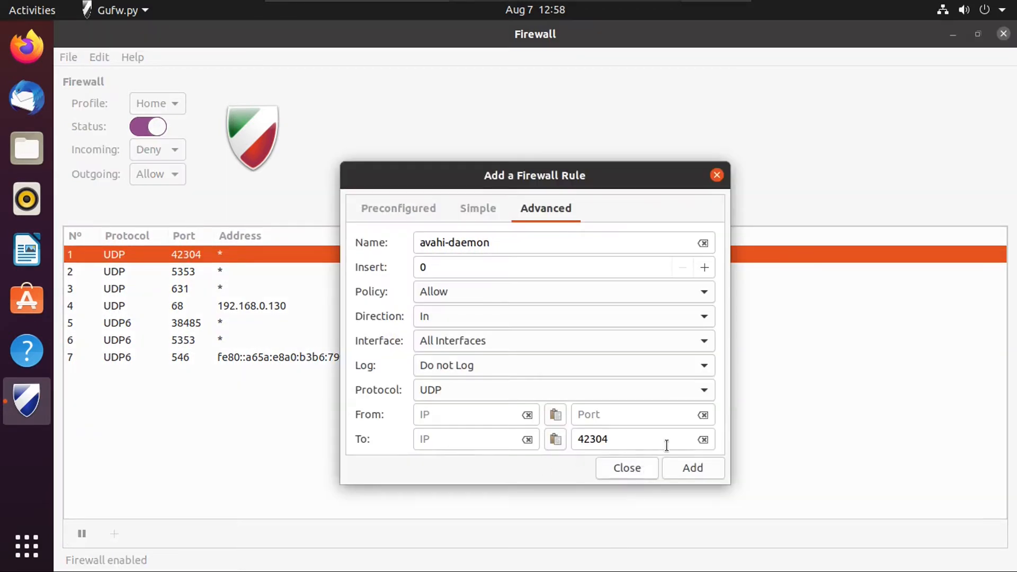
pyautogui.click(625, 468)
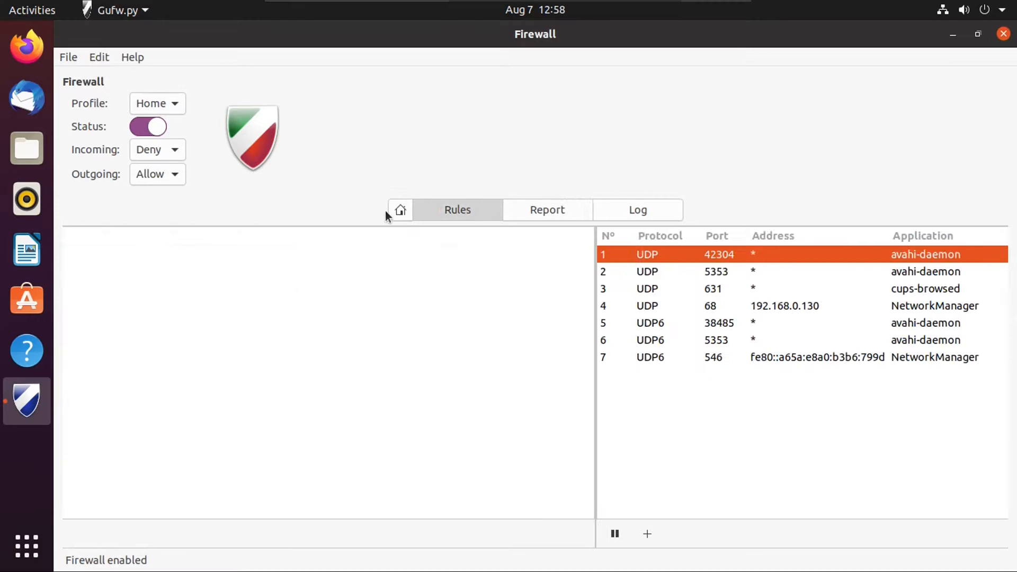
pyautogui.click(400, 210)
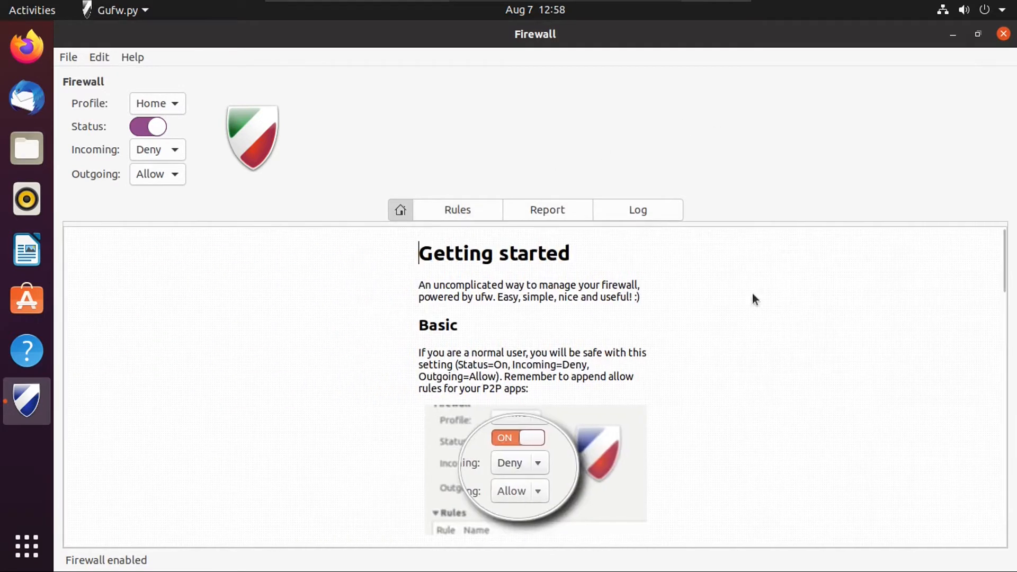
pyautogui.moveTo(797, 188)
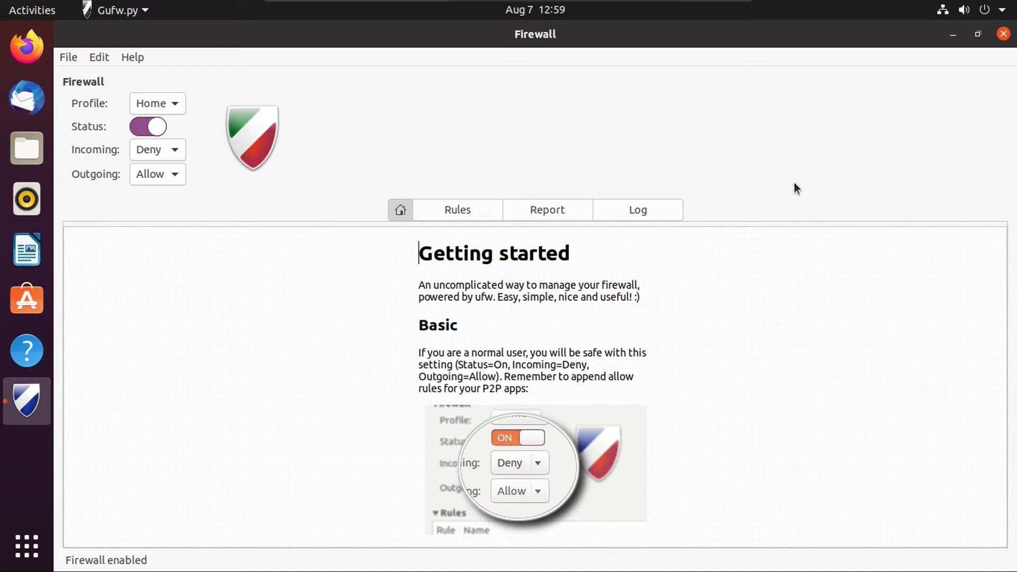
pyautogui.click(1002, 34)
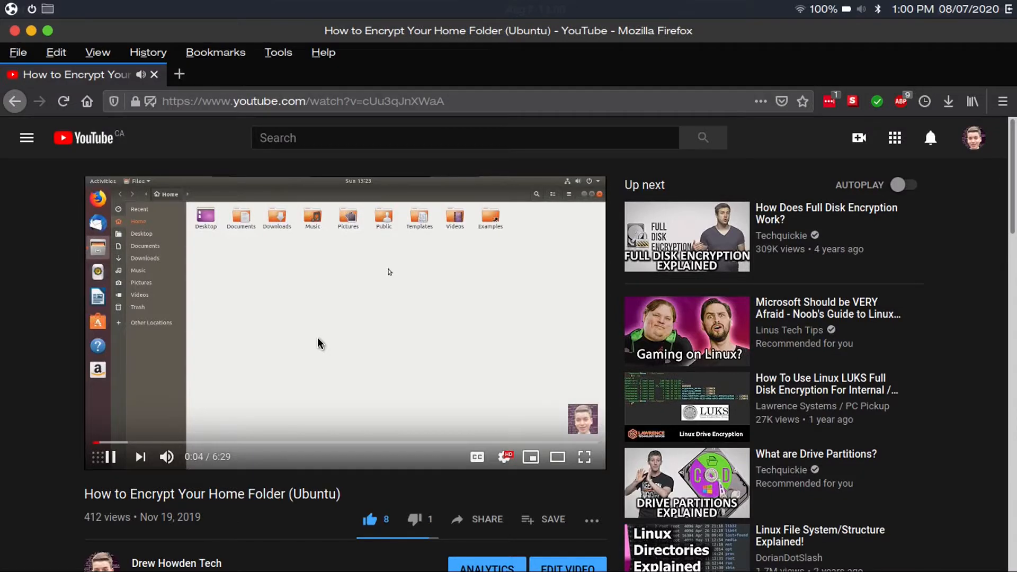
# Step: Scroll the YouTube page down to the description with the encryption commands
pyautogui.scroll(-3)
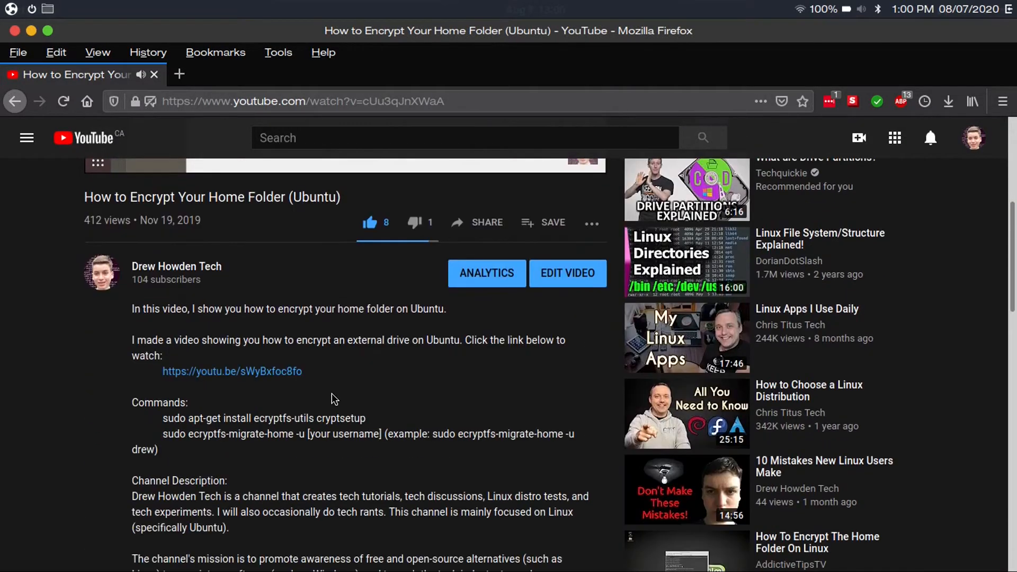
pyautogui.scroll(-3)
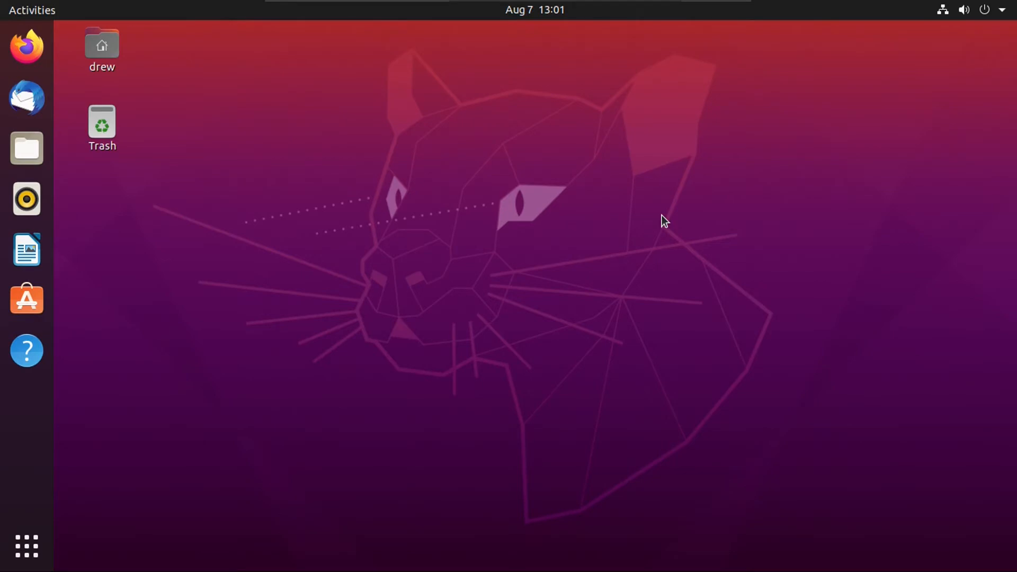
pyautogui.click(26, 546)
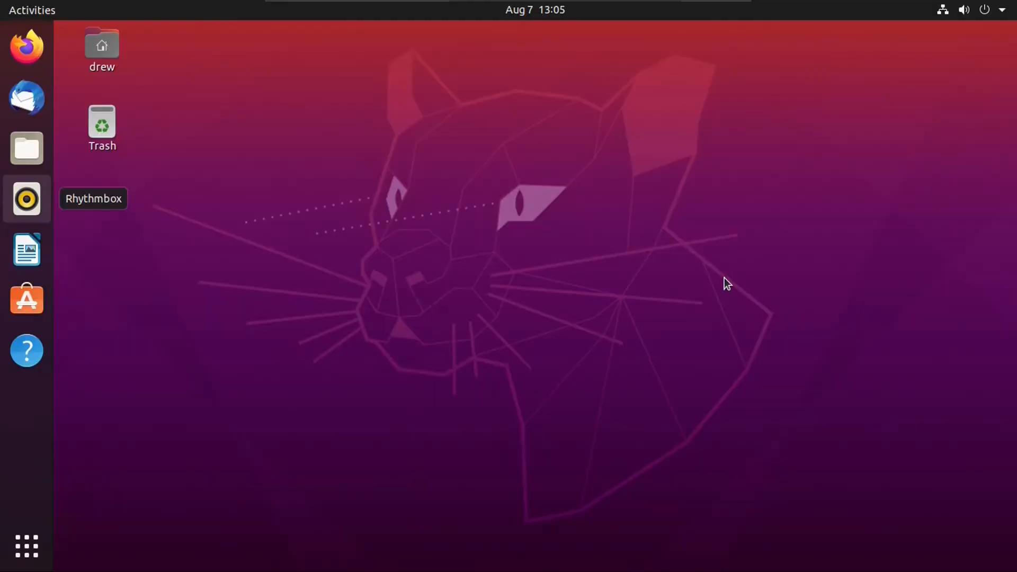
pyautogui.moveTo(591, 225)
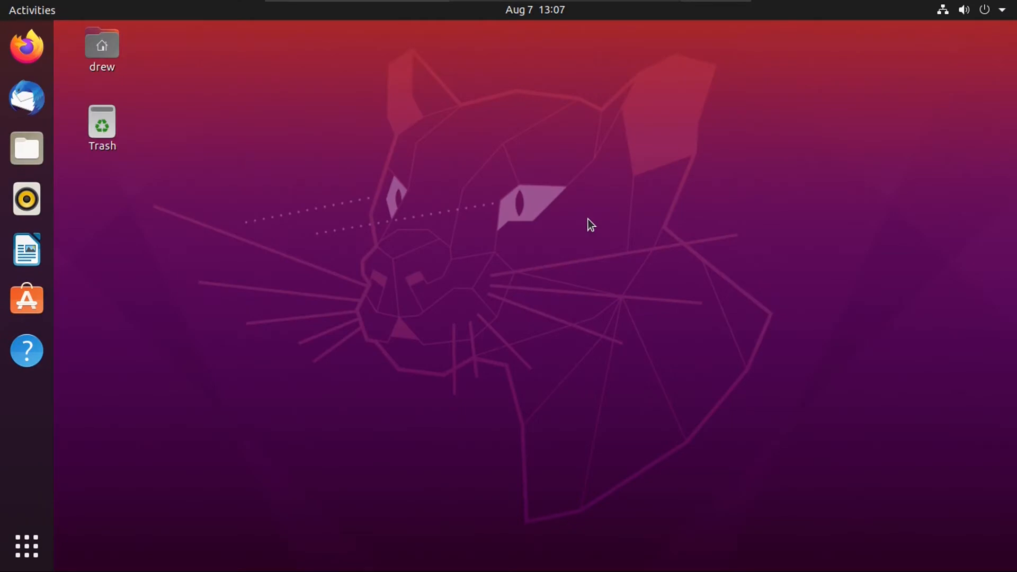
pyautogui.moveTo(27, 251)
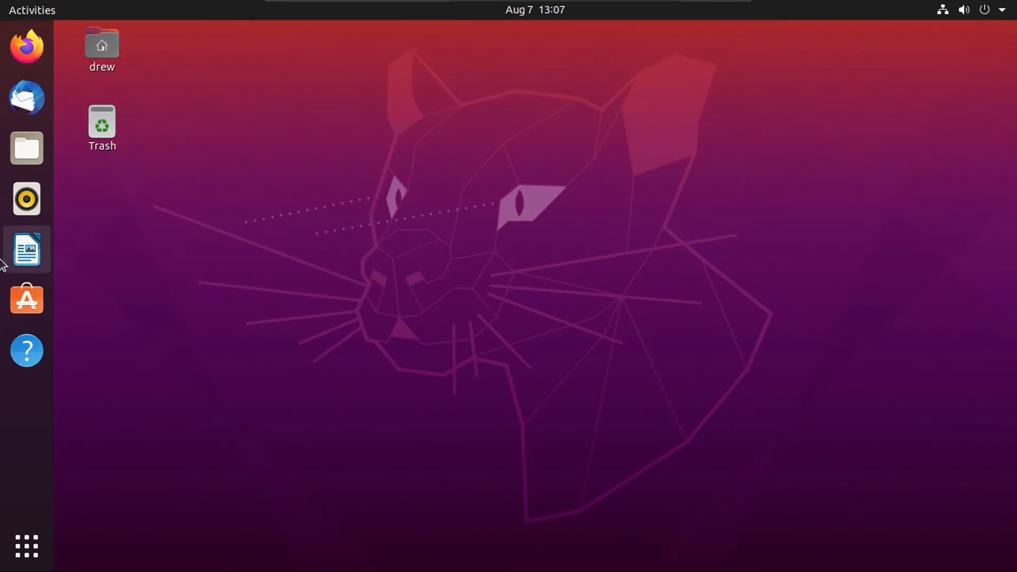
# Step: Search Ubuntu Software for 'gnome tw' and install GNOME Tweaks
pyautogui.click(27, 300)
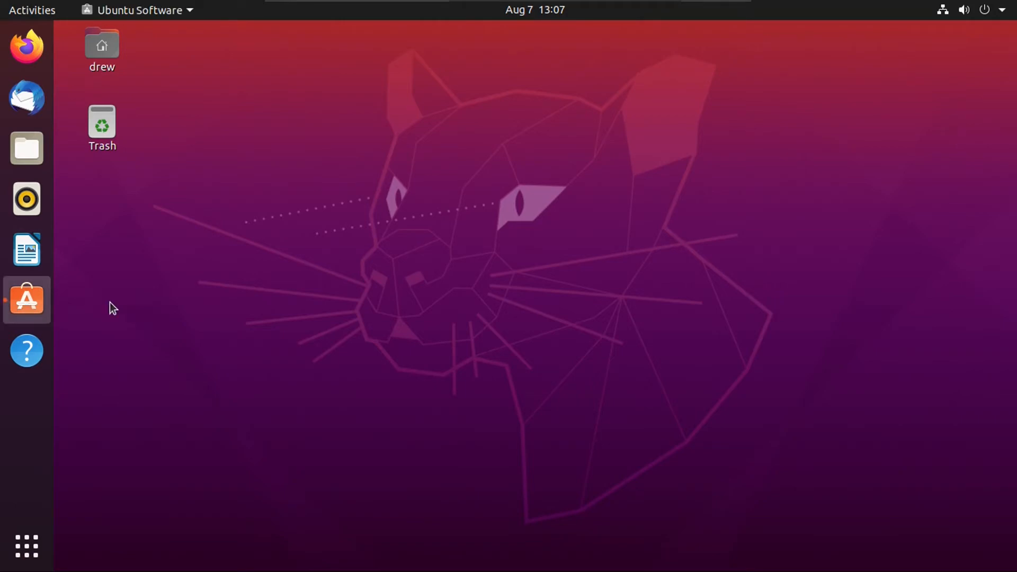
pyautogui.click(26, 300)
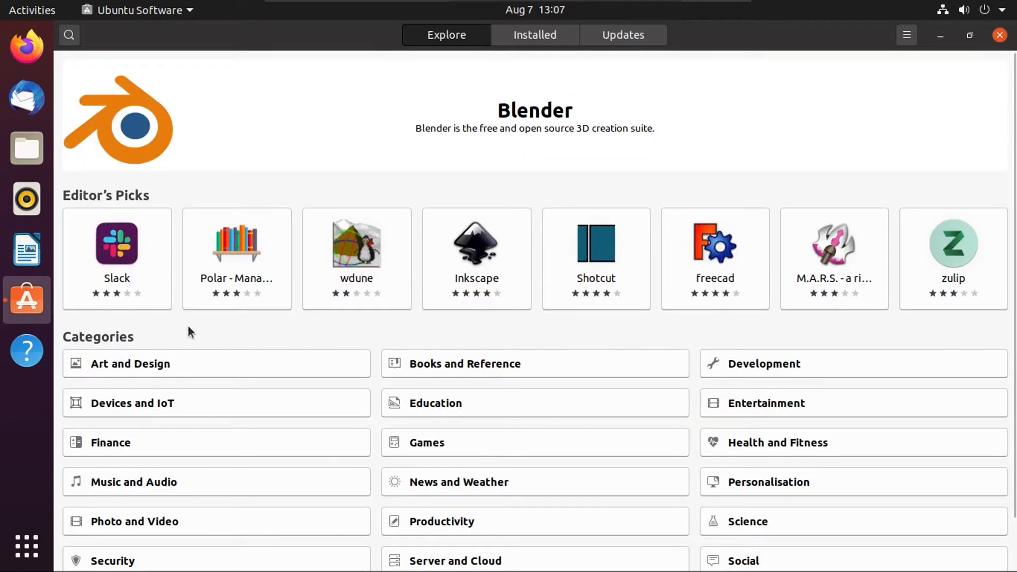
pyautogui.write('gnome tweaks')
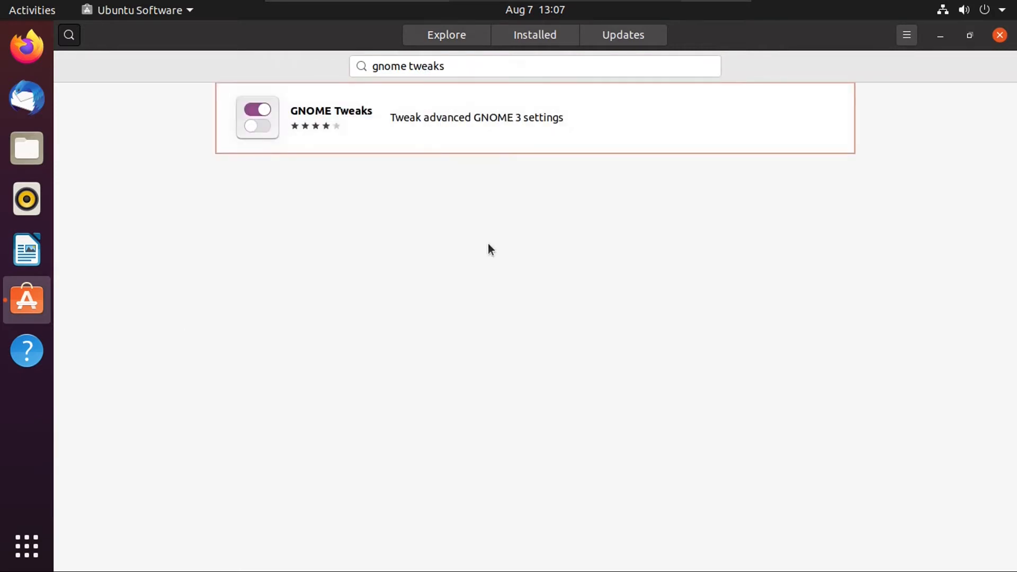
pyautogui.click(331, 118)
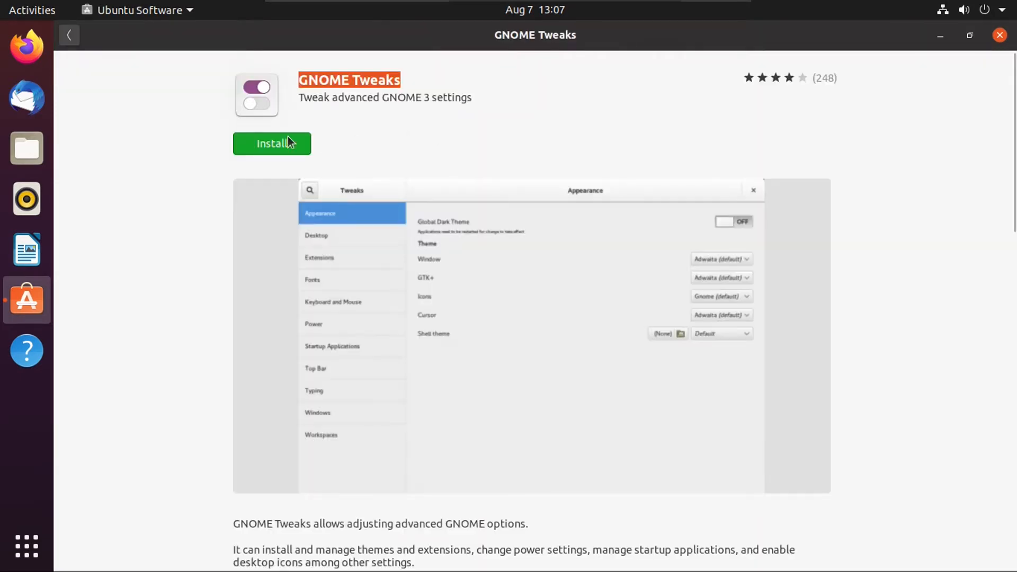
pyautogui.click(271, 144)
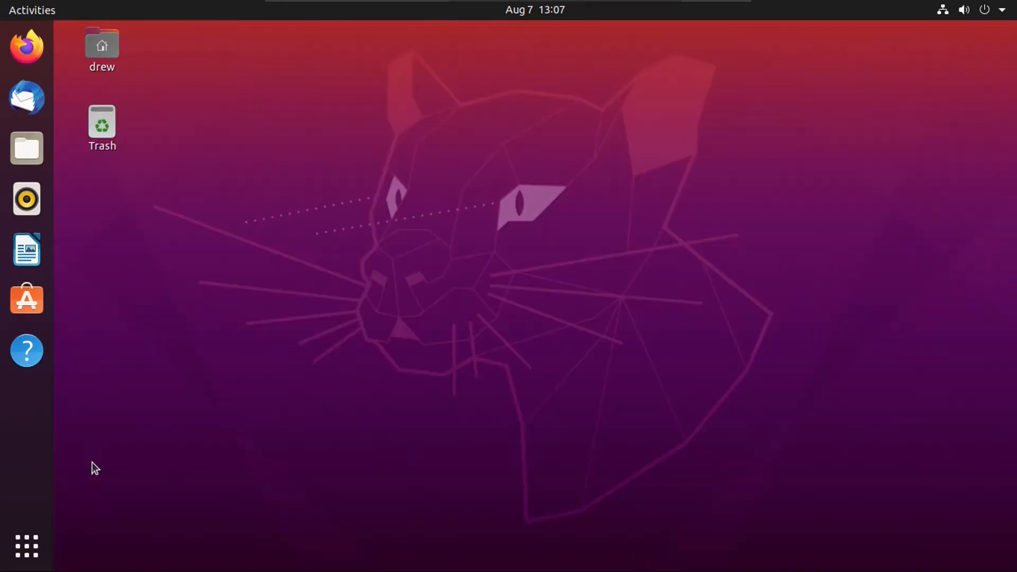
# Step: Launch Tweaks and set Keyboard & Mouse touchpad click emulation to Area
pyautogui.click(27, 546)
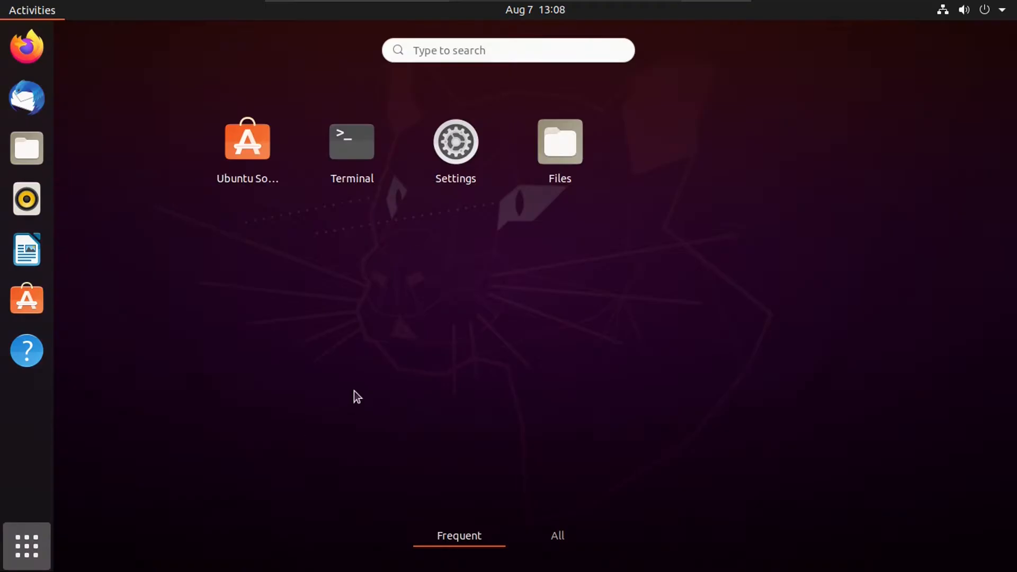
pyautogui.click(557, 535)
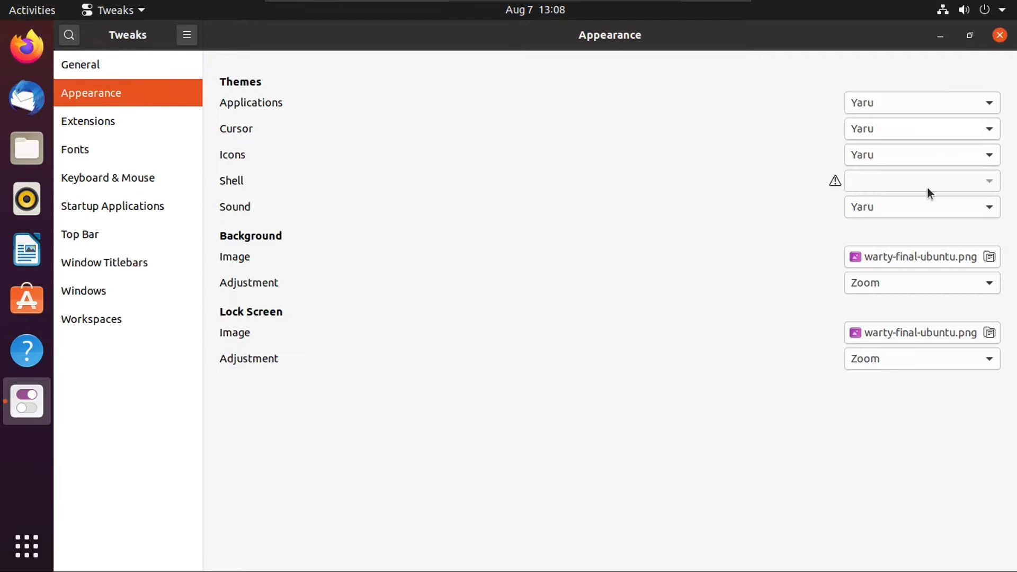
pyautogui.moveTo(414, 131)
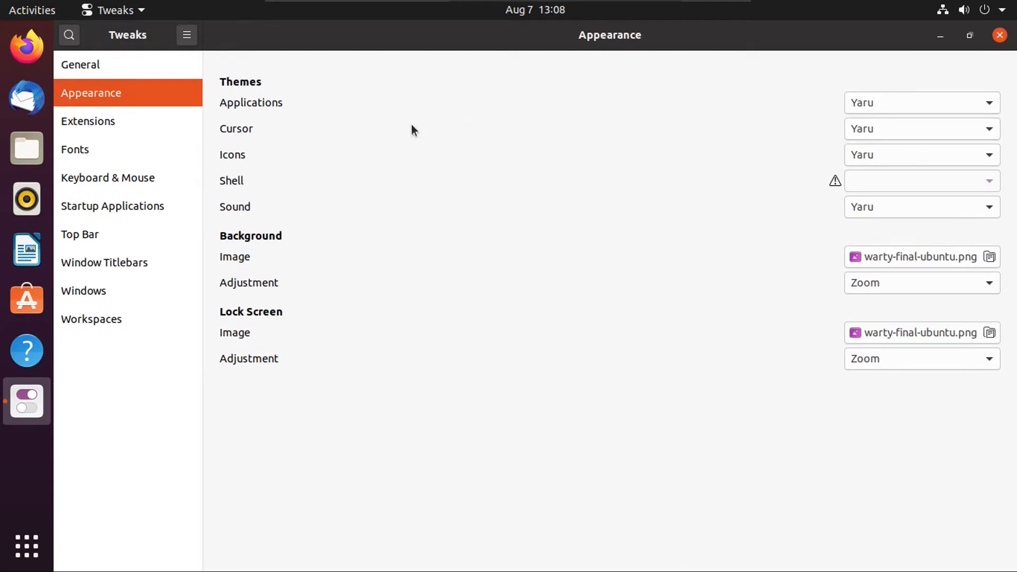
pyautogui.click(87, 122)
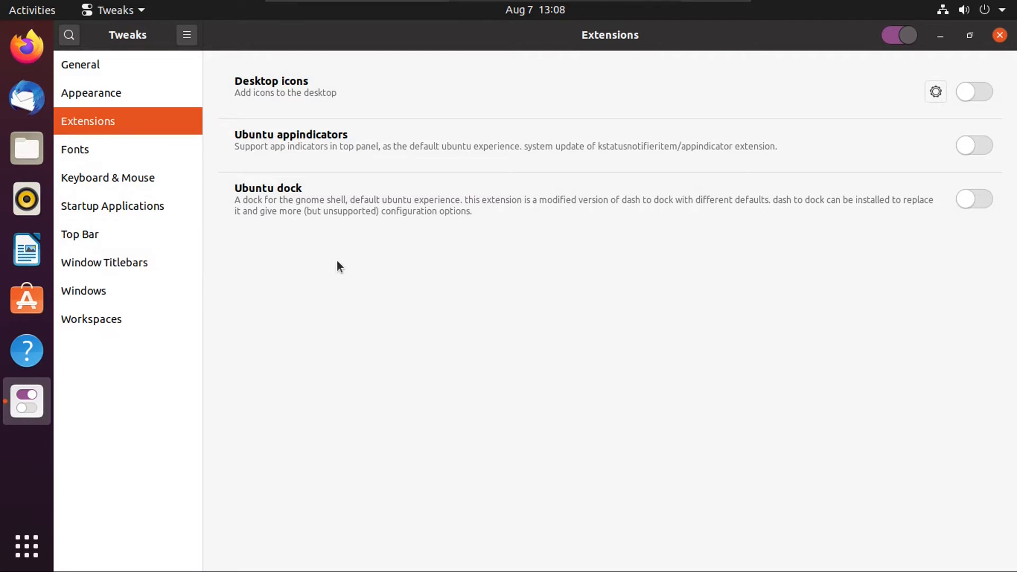
pyautogui.click(107, 177)
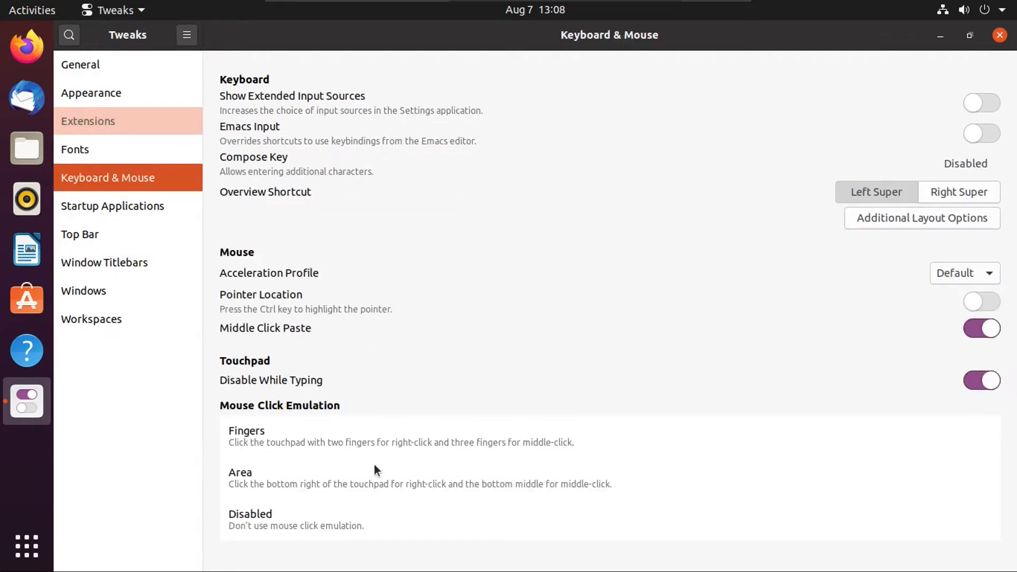
pyautogui.click(240, 472)
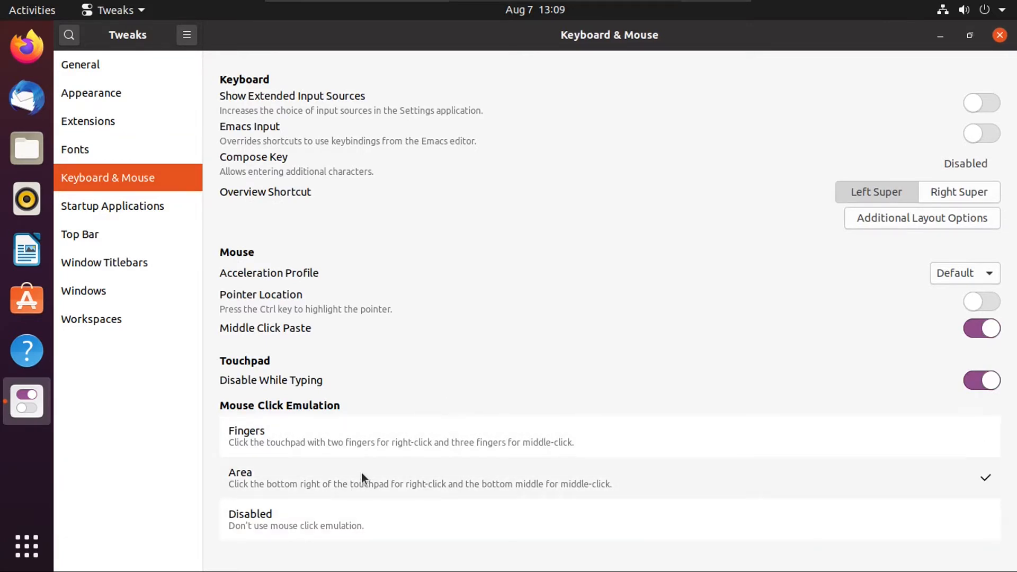
pyautogui.moveTo(318, 329)
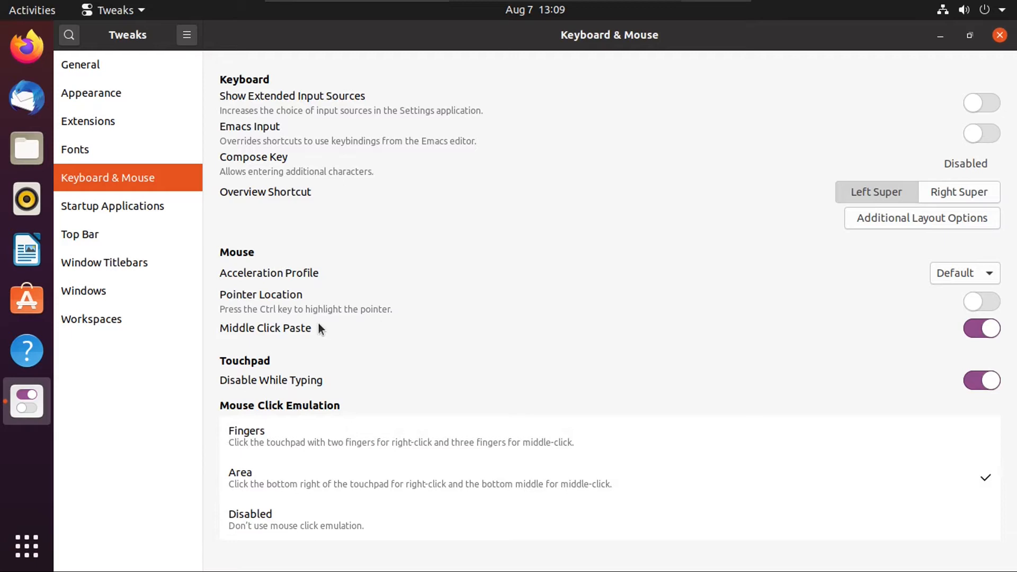
pyautogui.click(103, 263)
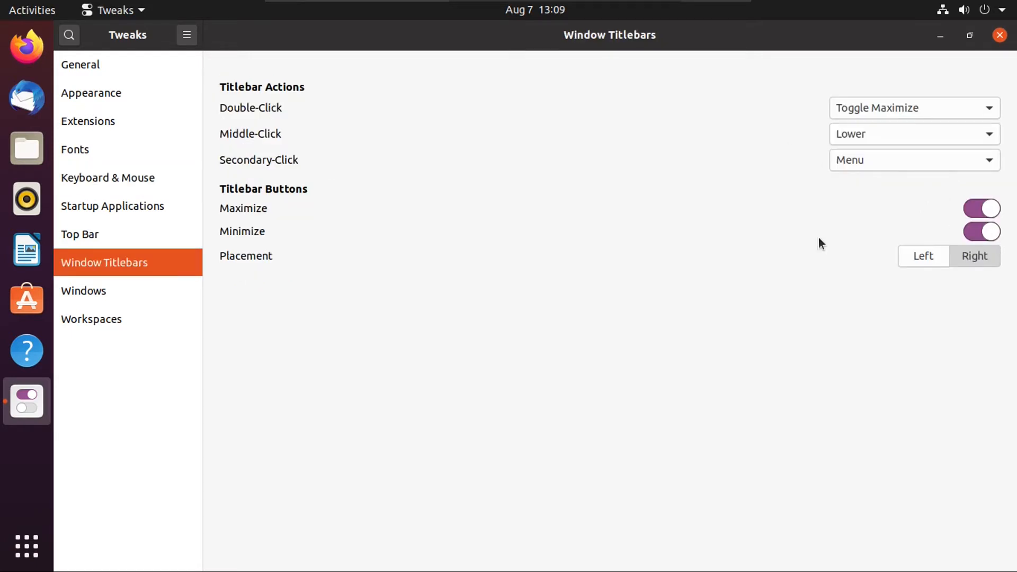
# Step: Toggle the Maximize titlebar button off and back on, view Fonts, then close Tweaks
pyautogui.click(981, 208)
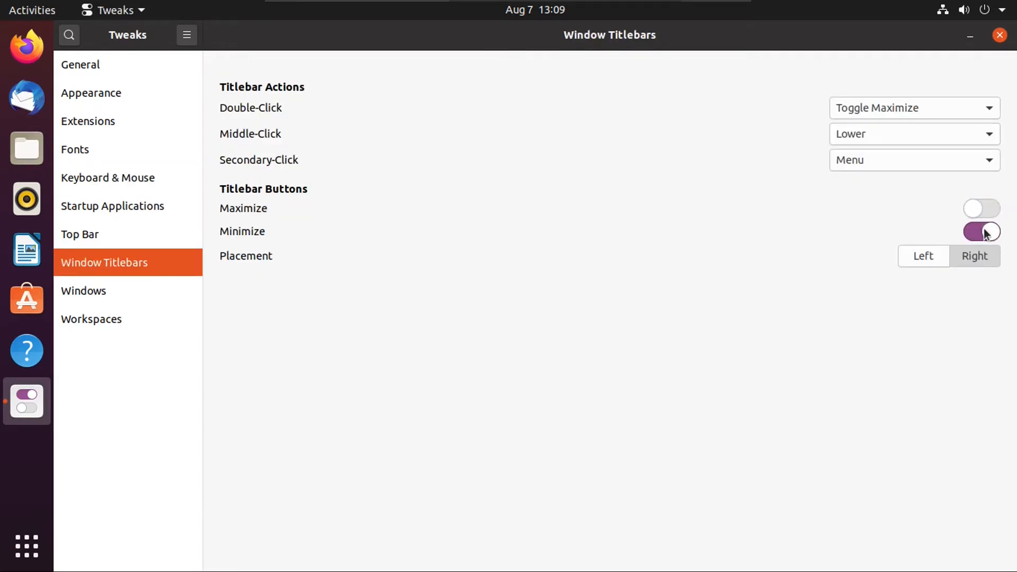
pyautogui.click(982, 208)
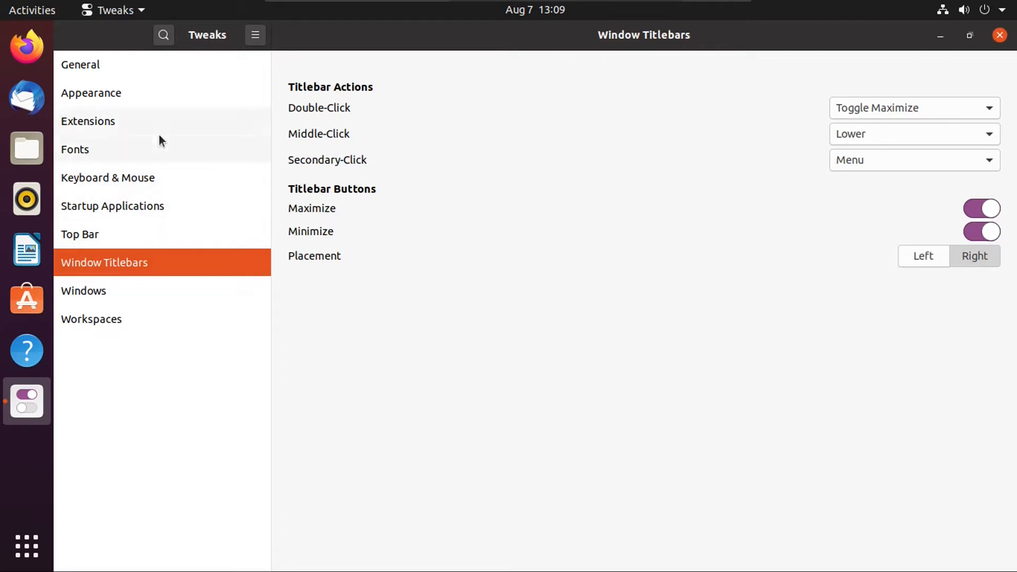
pyautogui.click(74, 150)
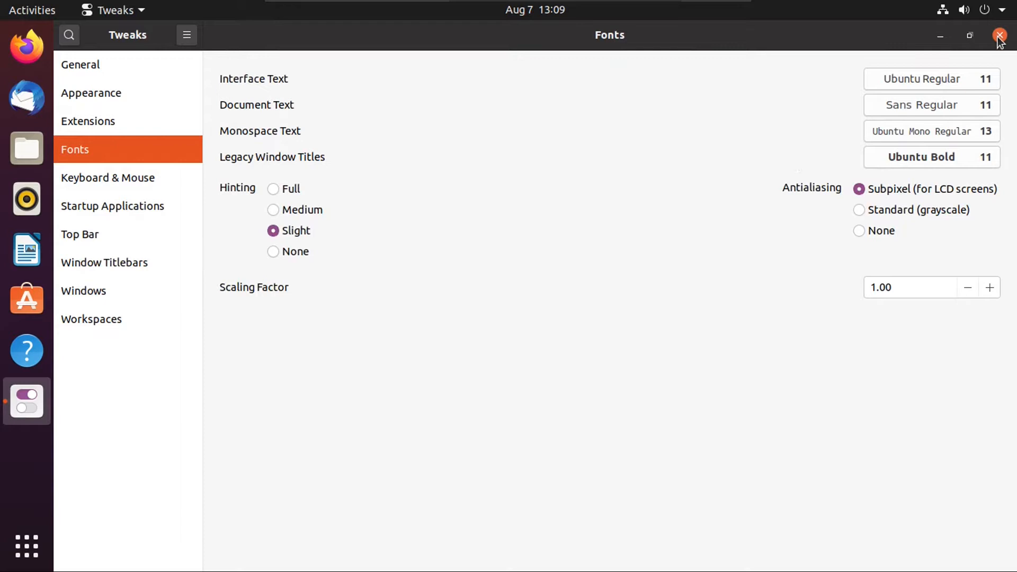
pyautogui.click(1000, 35)
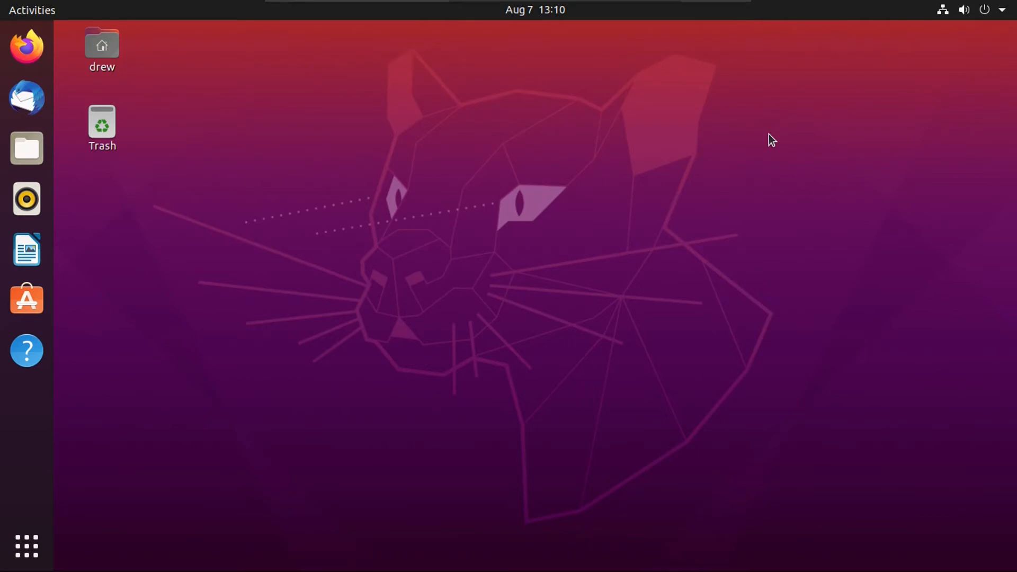
pyautogui.moveTo(700, 179)
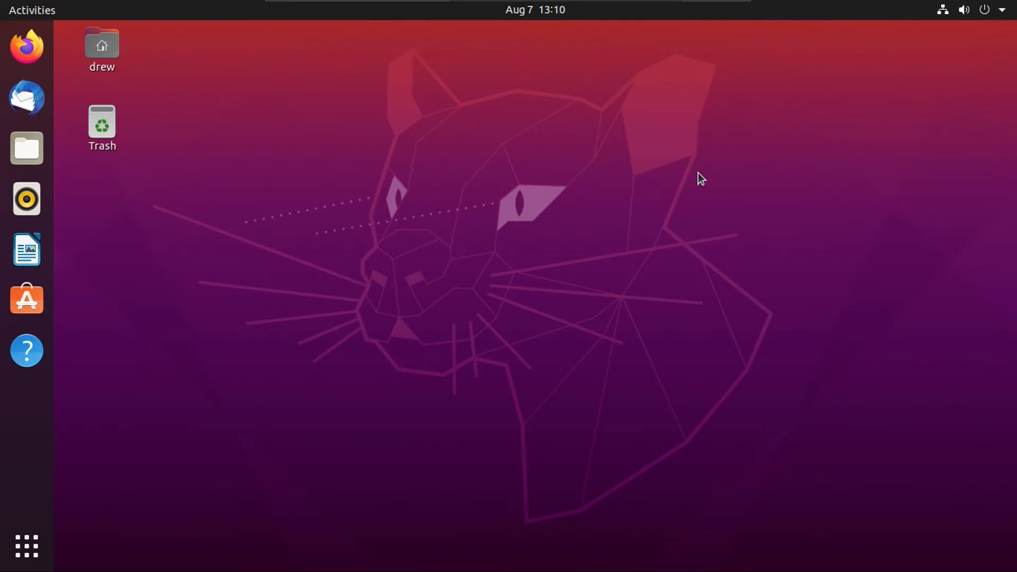
pyautogui.click(964, 10)
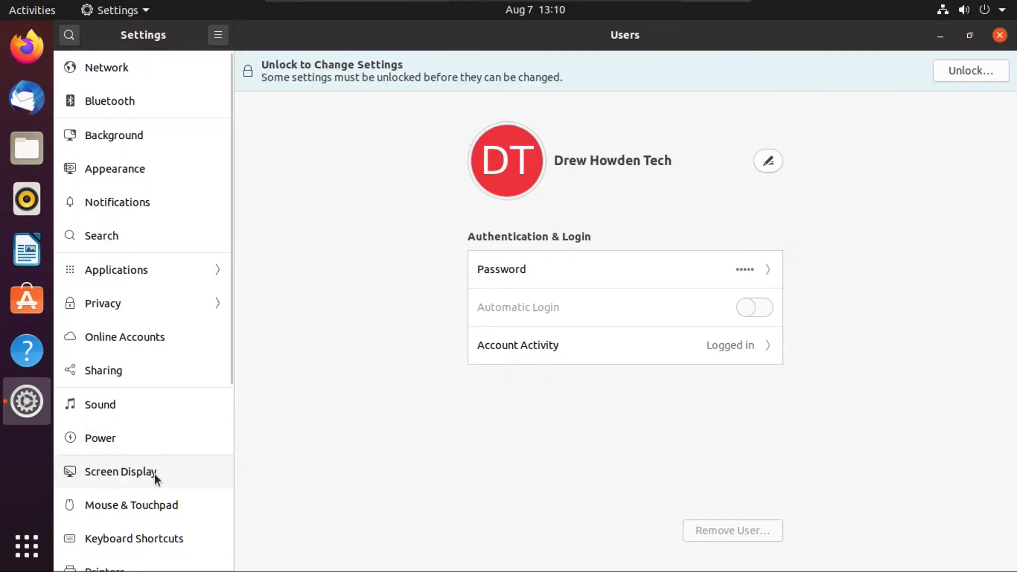
# Step: Turn on Night Light from Sunset to Sunrise, test the temperature slider, and close Settings
pyautogui.click(121, 471)
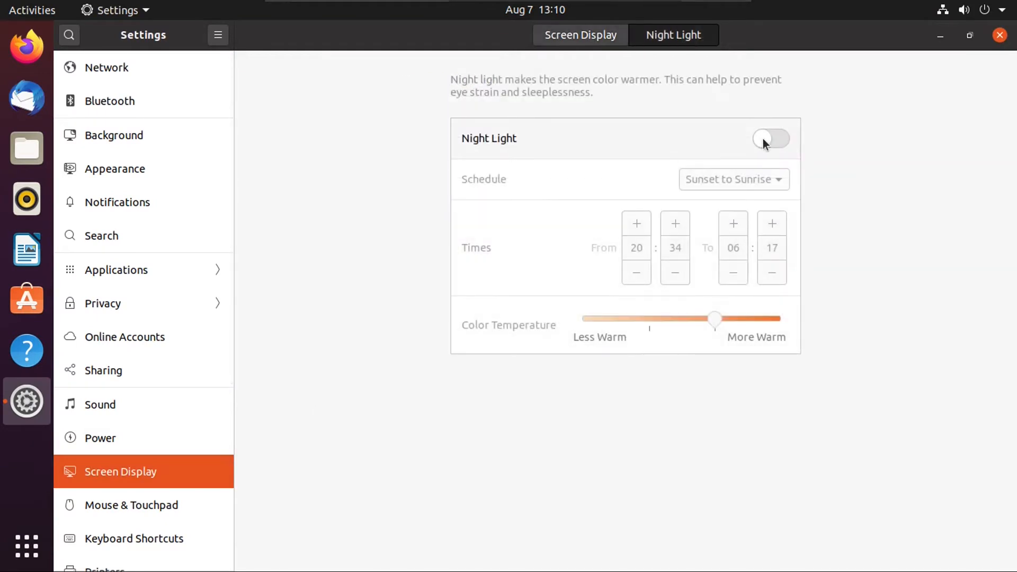
pyautogui.click(771, 138)
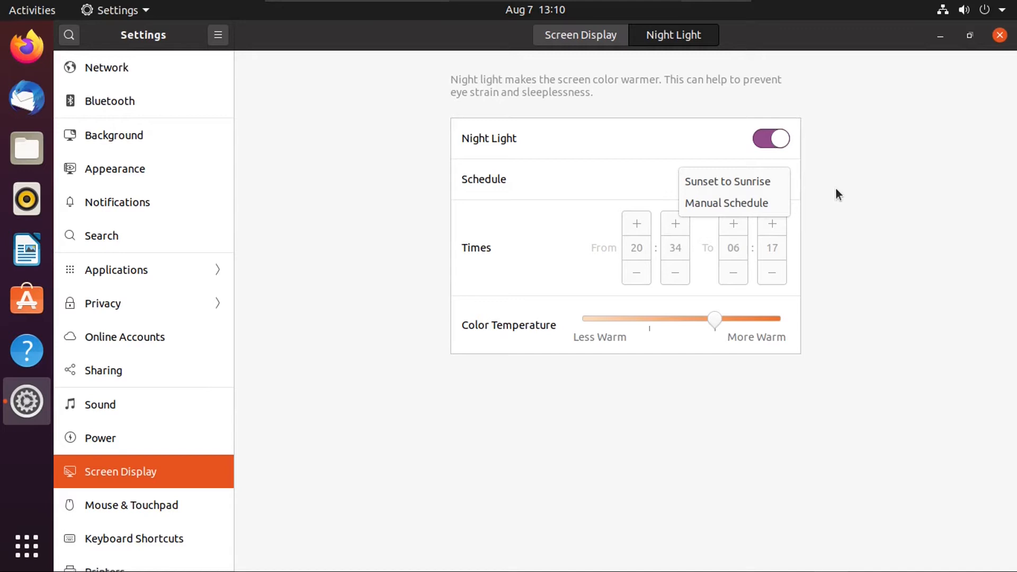
pyautogui.moveTo(878, 228)
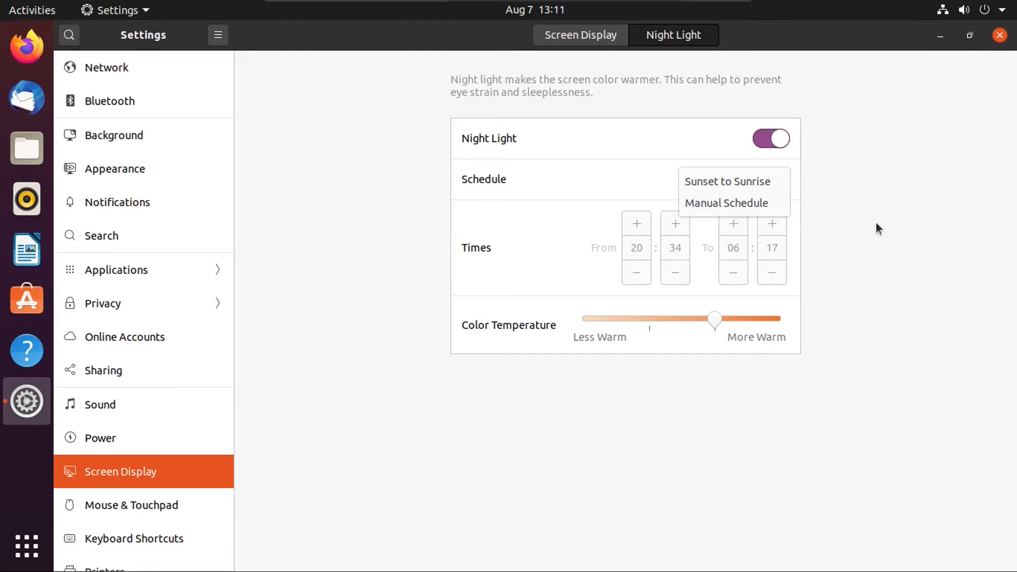
pyautogui.click(726, 181)
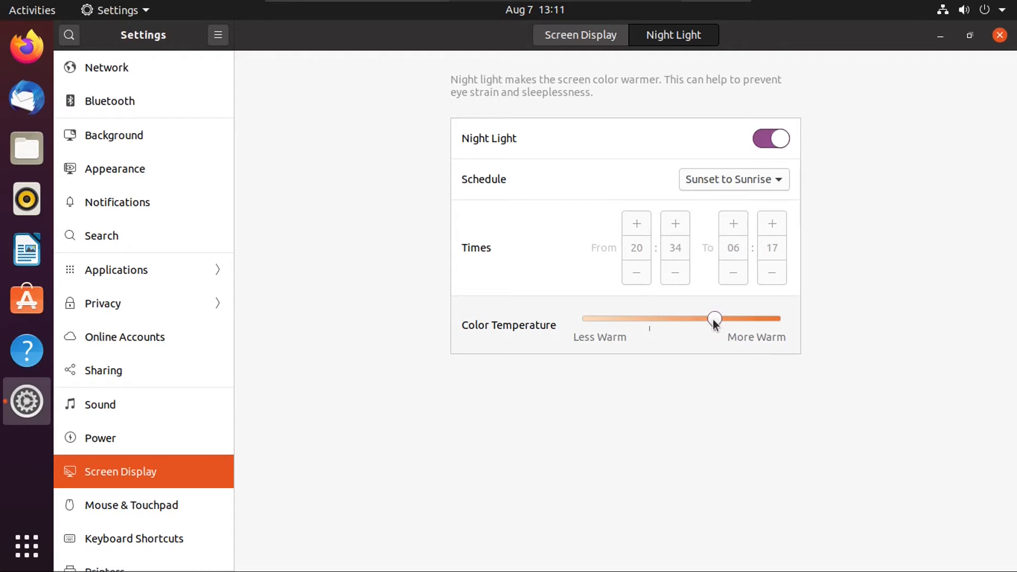
pyautogui.moveTo(714, 318); pyautogui.dragTo(726, 318)
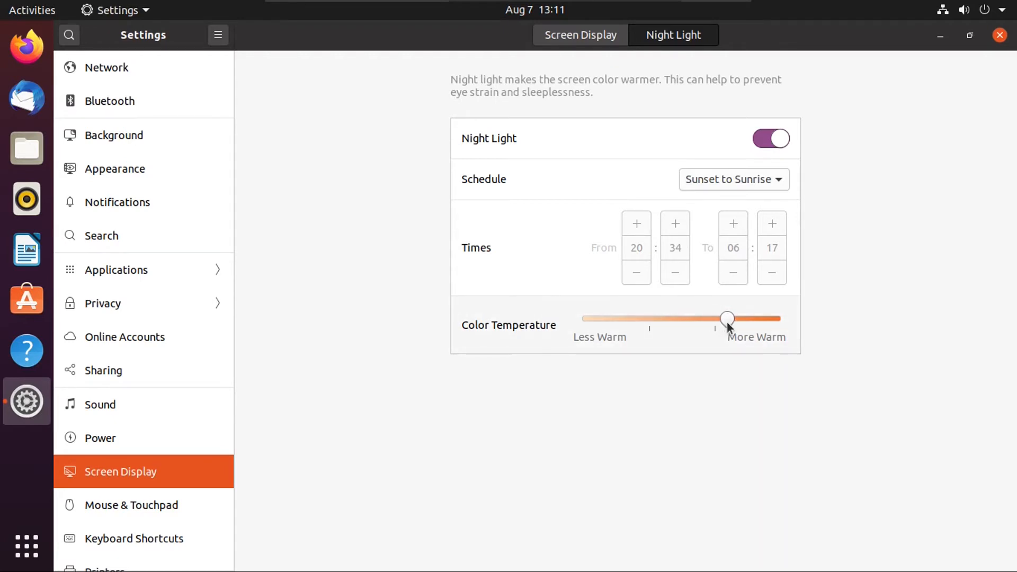
pyautogui.moveTo(726, 318); pyautogui.dragTo(713, 318)
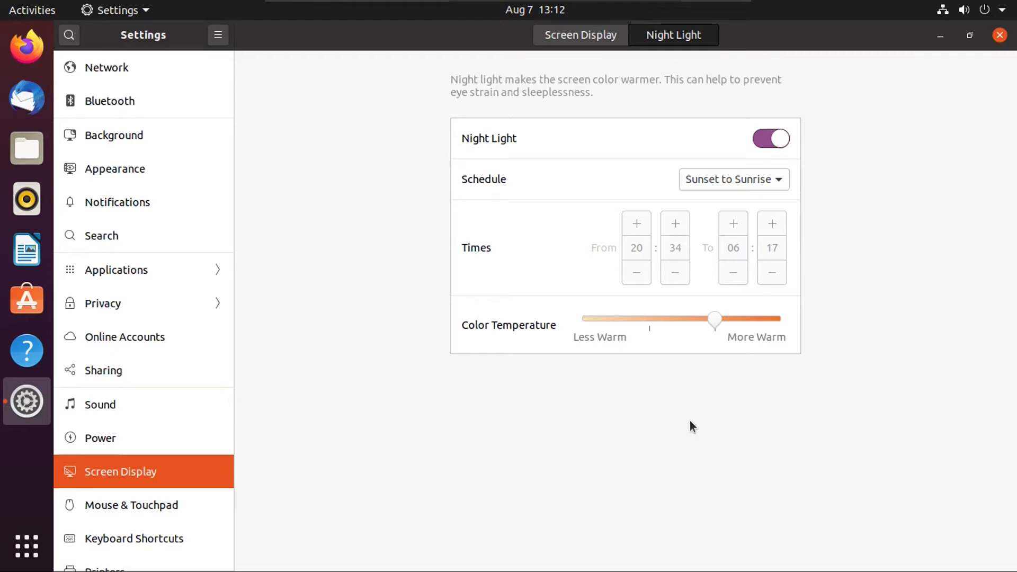
pyautogui.click(997, 35)
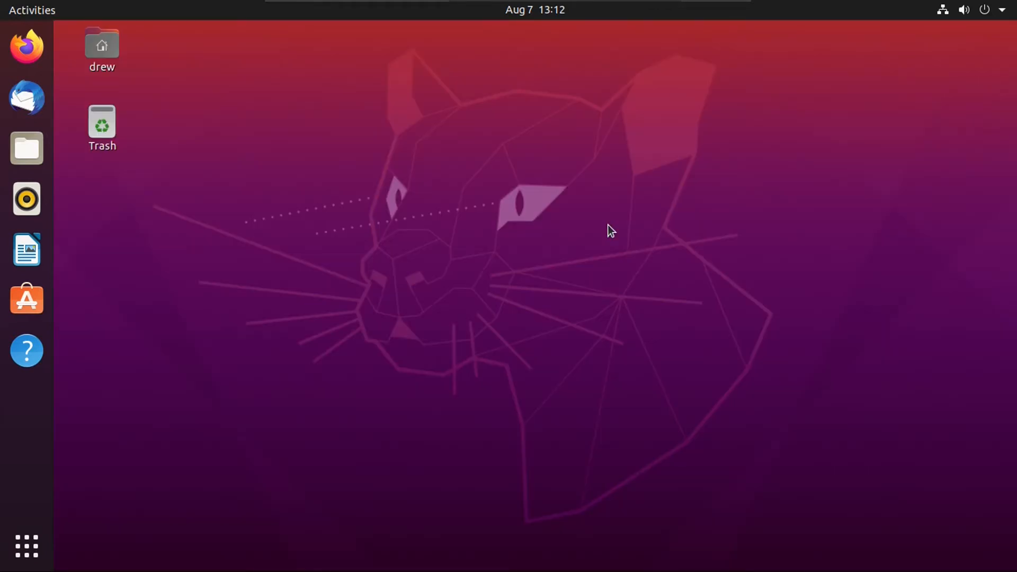
# Step: Launch Ubuntu Software from the dock and let its Explore page load
pyautogui.click(26, 299)
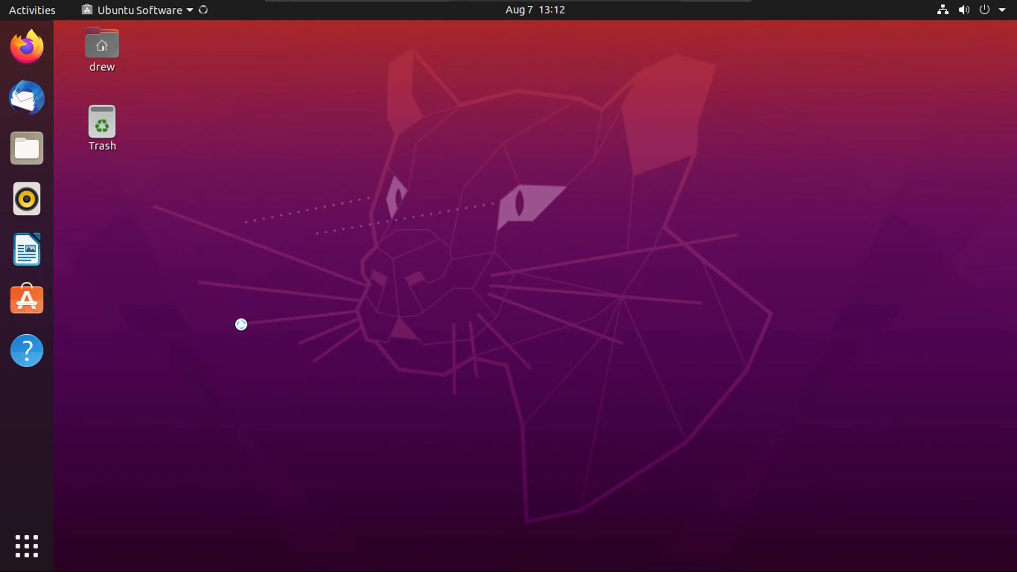
pyautogui.click(27, 299)
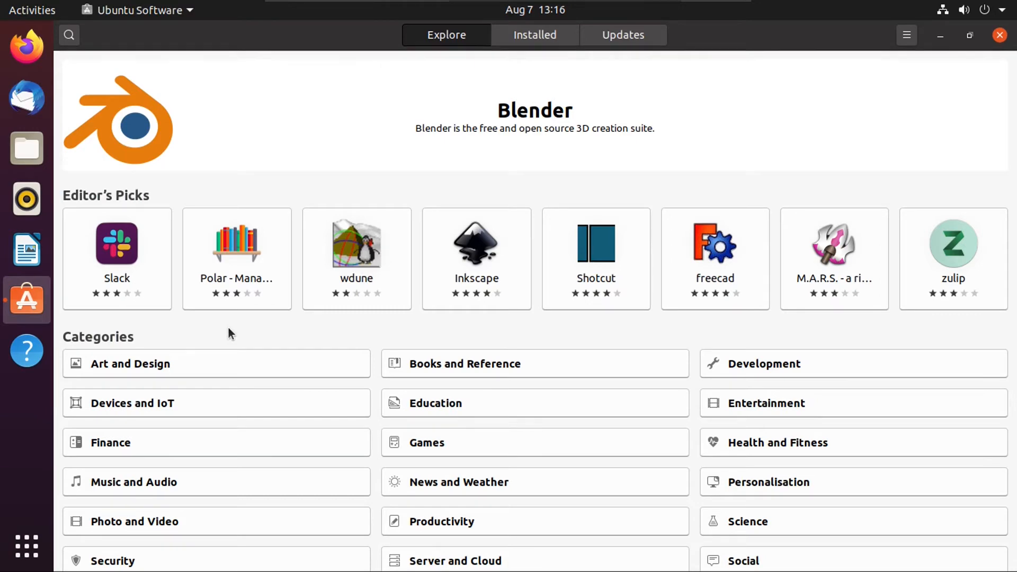
# Step: Search 'gnome', install GNOME Software with authentication, and close the store
pyautogui.write('gnome software')
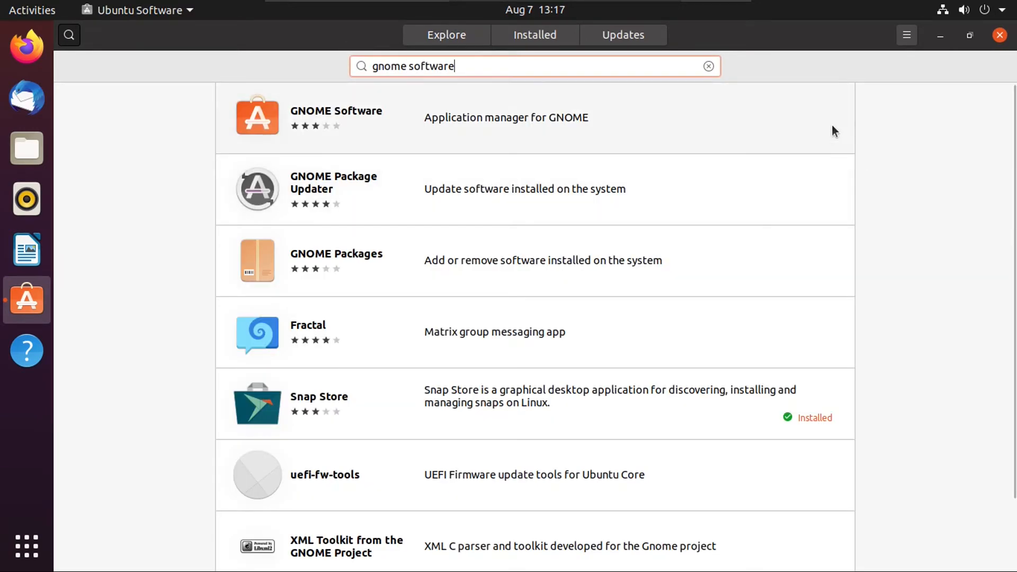
pyautogui.click(336, 117)
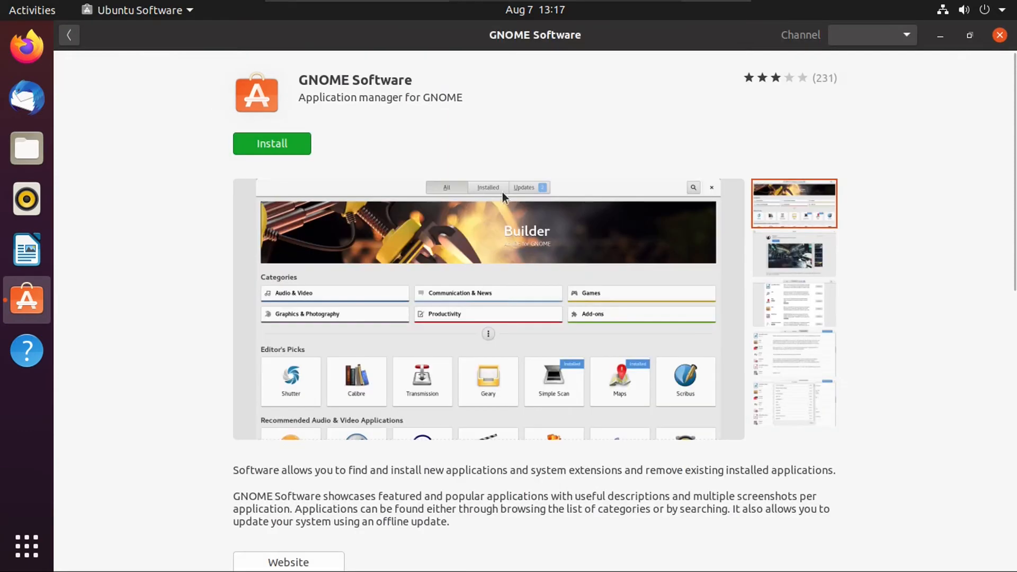
pyautogui.click(271, 144)
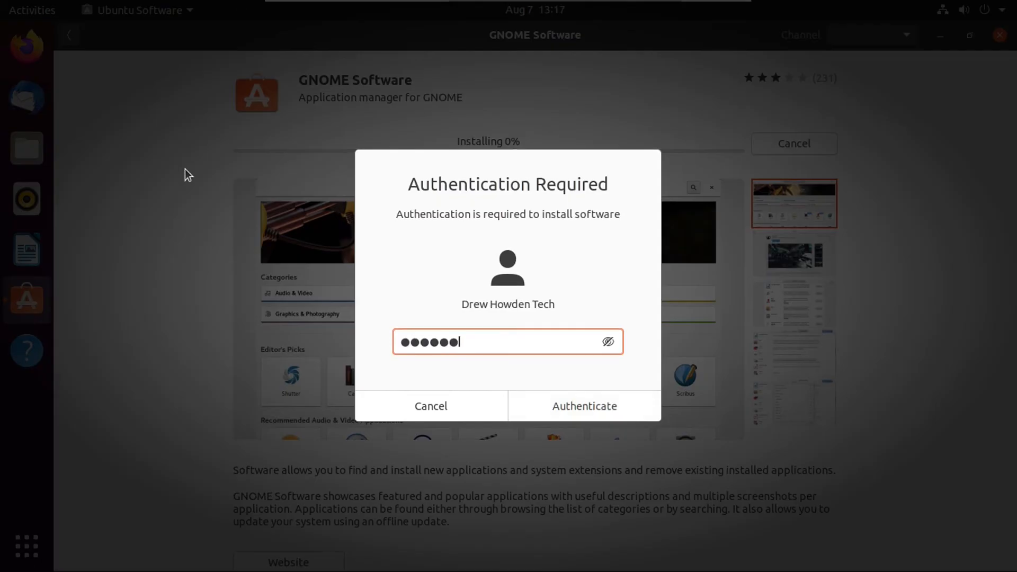
pyautogui.click(583, 405)
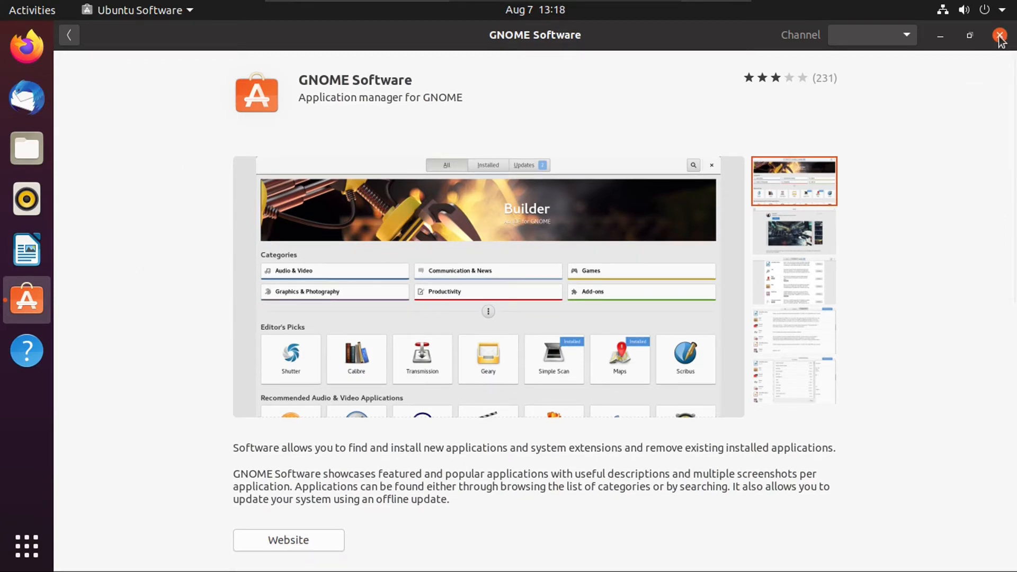
pyautogui.click(999, 35)
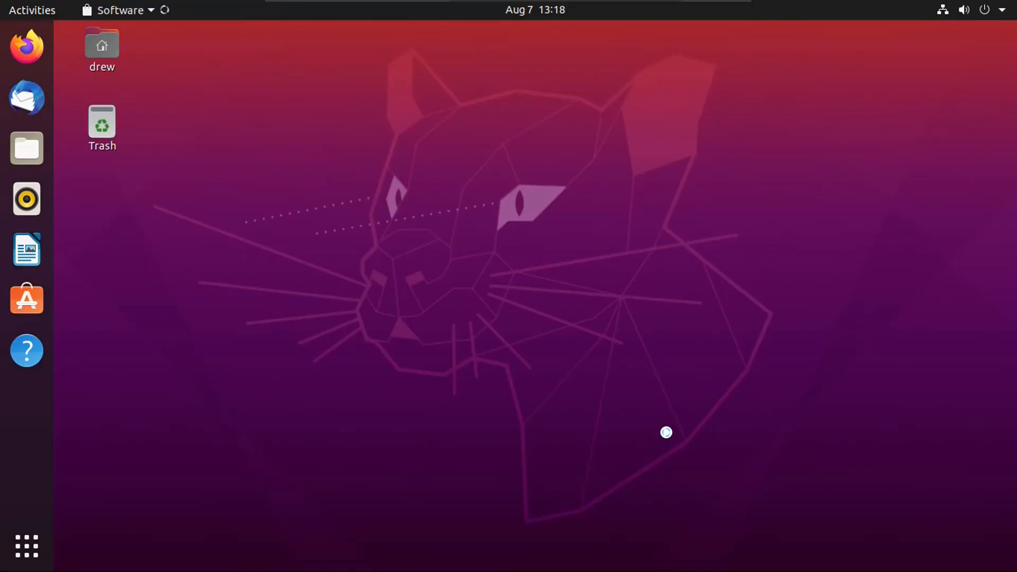
pyautogui.moveTo(310, 513)
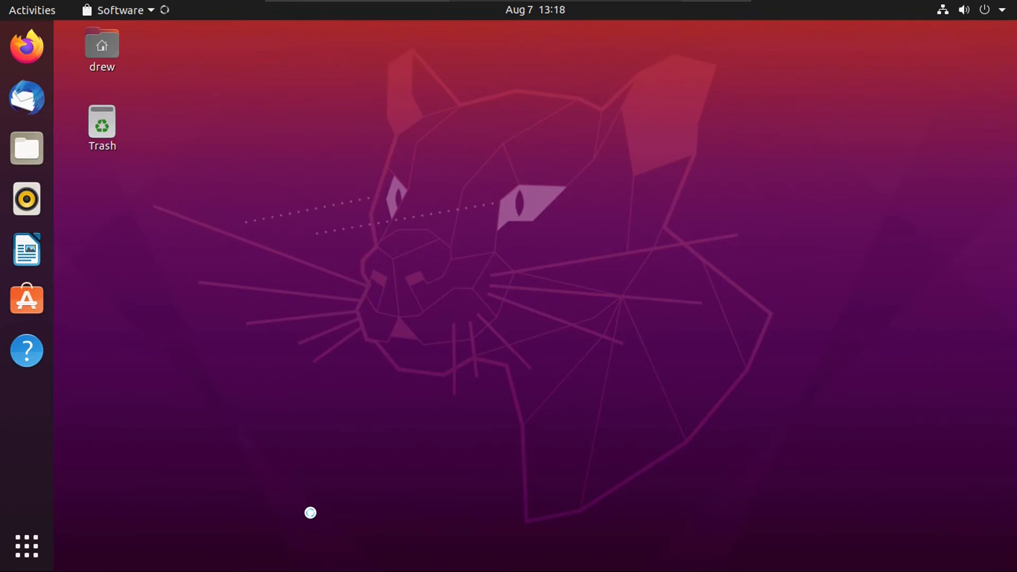
# Step: Launch GNOME Software and remove Ubuntu Software from the dock favourites
pyautogui.click(26, 299)
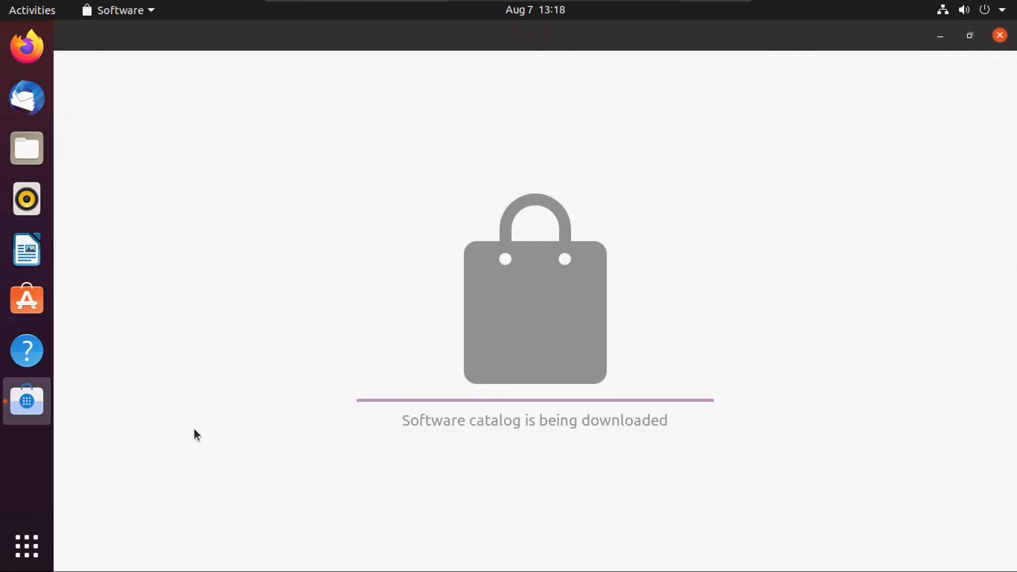
pyautogui.rightClick(27, 298)
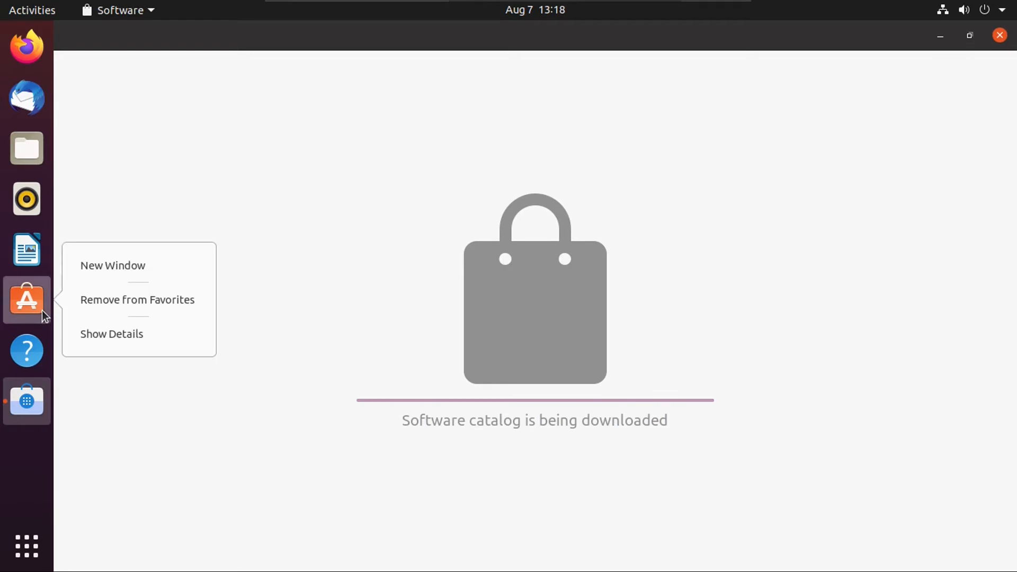
pyautogui.click(137, 299)
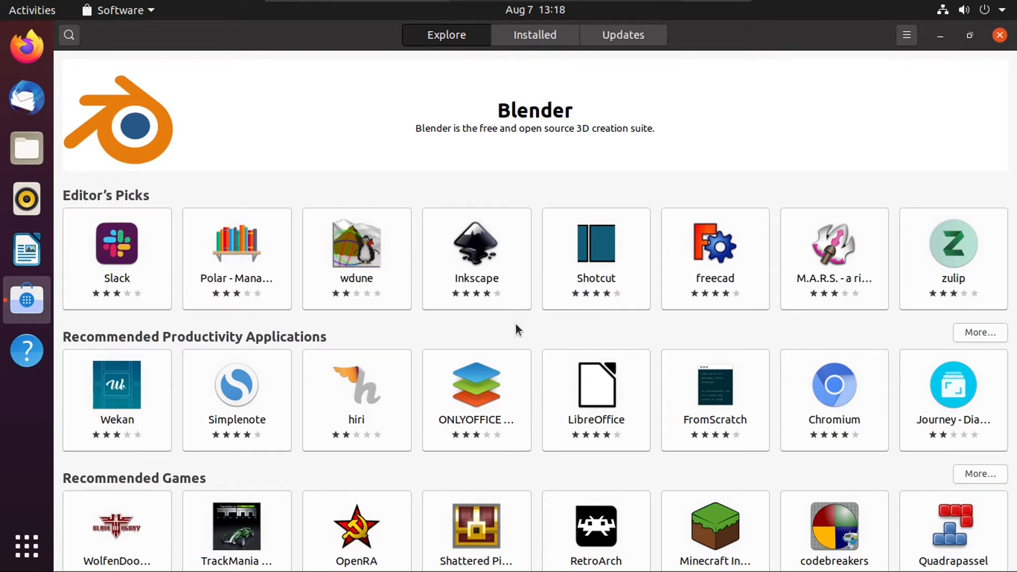
pyautogui.moveTo(401, 405)
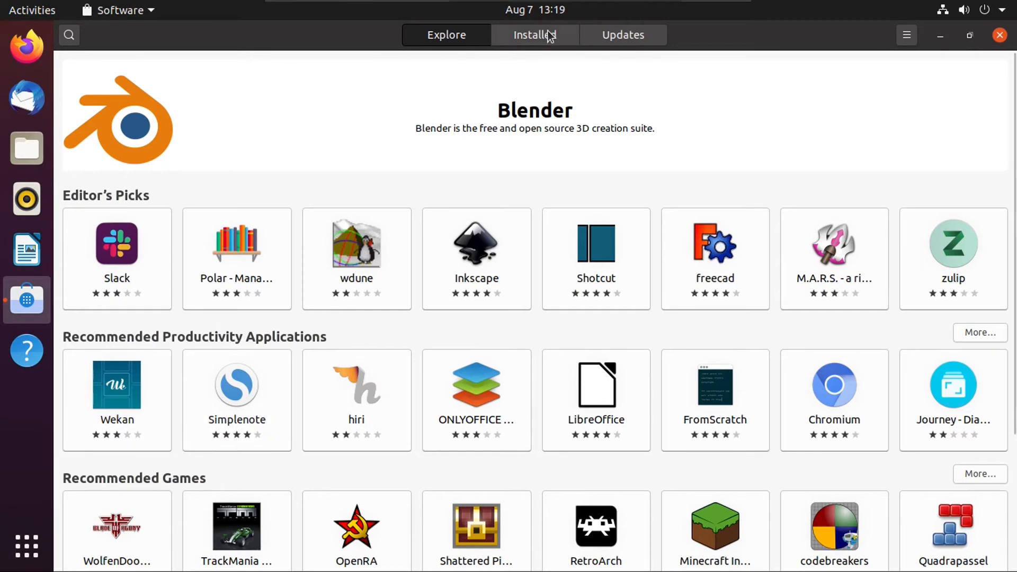
# Step: Open the Software app's details page from the Installed apps list
pyautogui.click(534, 34)
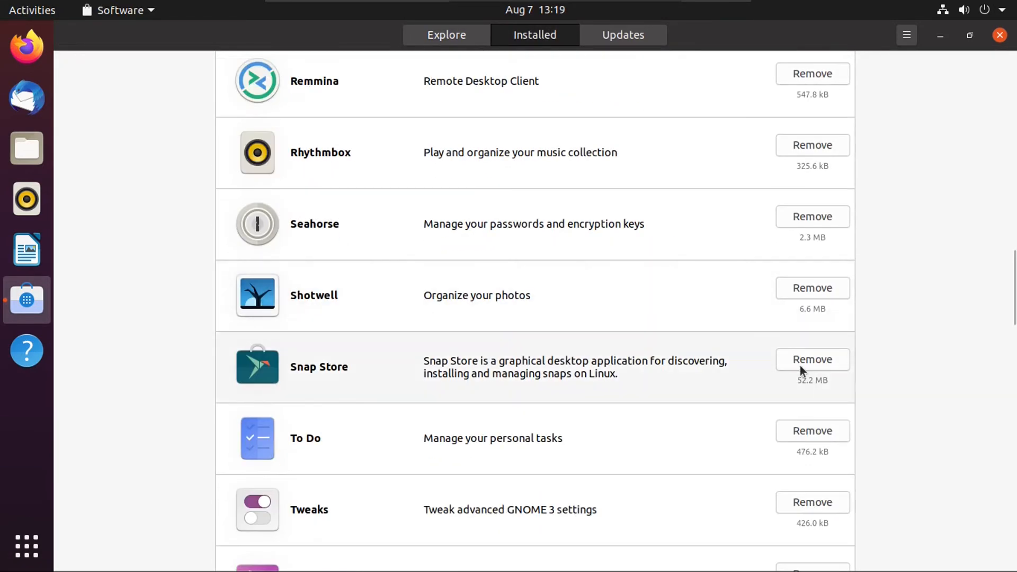
pyautogui.scroll(-3)
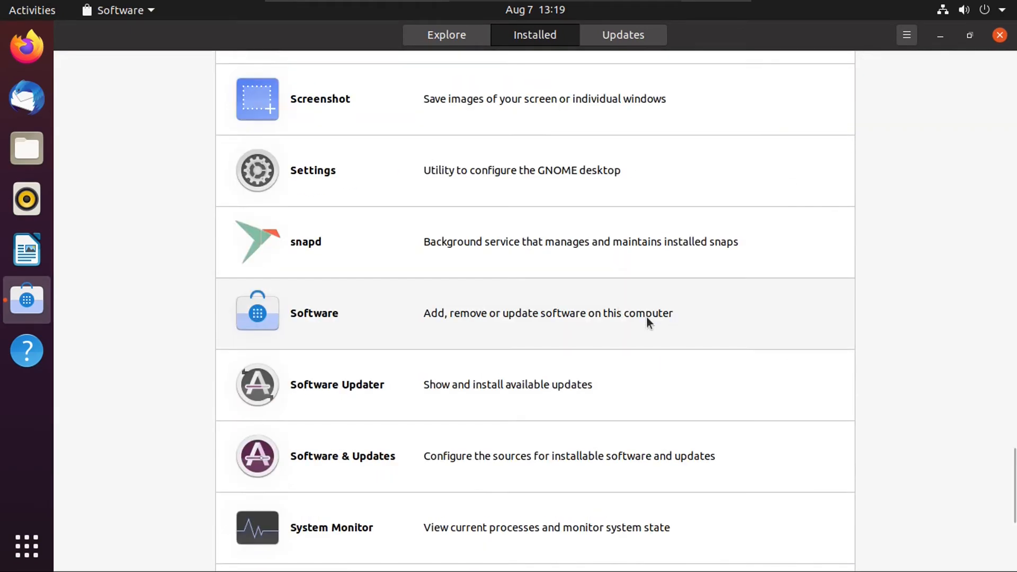
pyautogui.click(314, 313)
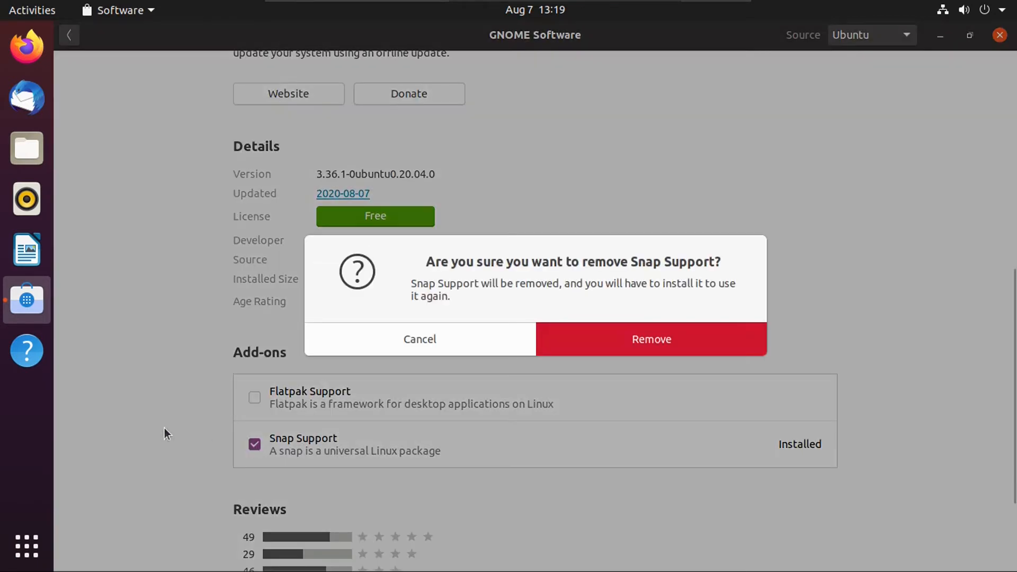
# Step: Remove the Snap Support add-on with authentication and restart the store to load plugins
pyautogui.click(651, 339)
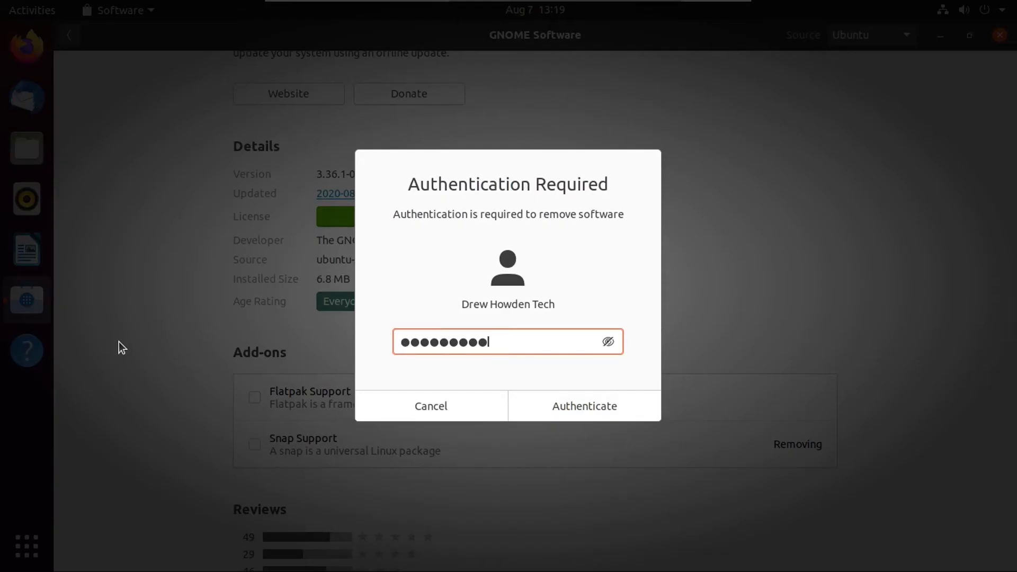
pyautogui.click(582, 405)
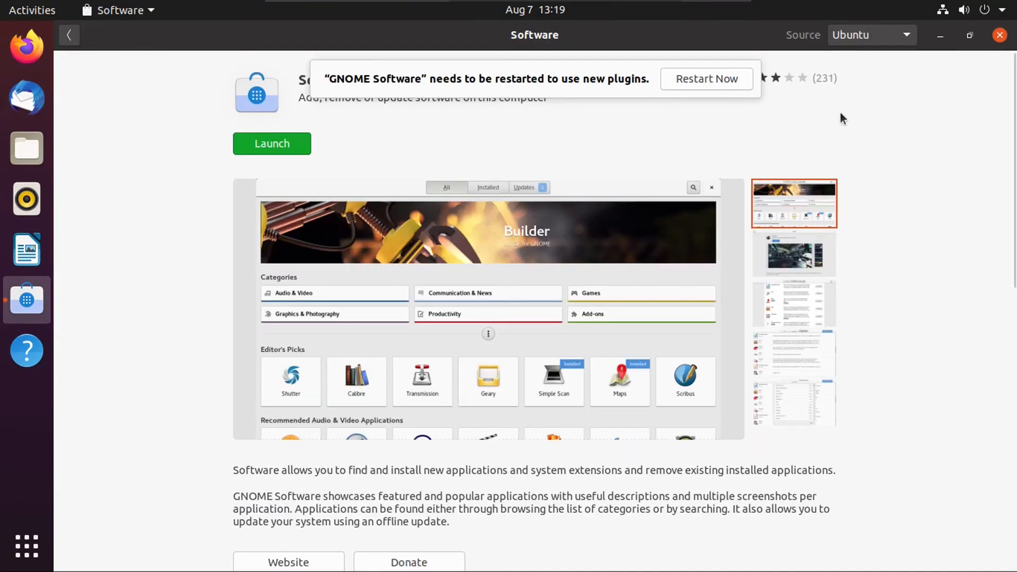
pyautogui.click(707, 78)
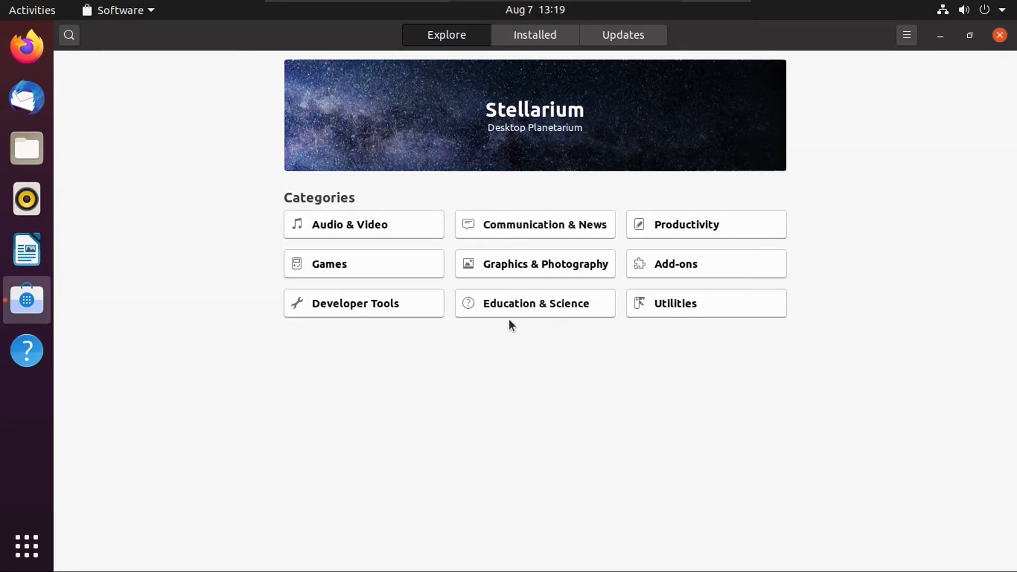
pyautogui.moveTo(199, 481)
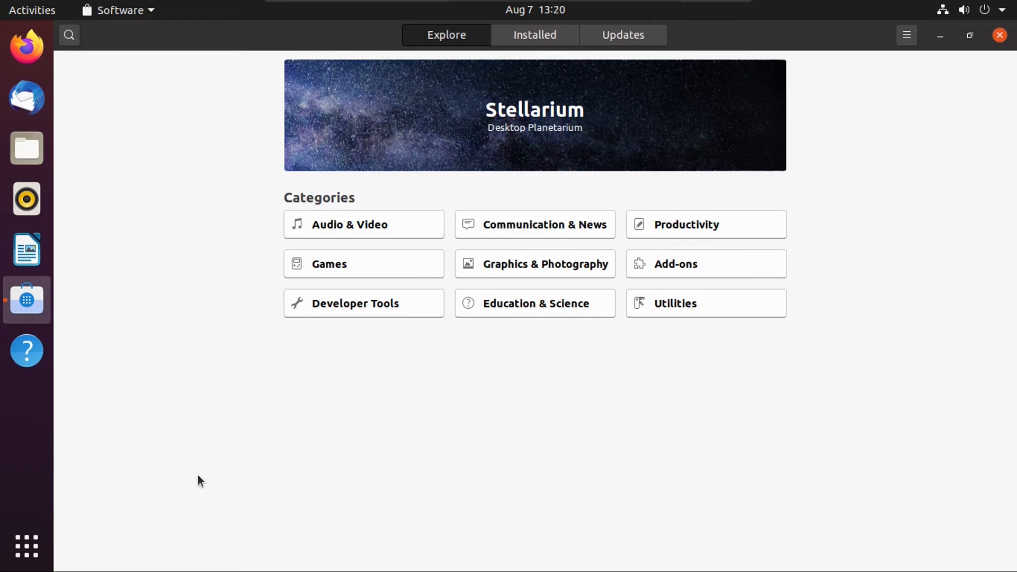
pyautogui.click(27, 546)
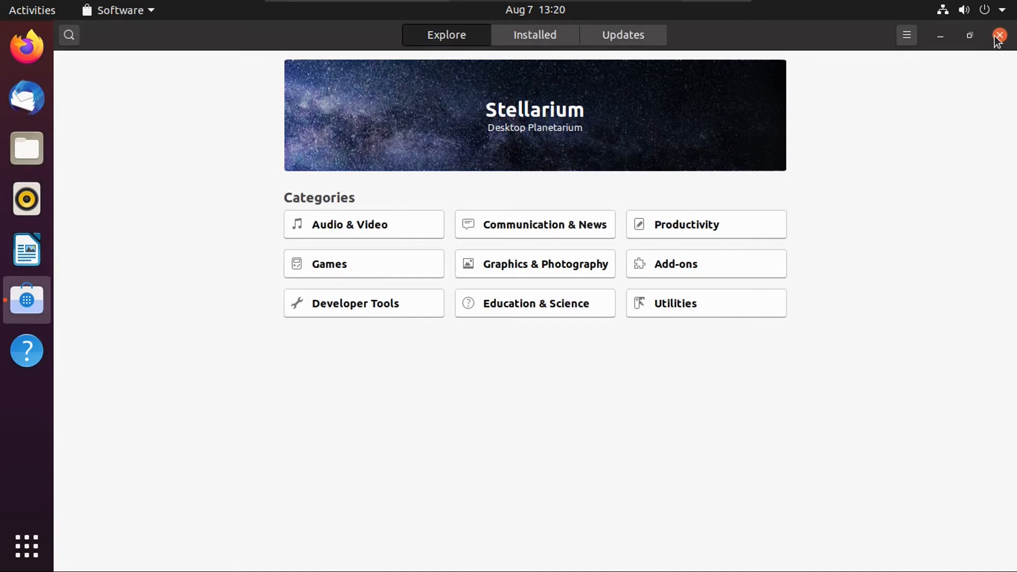
pyautogui.moveTo(908, 179)
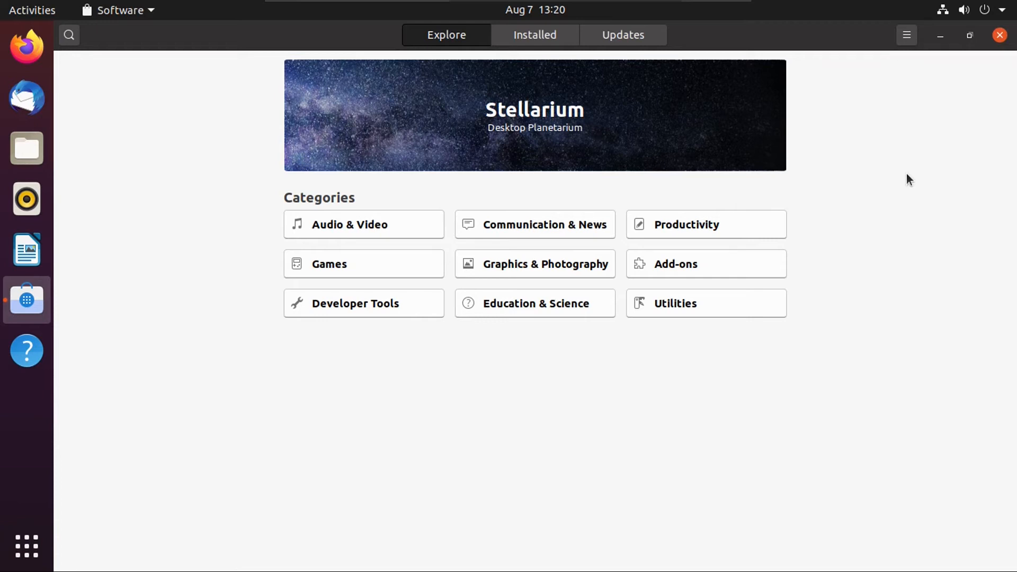
# Step: Close GNOME Software and read flatpak.org's Ubuntu setup guide in Firefox
pyautogui.click(999, 35)
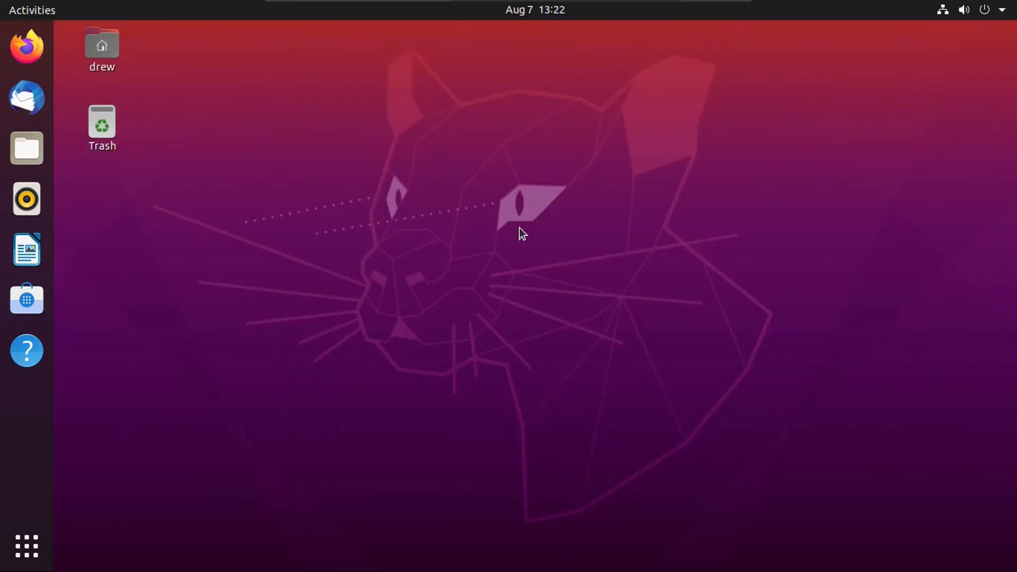
pyautogui.moveTo(412, 153)
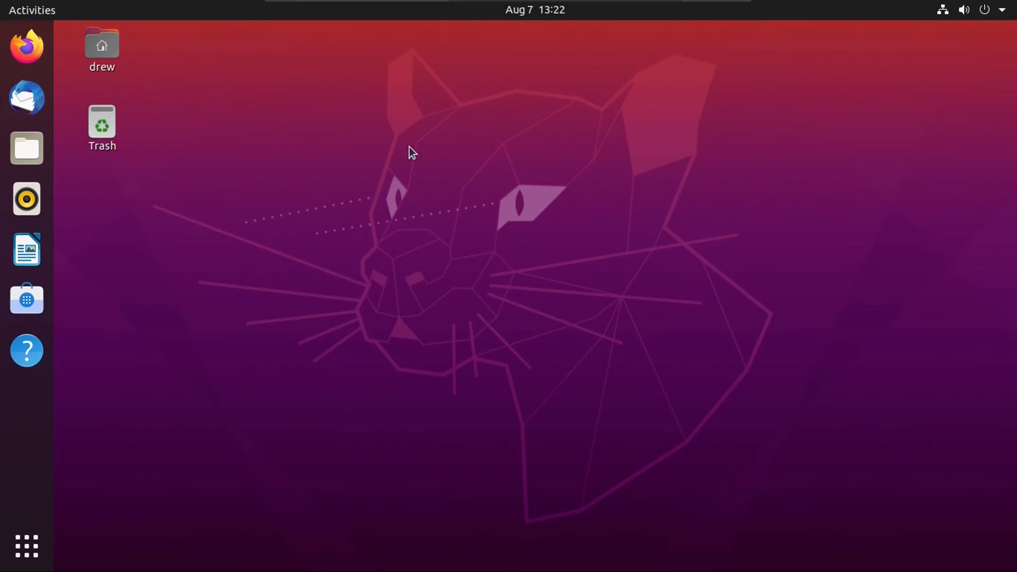
pyautogui.click(26, 46)
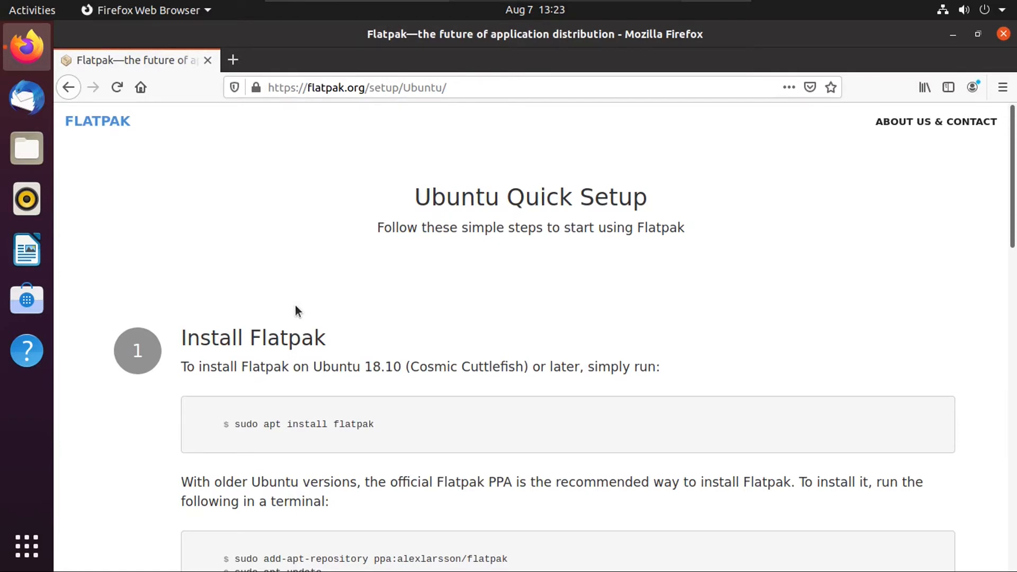
pyautogui.moveTo(369, 108)
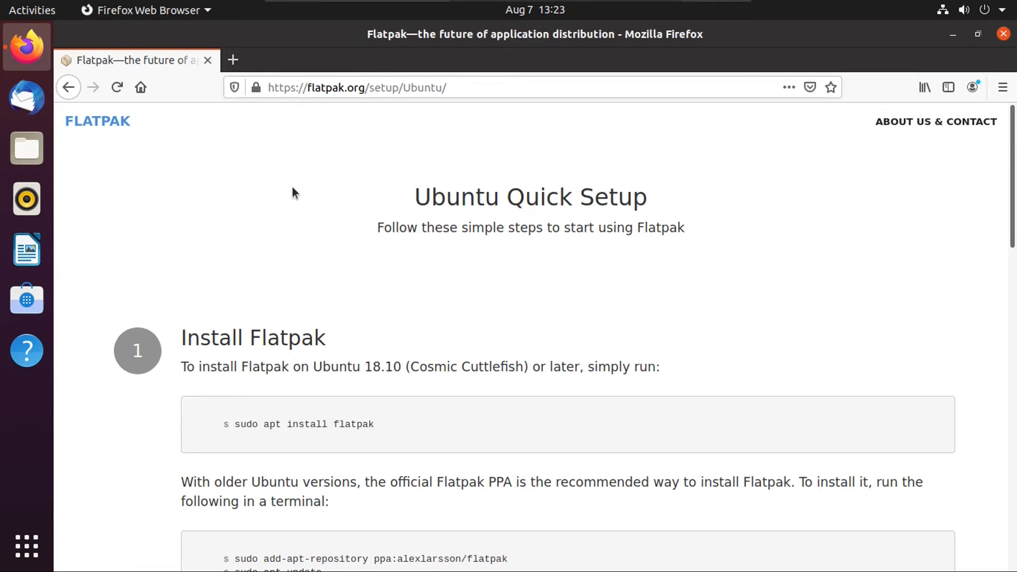
pyautogui.scroll(-3)
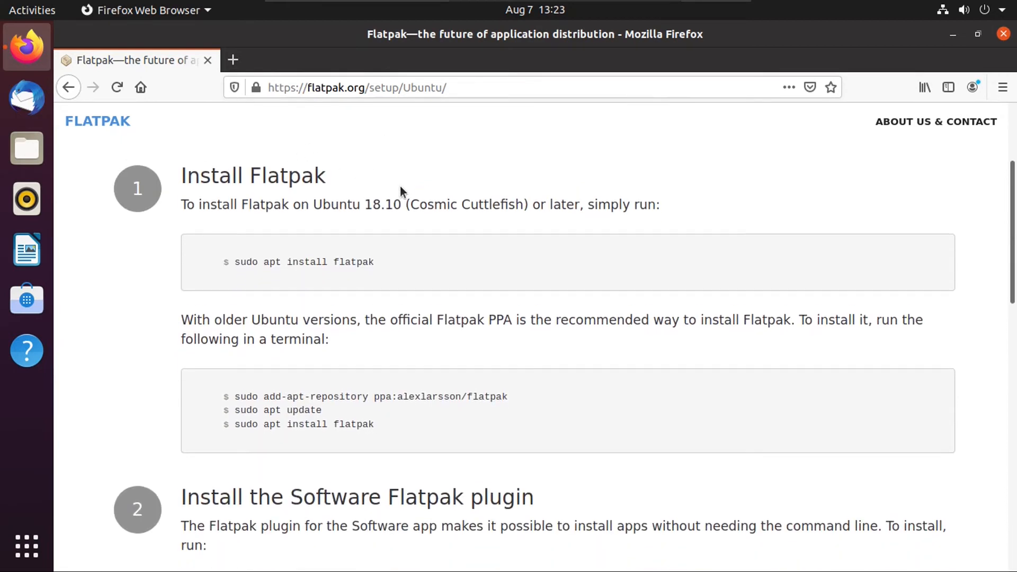
pyautogui.scroll(-3)
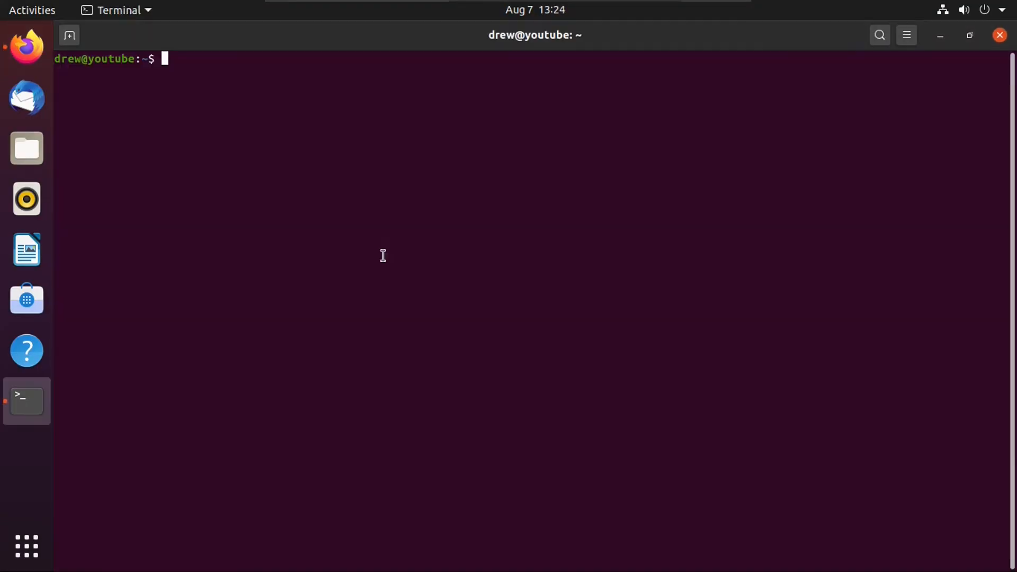
# Step: Install Flatpak with 'sudo apt install flatpak', then return to the guide and close it
pyautogui.write('sudo apt install flatpak')
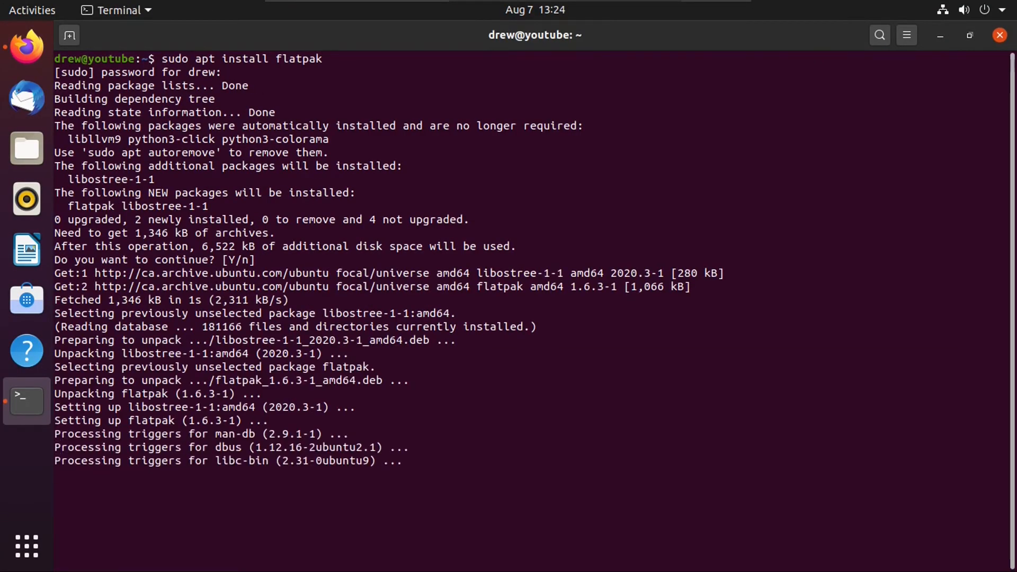
pyautogui.click(26, 47)
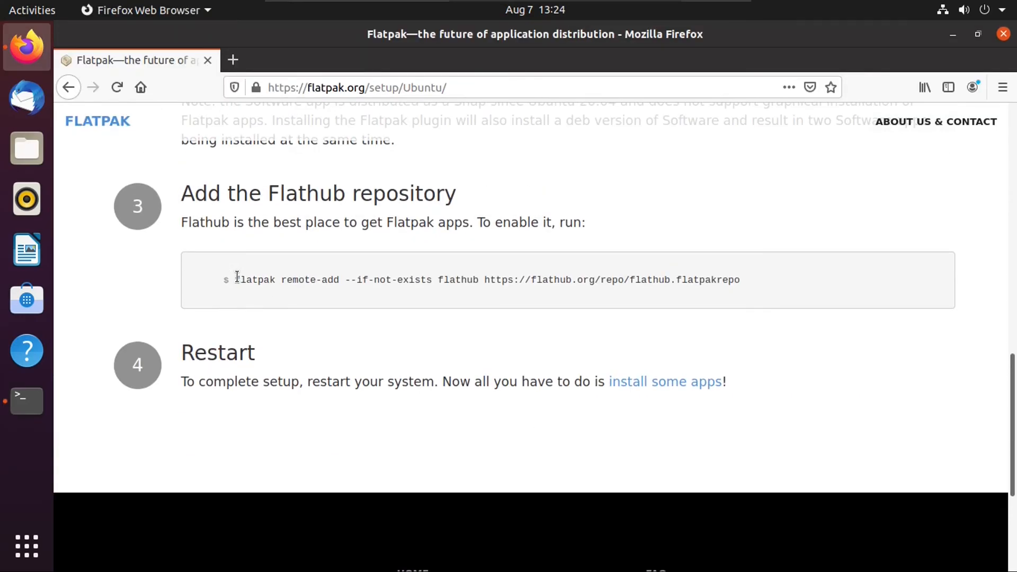
pyautogui.click(1003, 34)
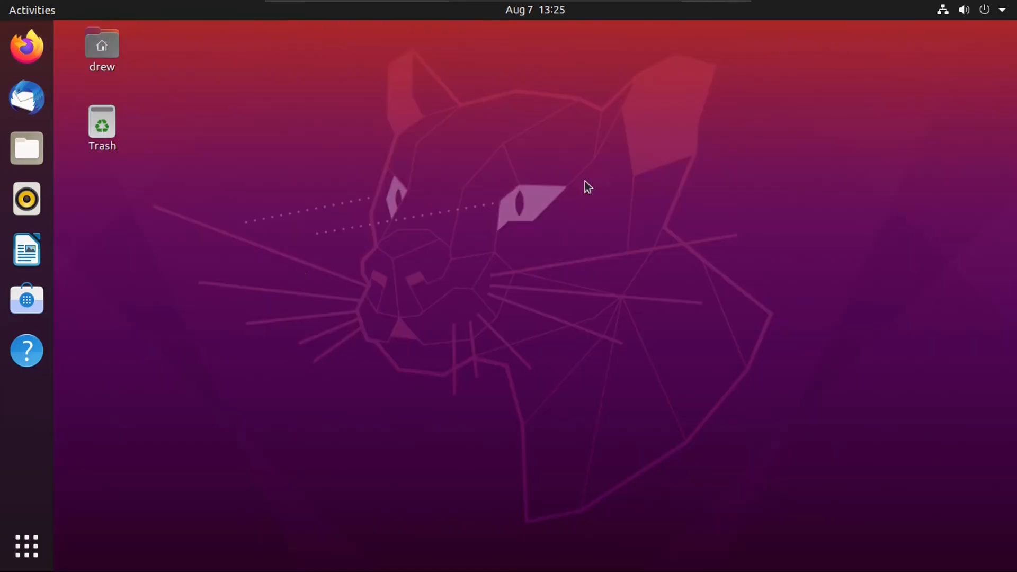
pyautogui.moveTo(26, 299)
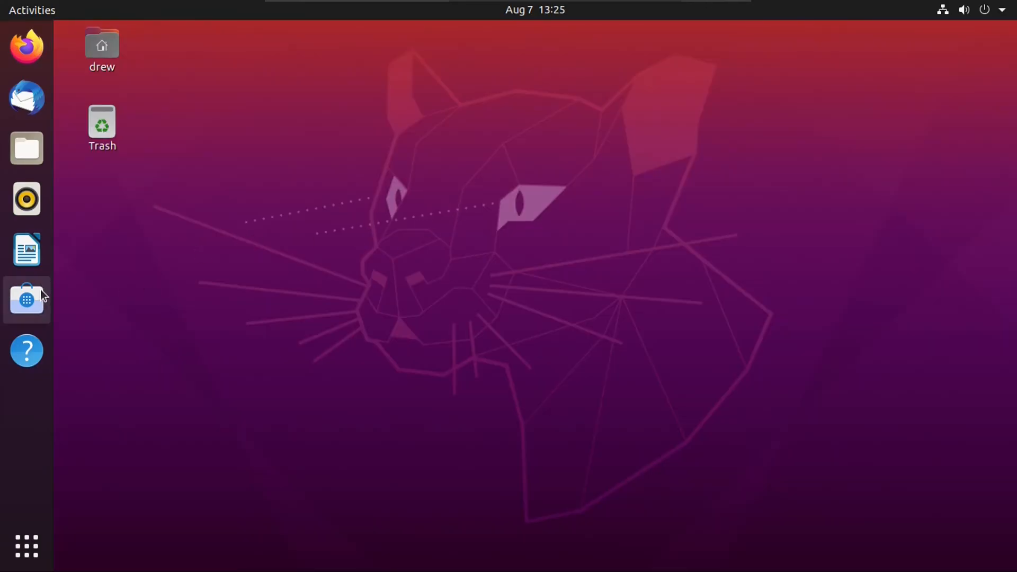
# Step: Open the store, restart it to load new plugins, and relaunch it
pyautogui.click(26, 299)
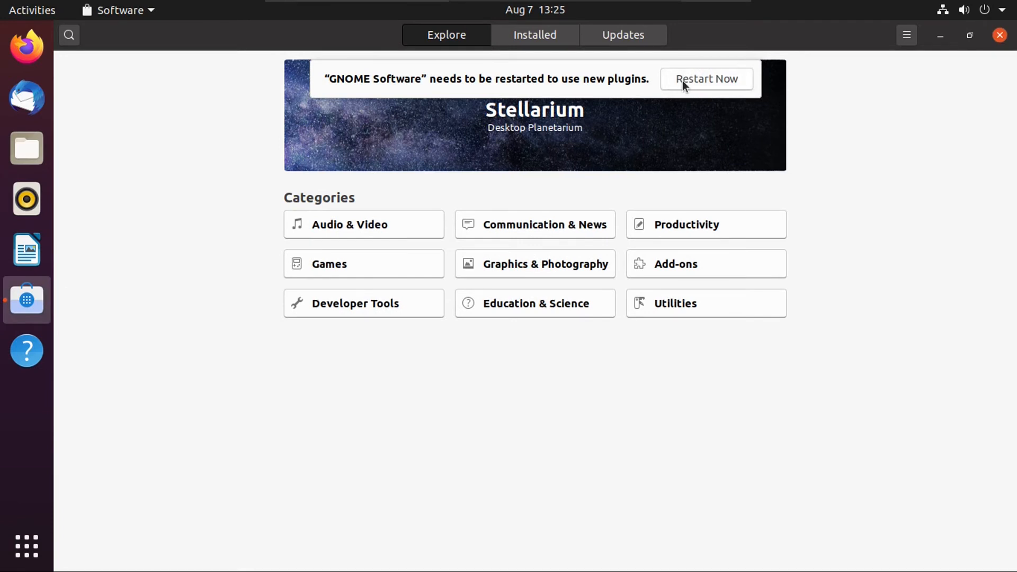
pyautogui.click(705, 79)
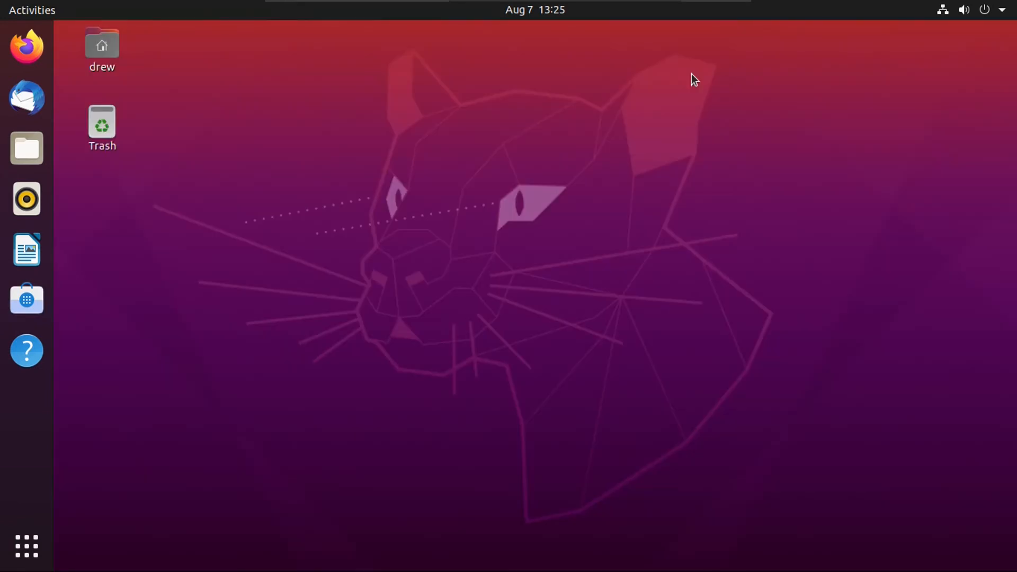
pyautogui.click(27, 299)
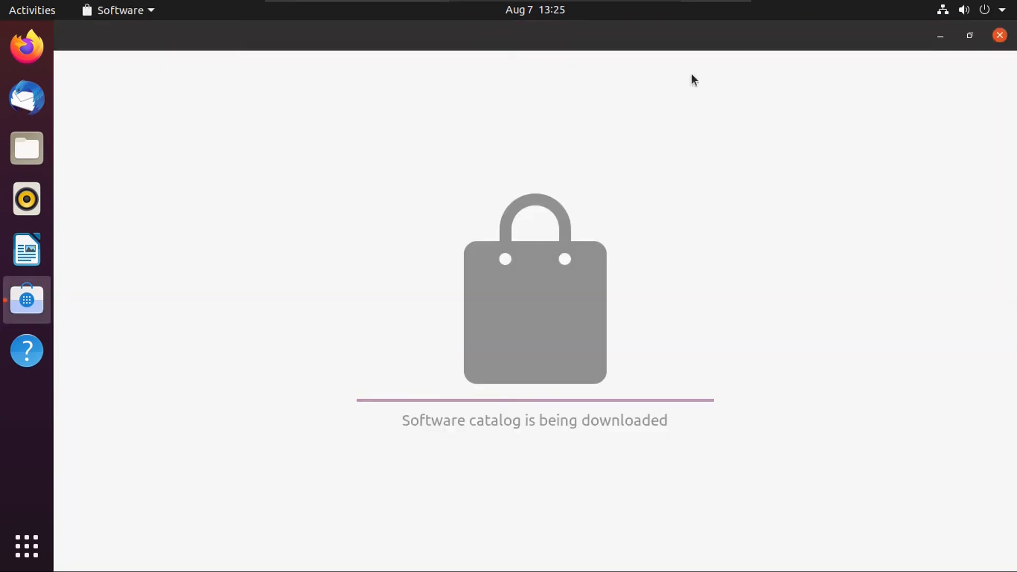
pyautogui.moveTo(728, 192)
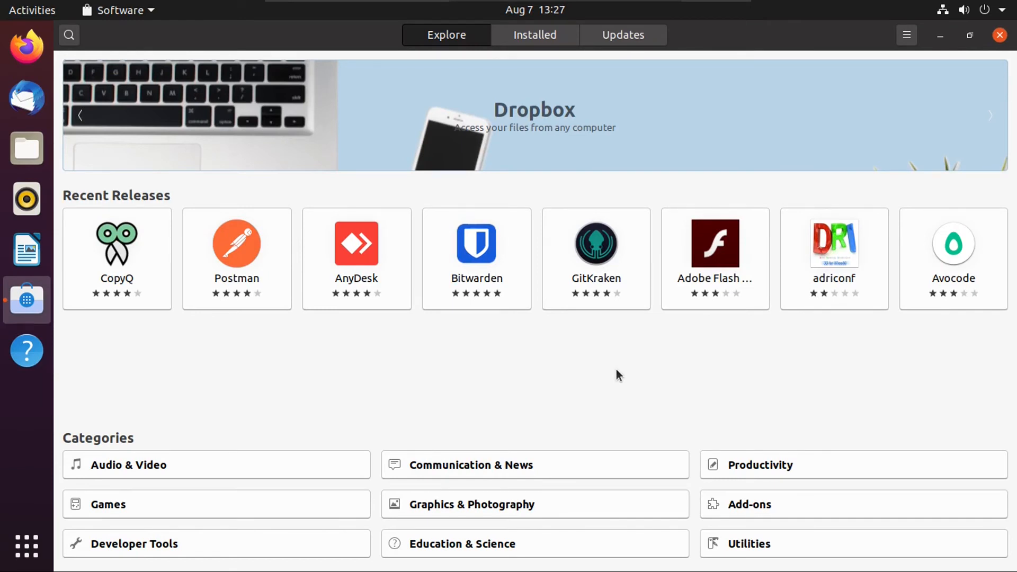
# Step: Type 'spt' into Software's search to find Spotify
pyautogui.write('spt')
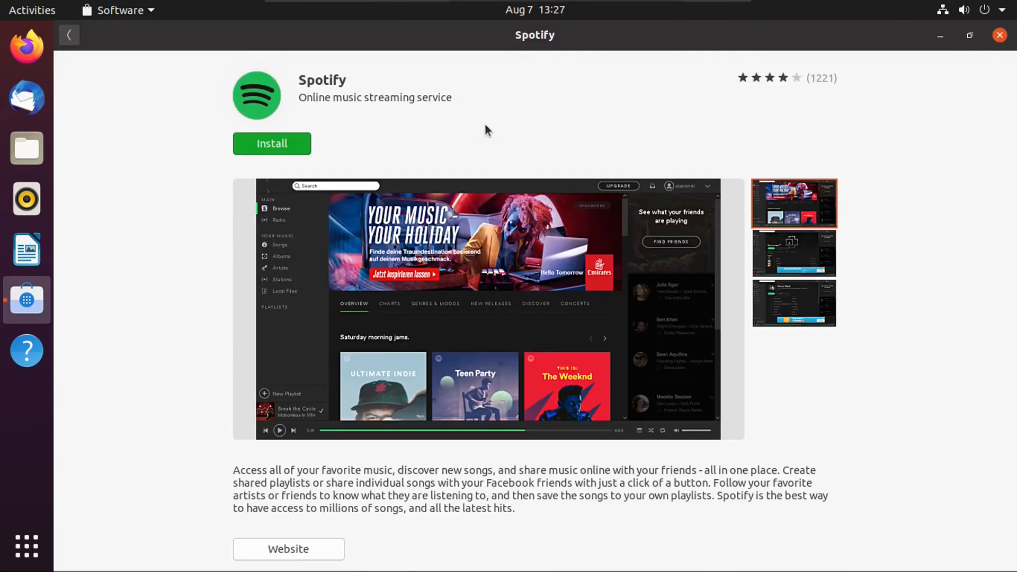
pyautogui.moveTo(405, 147)
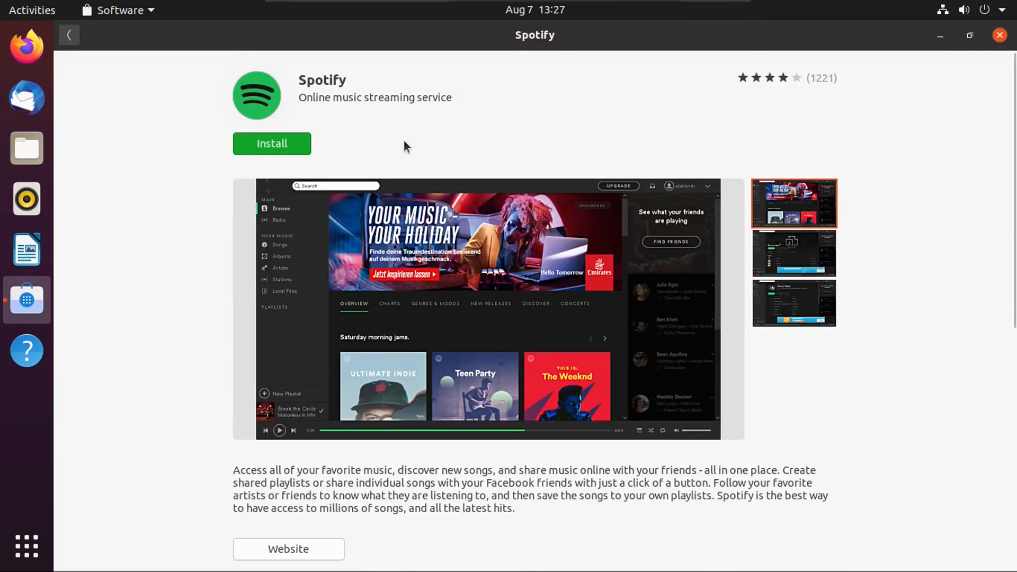
pyautogui.moveTo(148, 113)
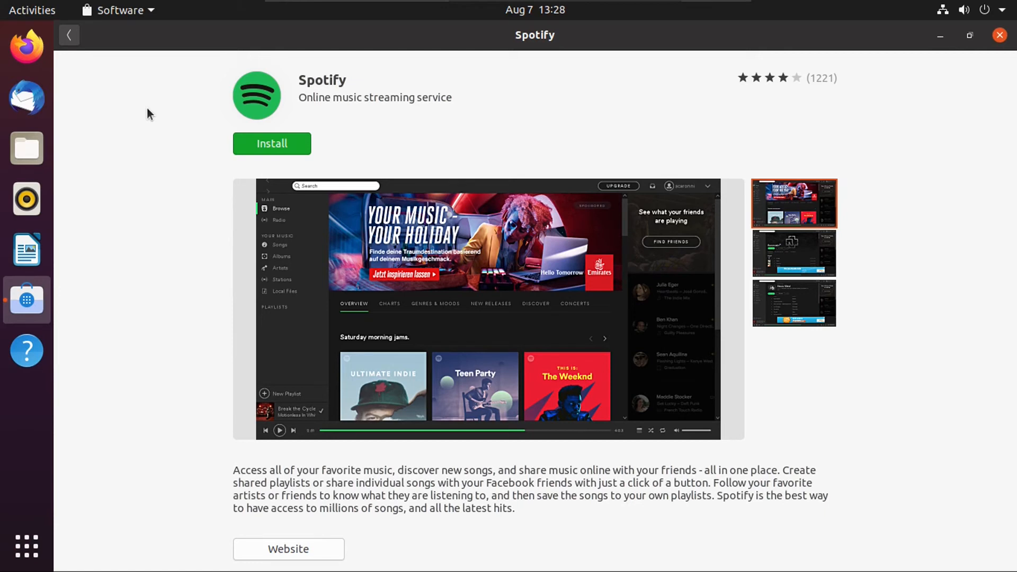
pyautogui.moveTo(141, 113)
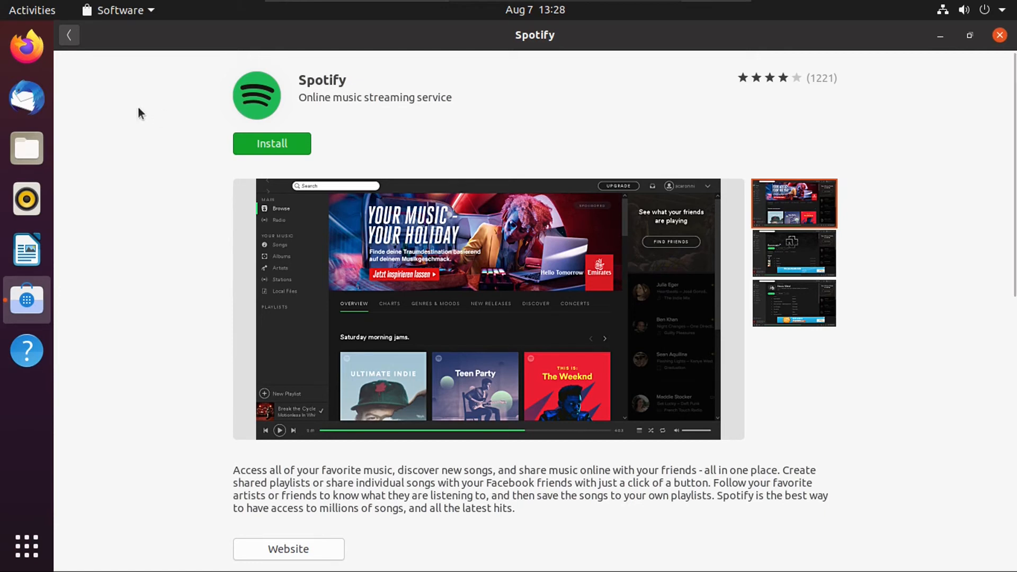
pyautogui.moveTo(198, 95)
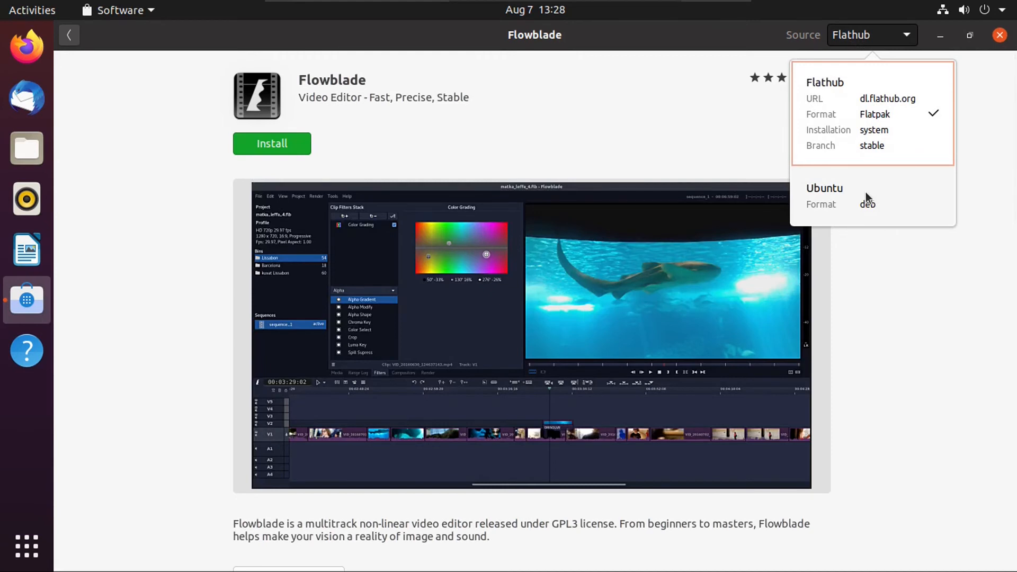
# Step: Switch Flowblade's source to Ubuntu, back to Flathub, then return to Explore
pyautogui.click(824, 189)
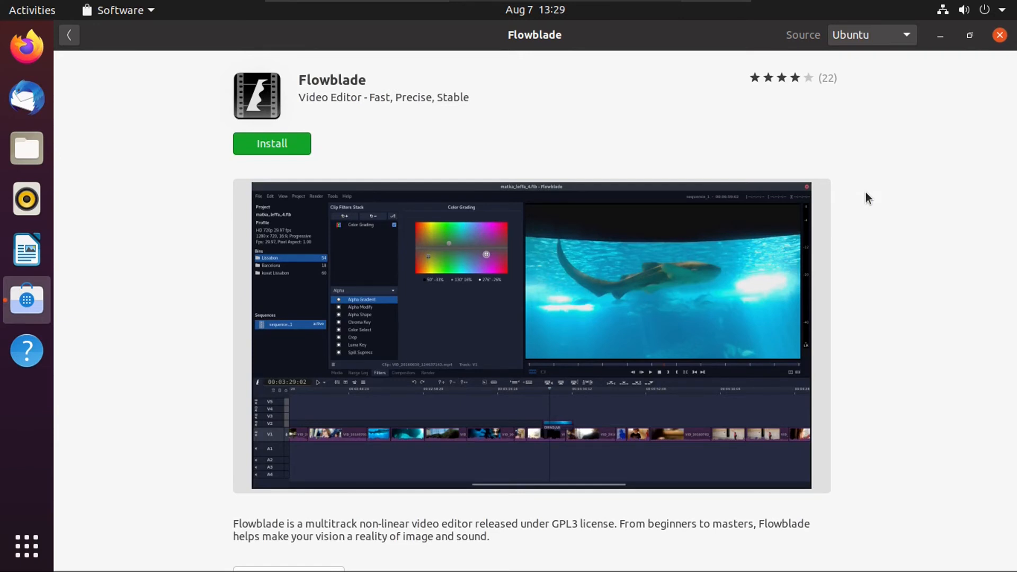
pyautogui.click(870, 34)
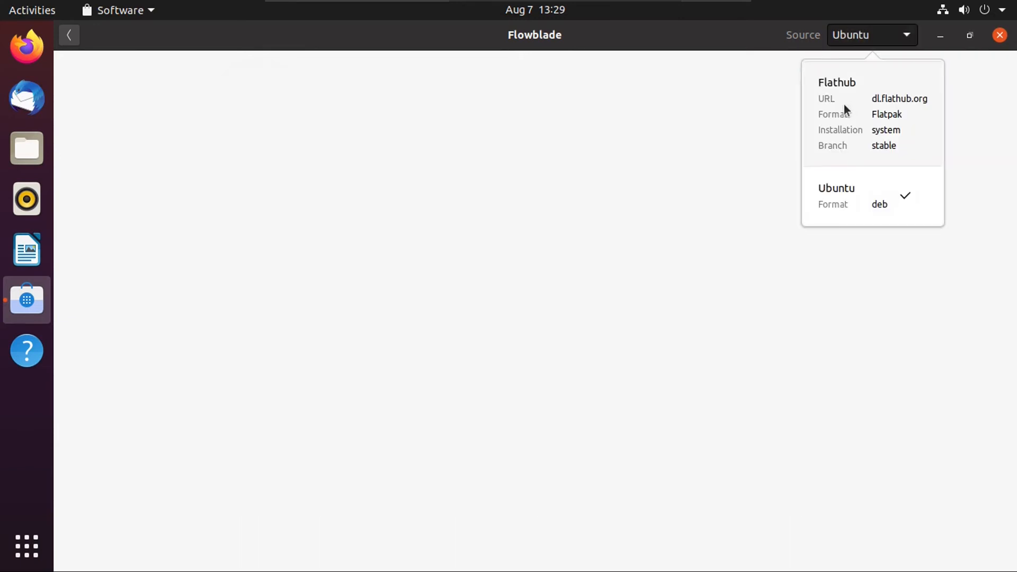
pyautogui.click(837, 82)
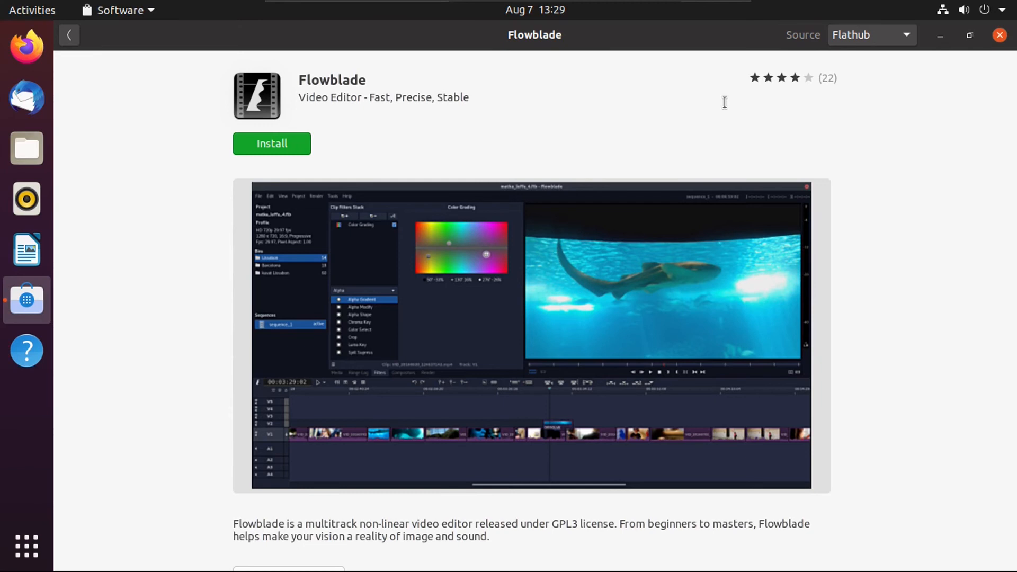
pyautogui.click(69, 35)
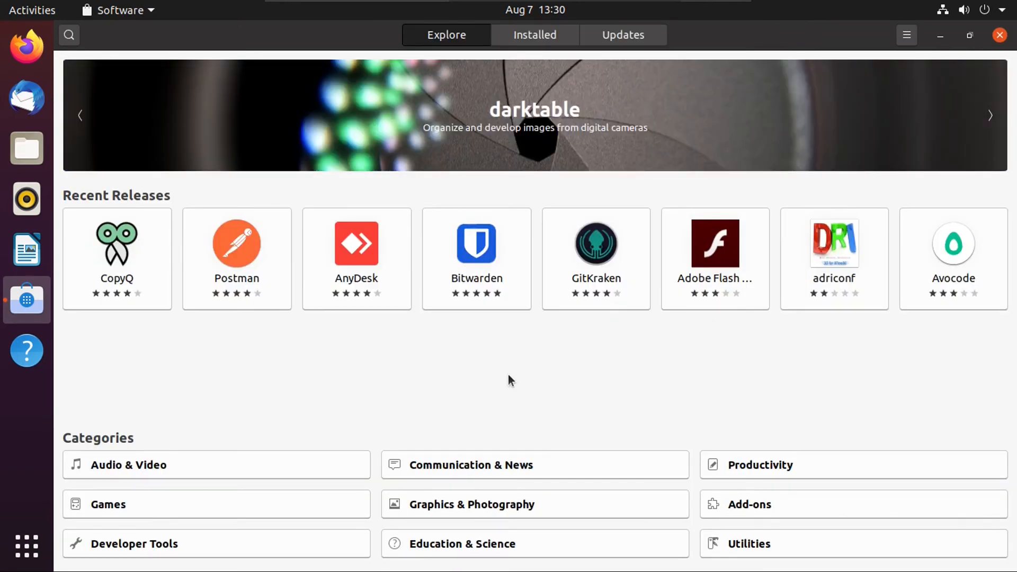
pyautogui.moveTo(324, 407)
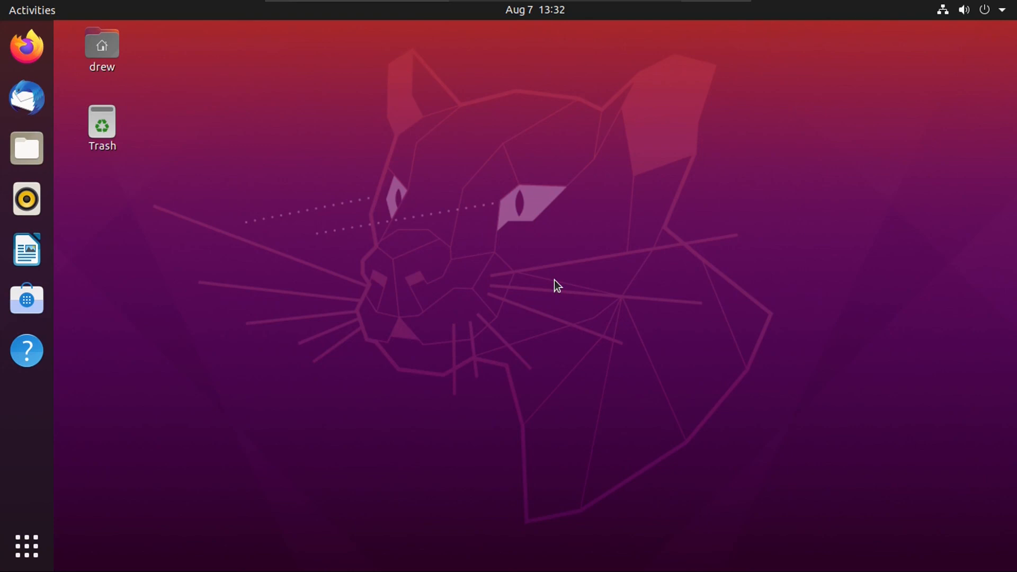
# Step: Open Settings from the system menu and set the Appearance window theme to Dark
pyautogui.click(963, 9)
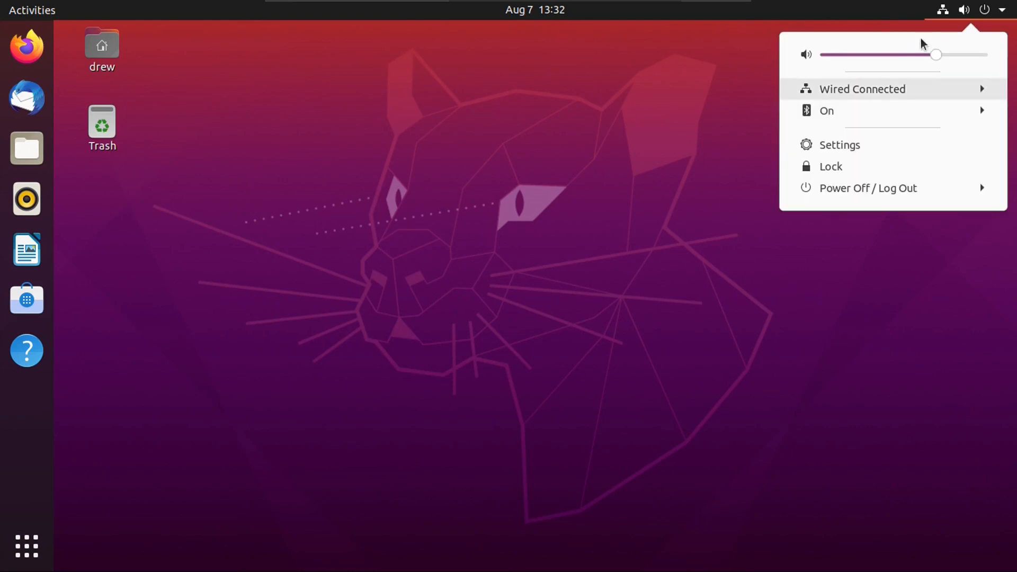
pyautogui.click(838, 145)
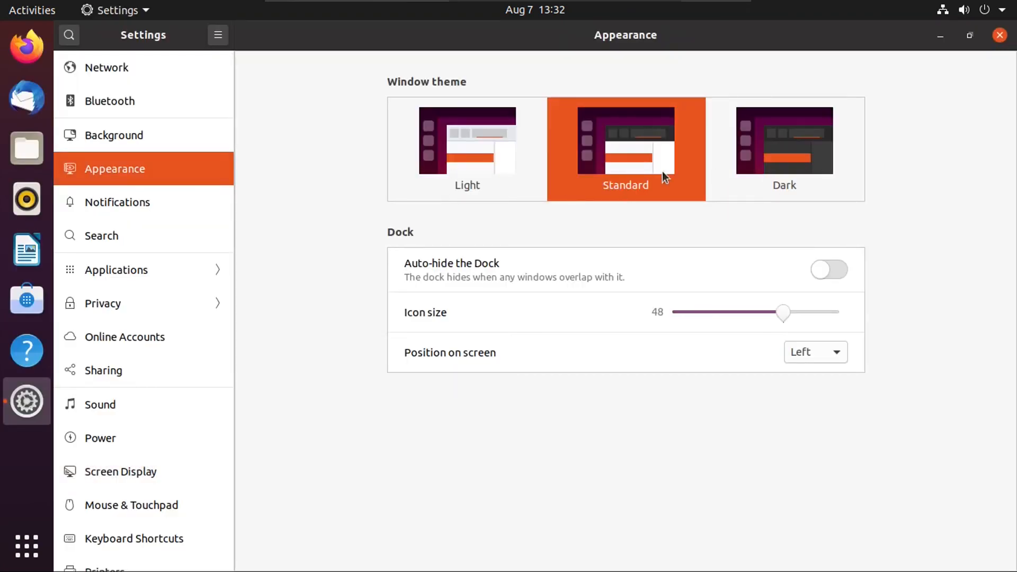
pyautogui.moveTo(576, 92)
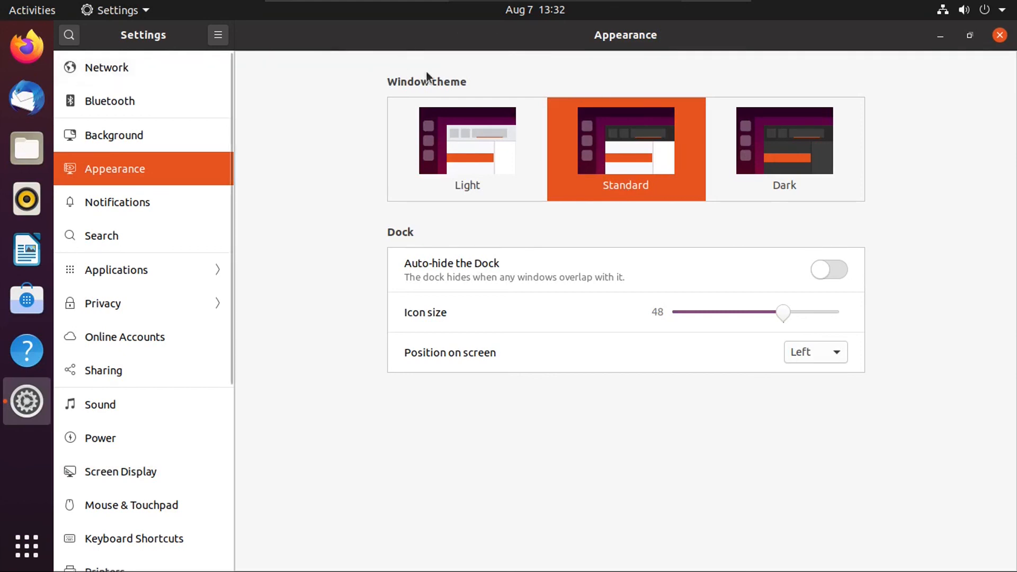
pyautogui.moveTo(450, 55)
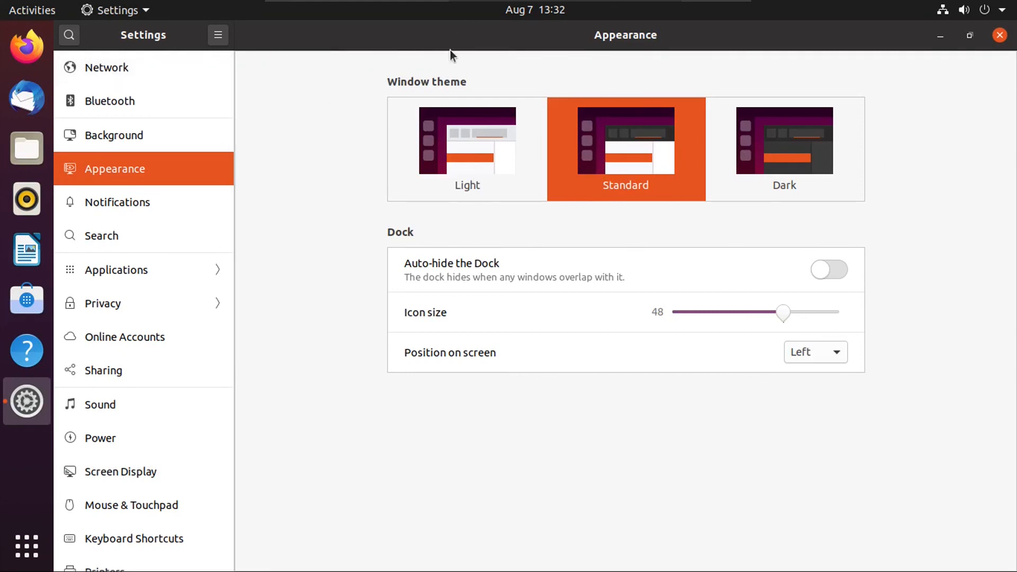
pyautogui.click(466, 141)
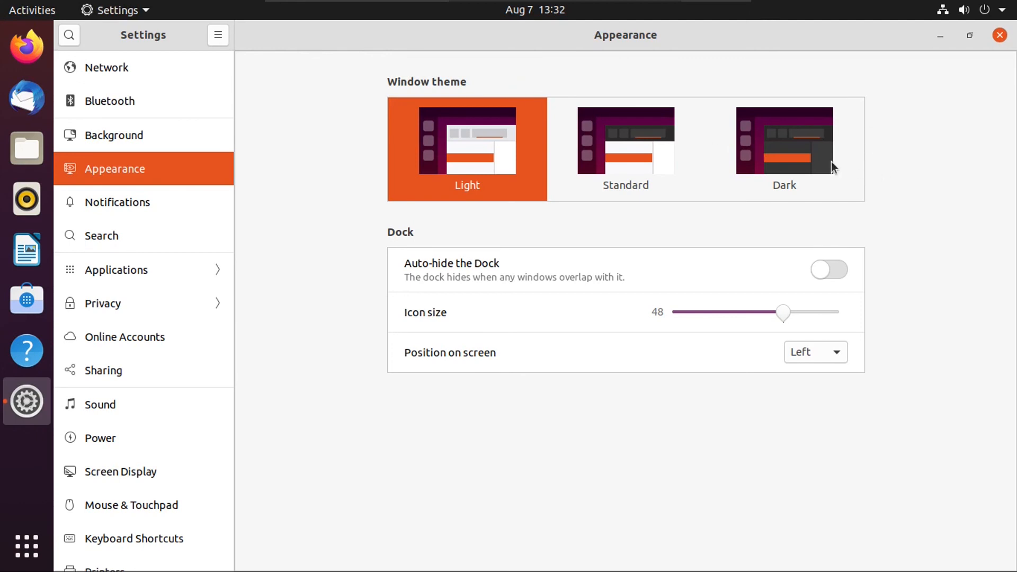
pyautogui.click(784, 148)
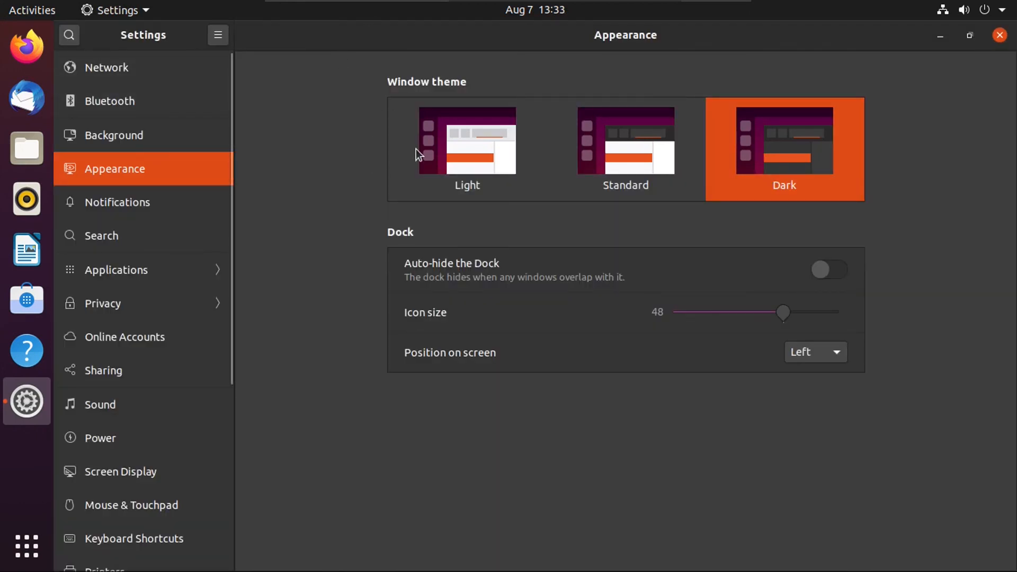
pyautogui.moveTo(363, 316)
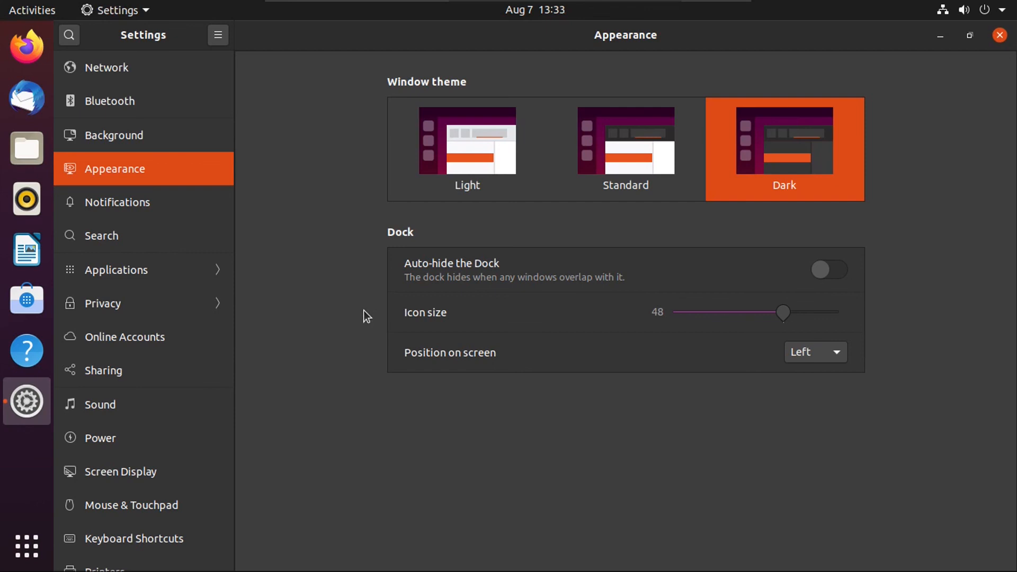
pyautogui.moveTo(682, 488)
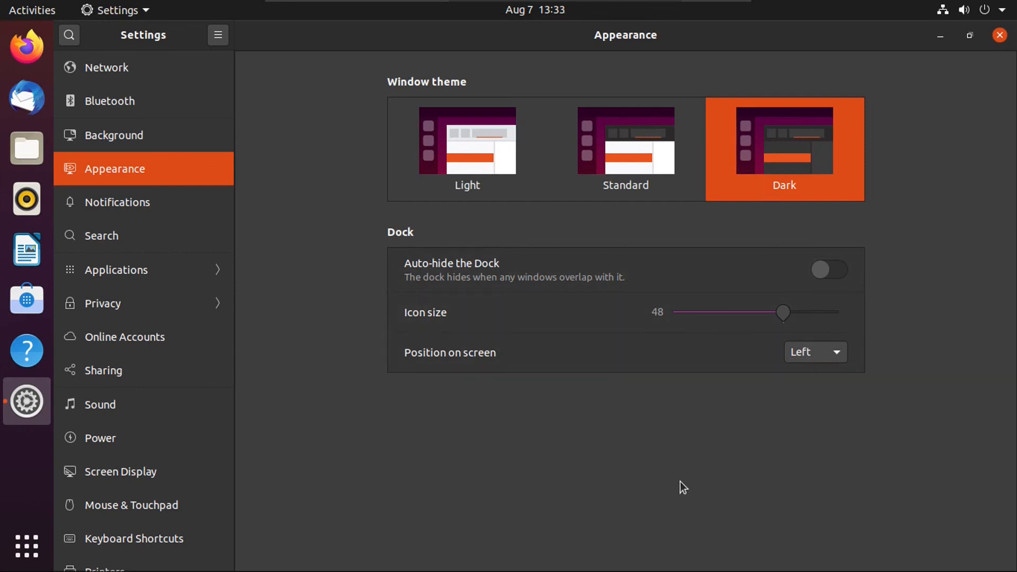
pyautogui.moveTo(345, 410)
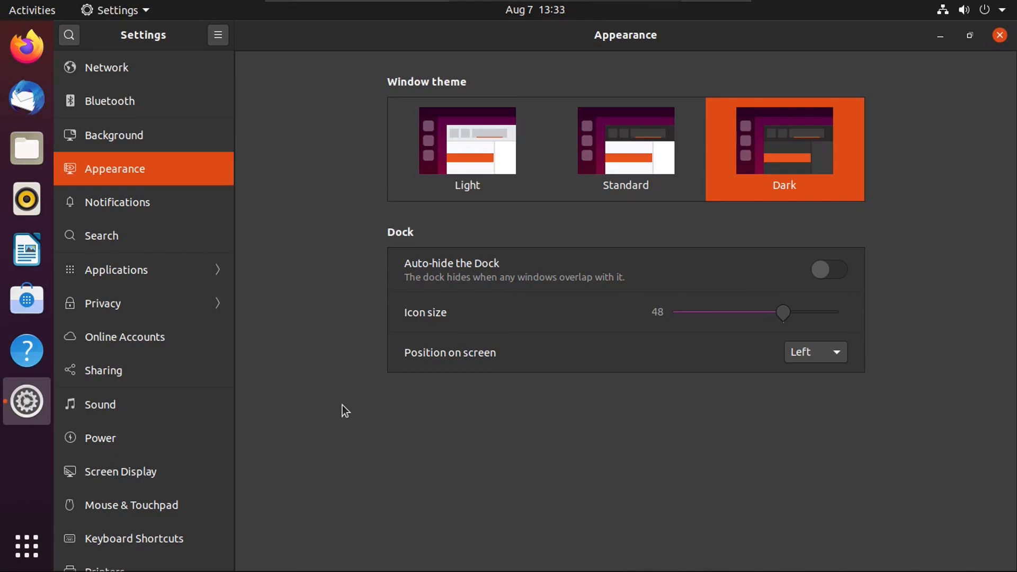